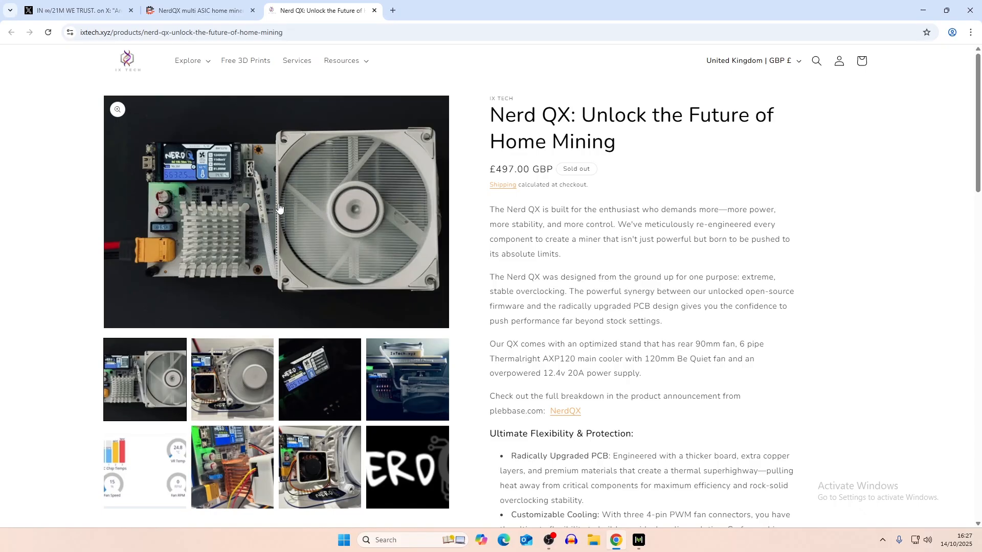
- Enlarge the first Nerd QX photo, the board with heatsink and white fan, full-screen
left_click(275, 212)
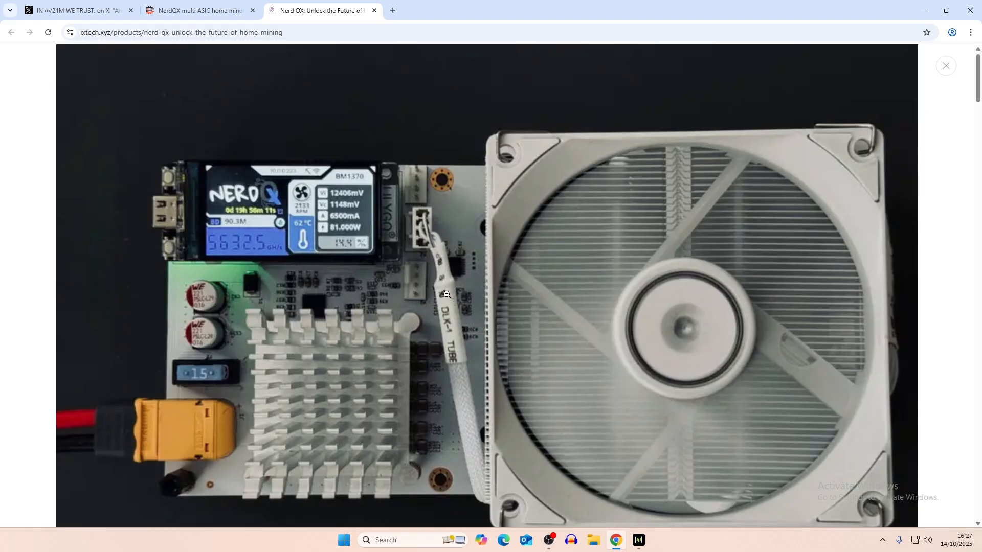
mouse_move(658, 294)
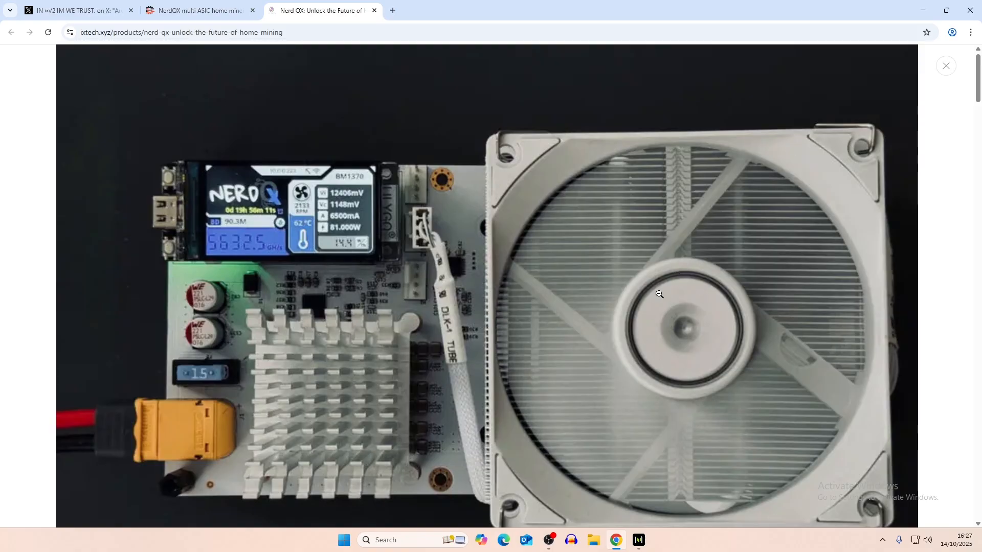
mouse_move(401, 190)
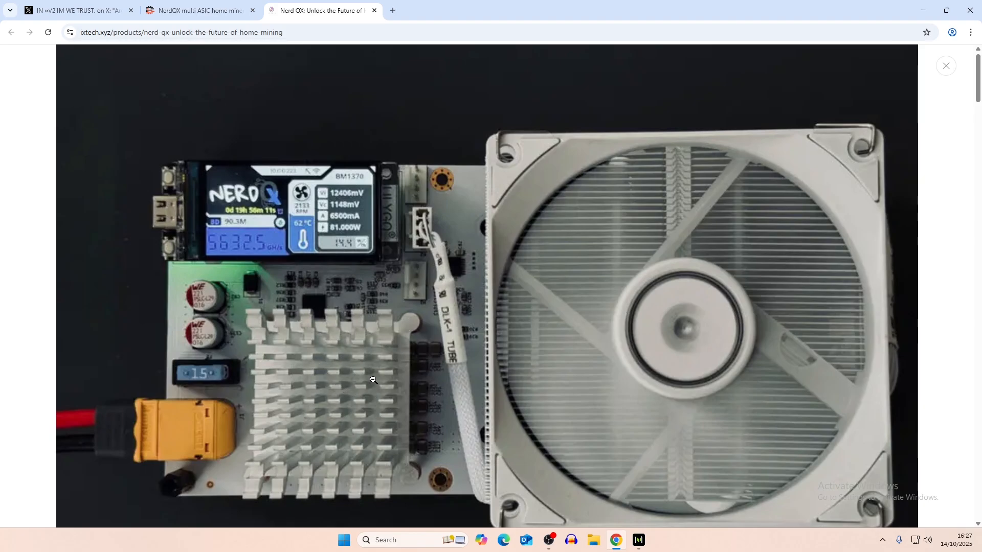
mouse_move(401, 364)
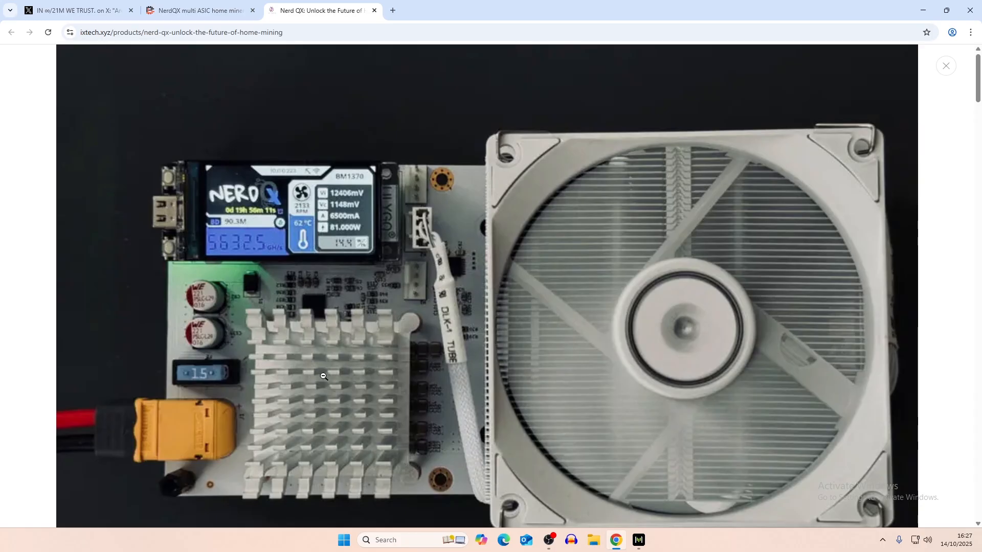
mouse_move(331, 328)
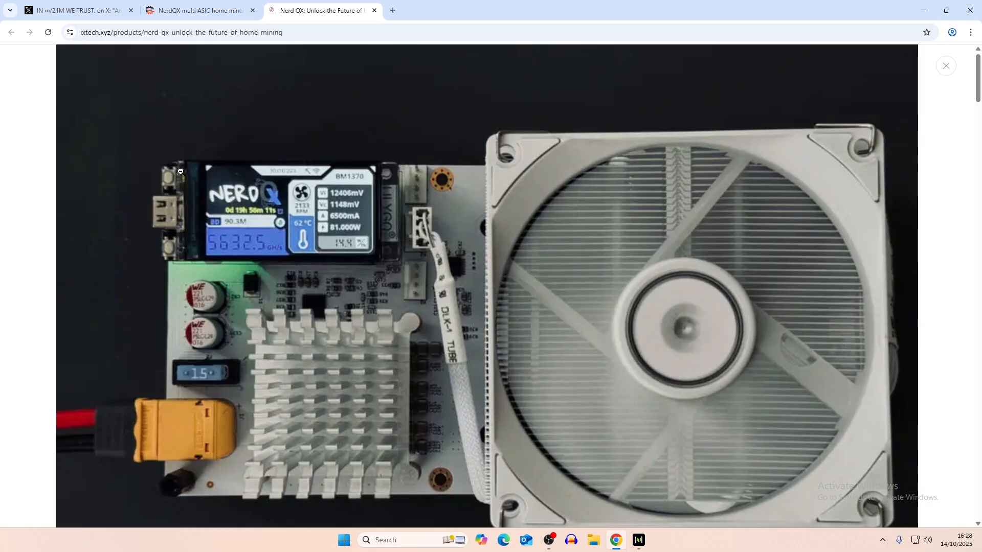
mouse_move(283, 339)
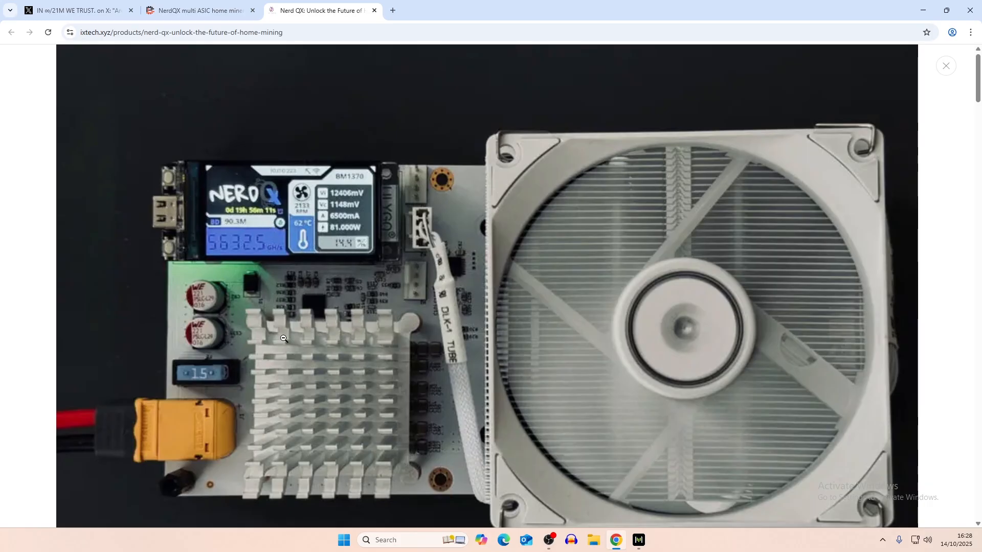
mouse_move(347, 461)
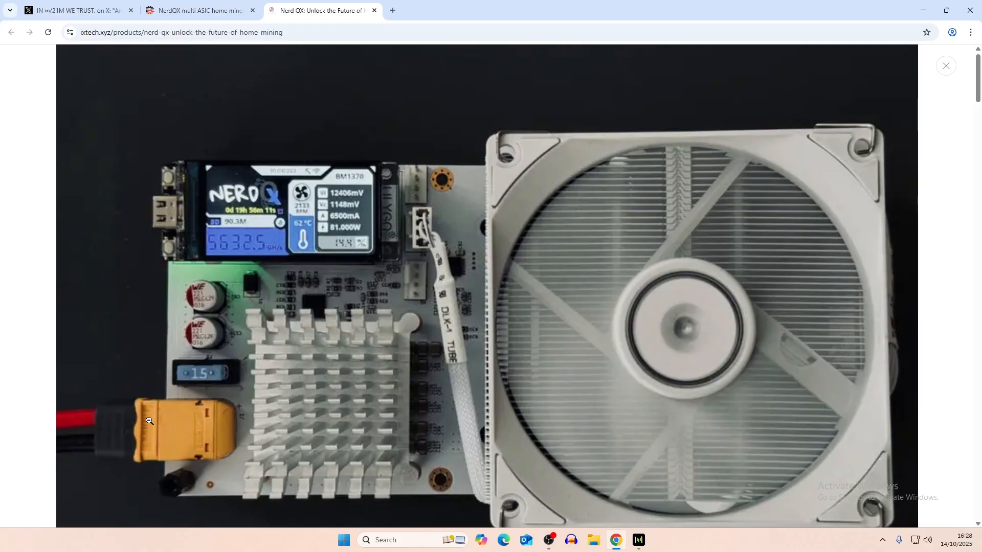
mouse_move(197, 432)
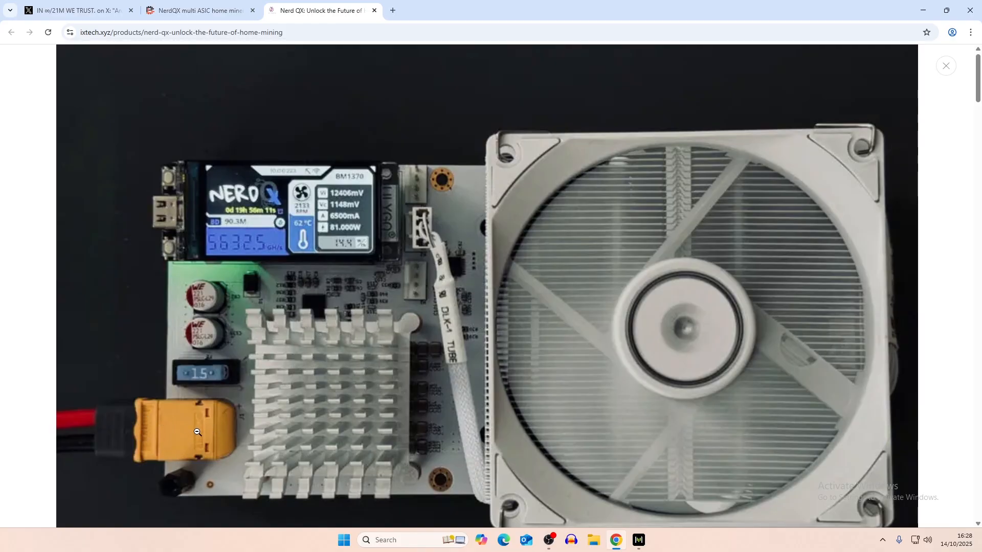
mouse_move(178, 376)
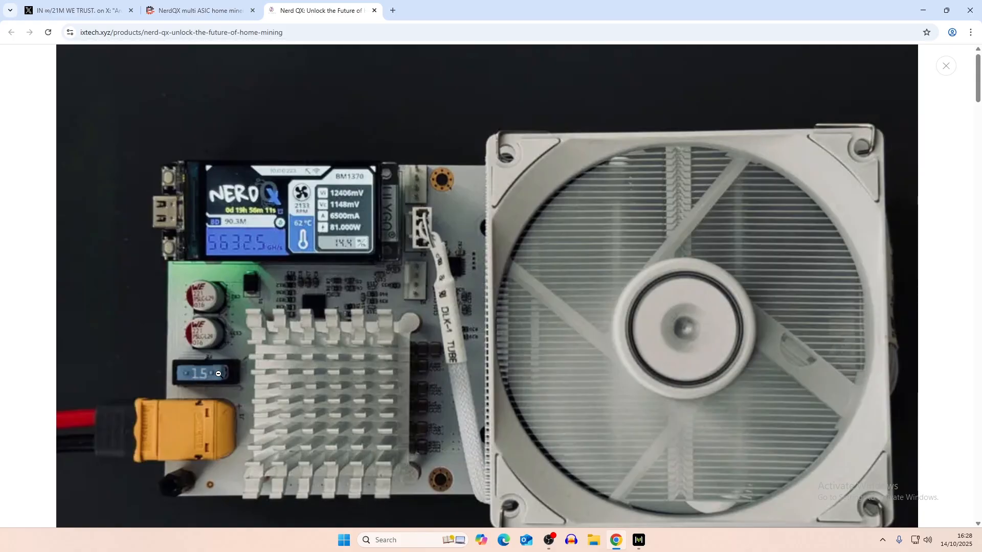
mouse_move(660, 344)
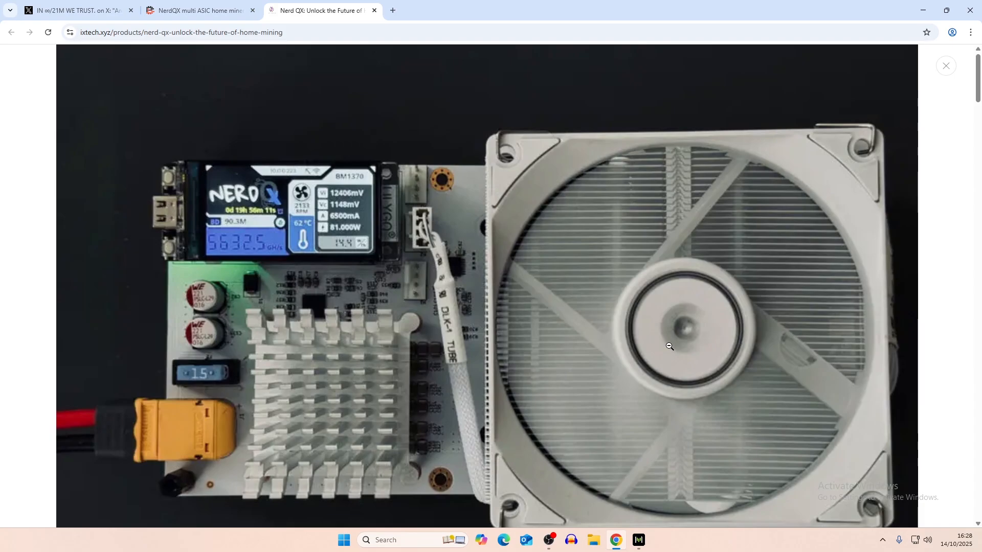
mouse_move(551, 211)
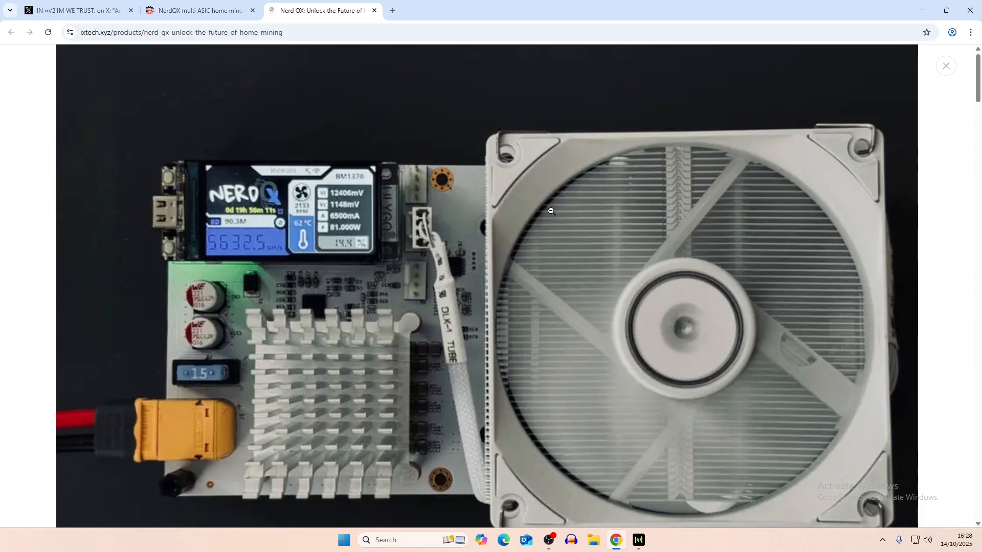
mouse_move(625, 352)
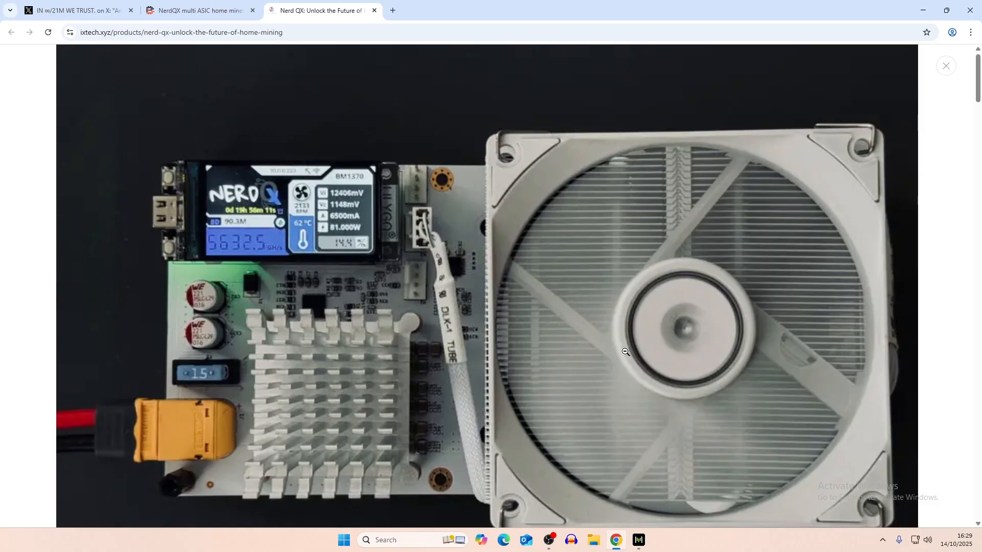
mouse_move(646, 360)
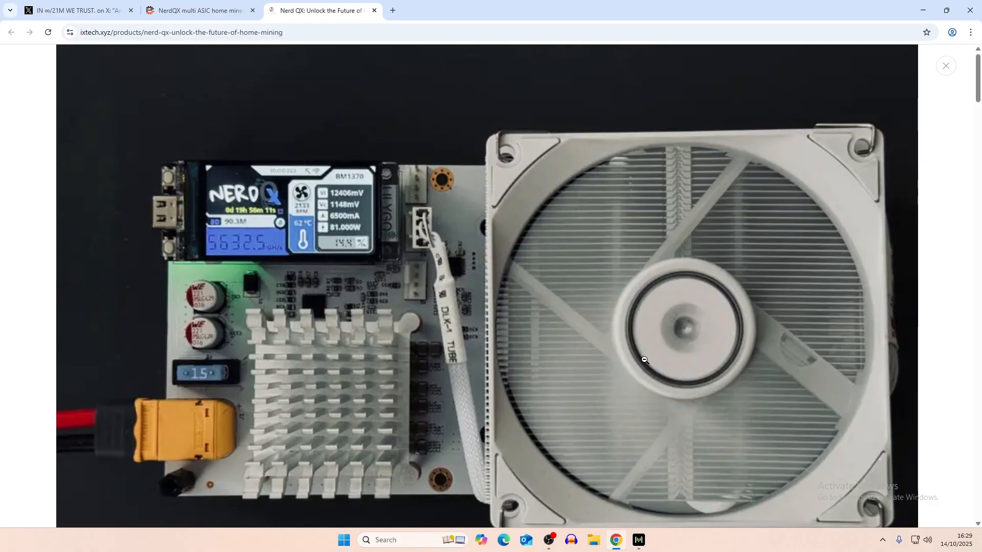
mouse_move(656, 348)
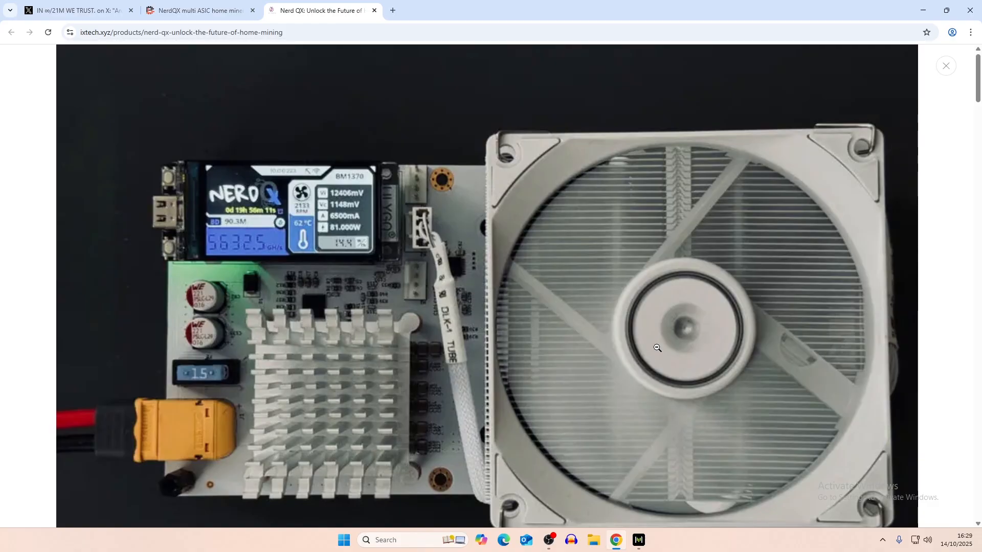
mouse_move(662, 331)
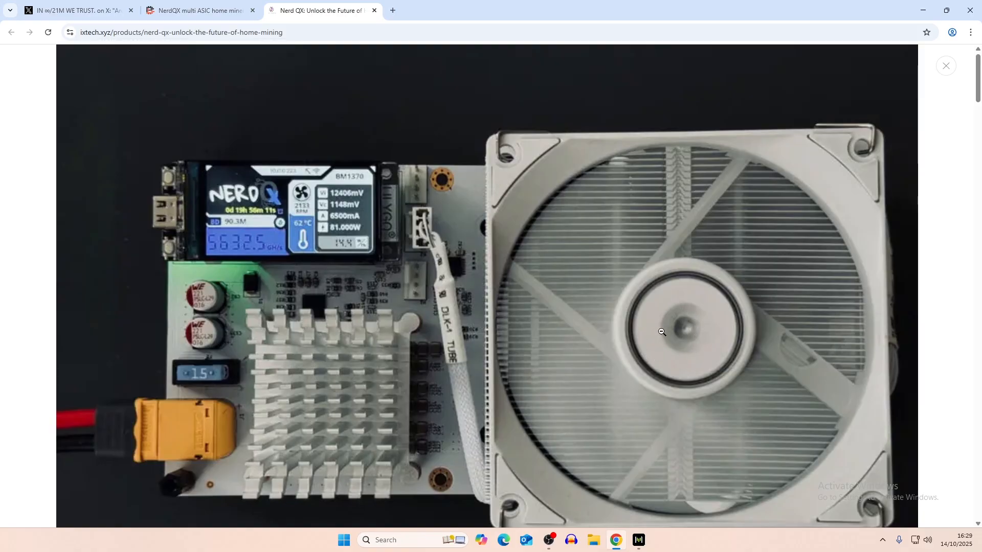
mouse_move(363, 381)
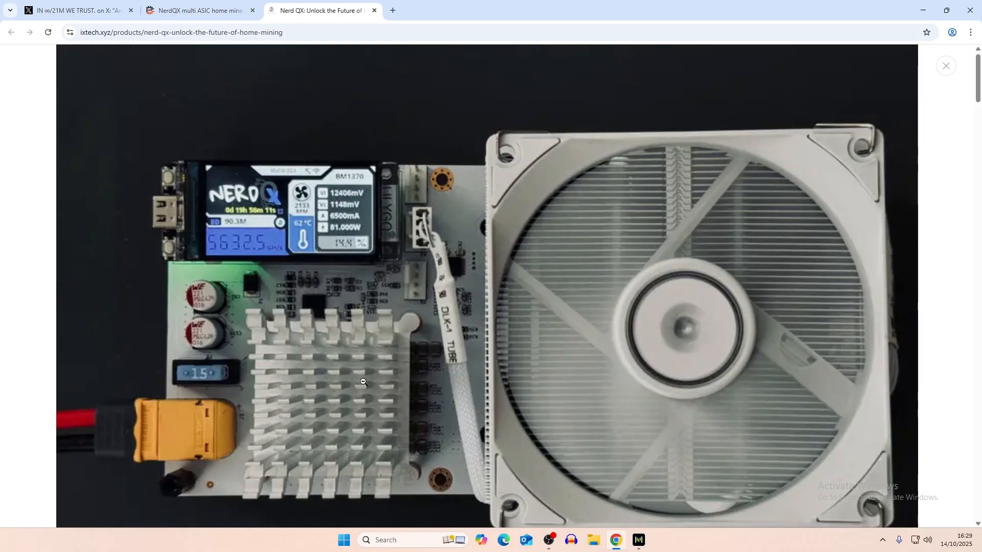
mouse_move(569, 329)
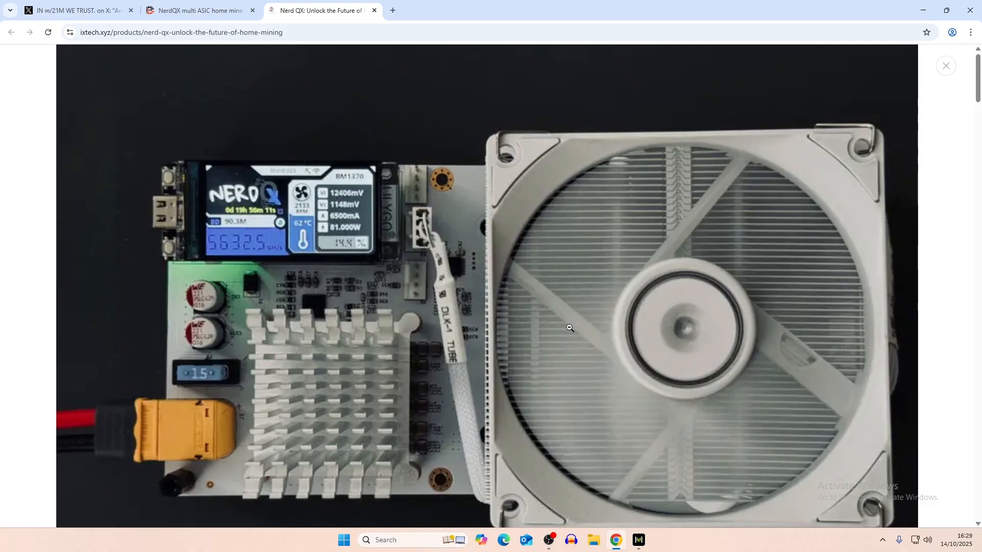
mouse_move(609, 277)
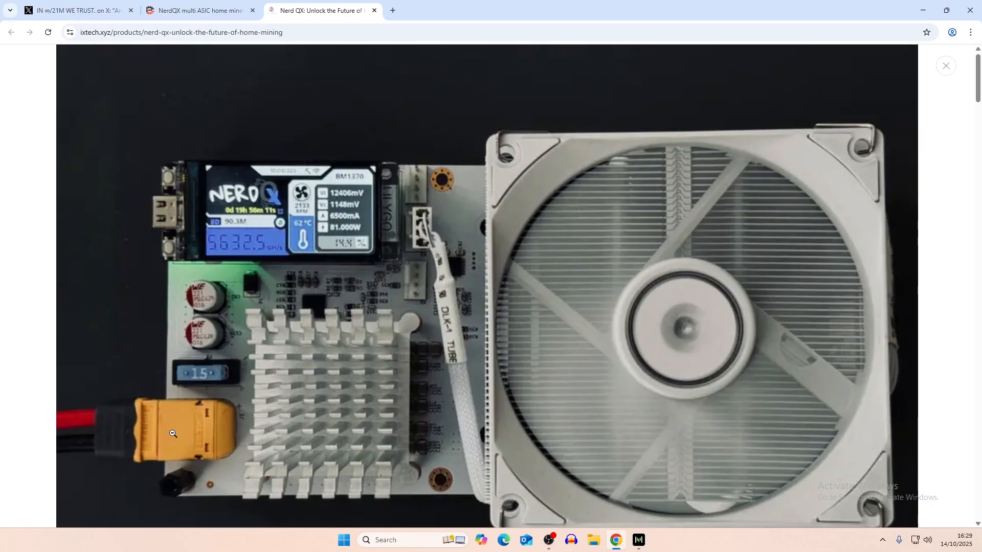
mouse_move(199, 464)
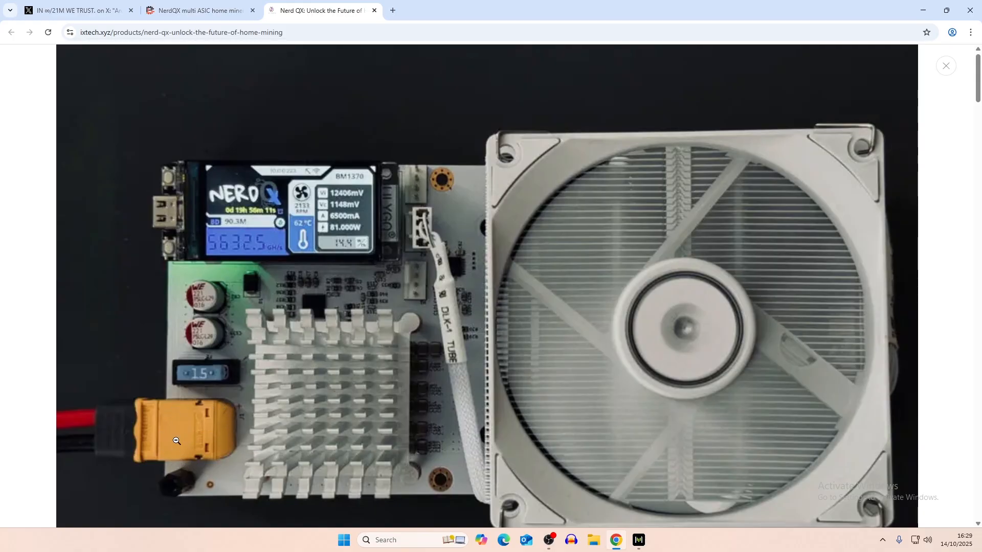
mouse_move(161, 402)
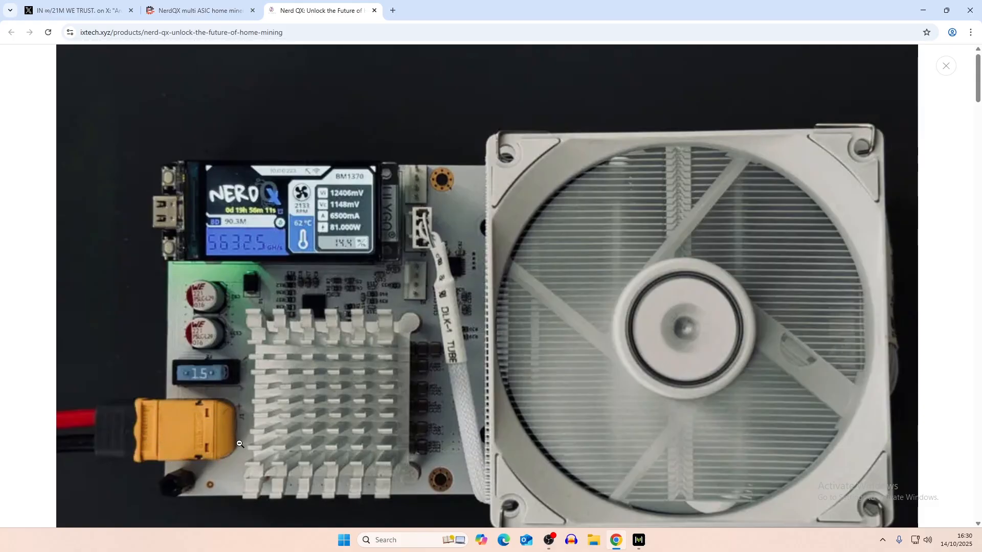
mouse_move(194, 426)
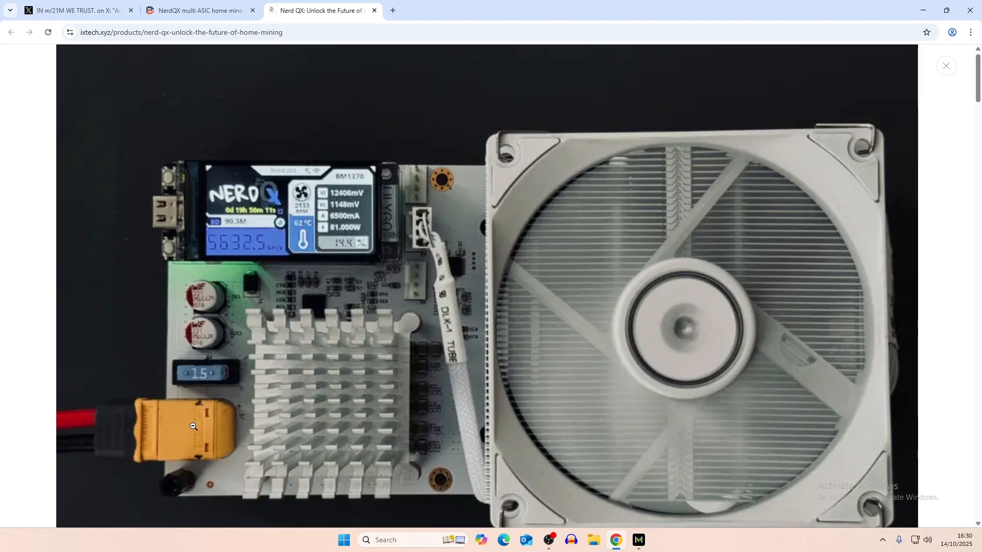
mouse_move(244, 437)
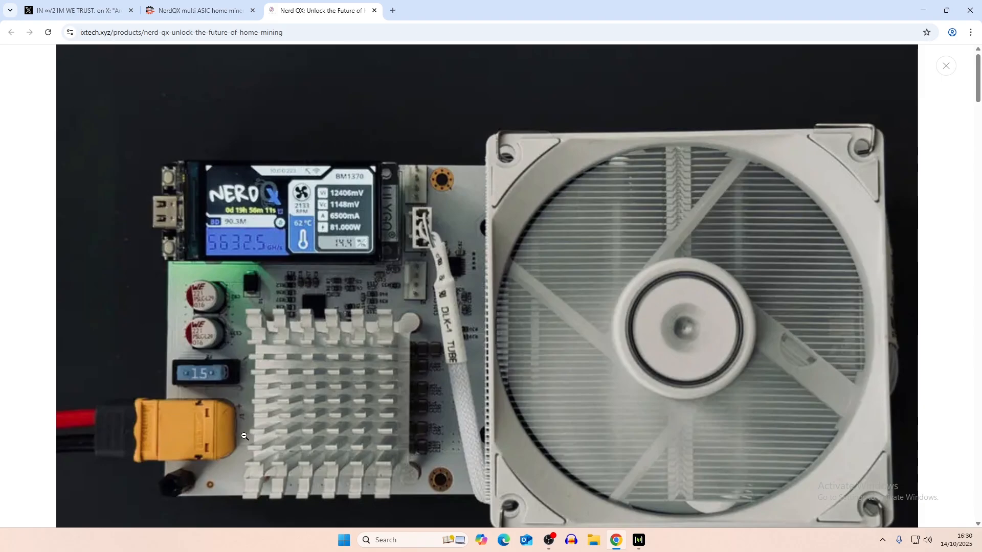
mouse_move(600, 367)
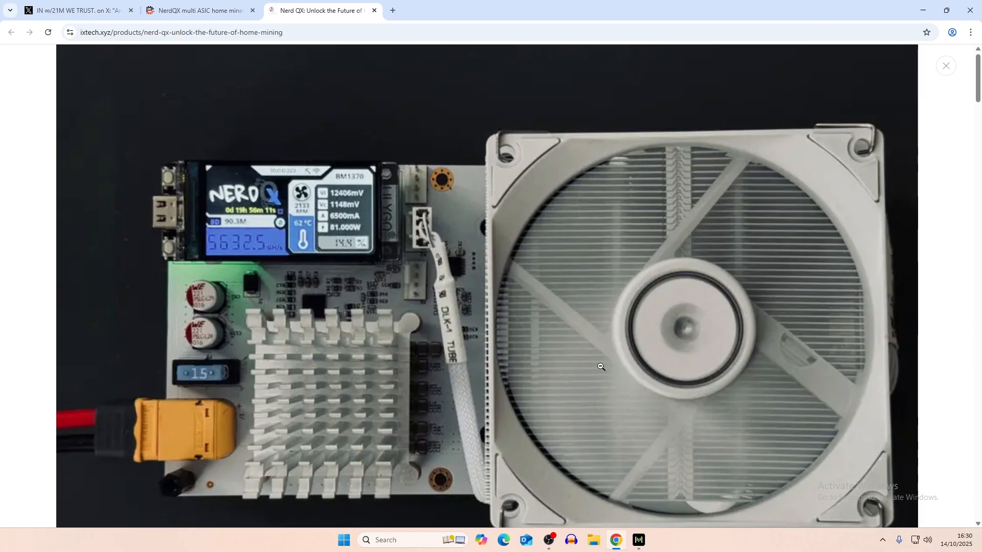
- Close the enlarged photo and return to the Nerd QX product page
left_click(945, 65)
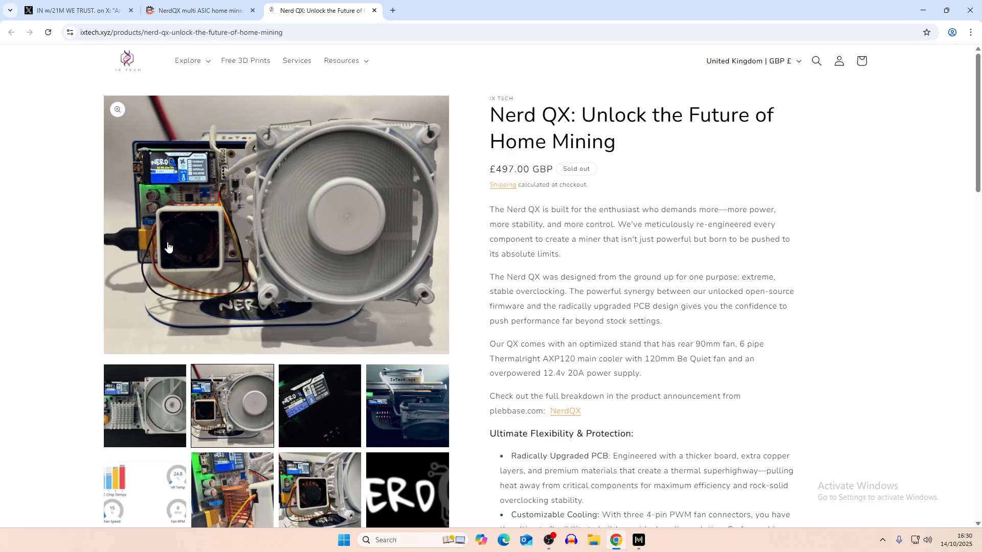
mouse_move(183, 245)
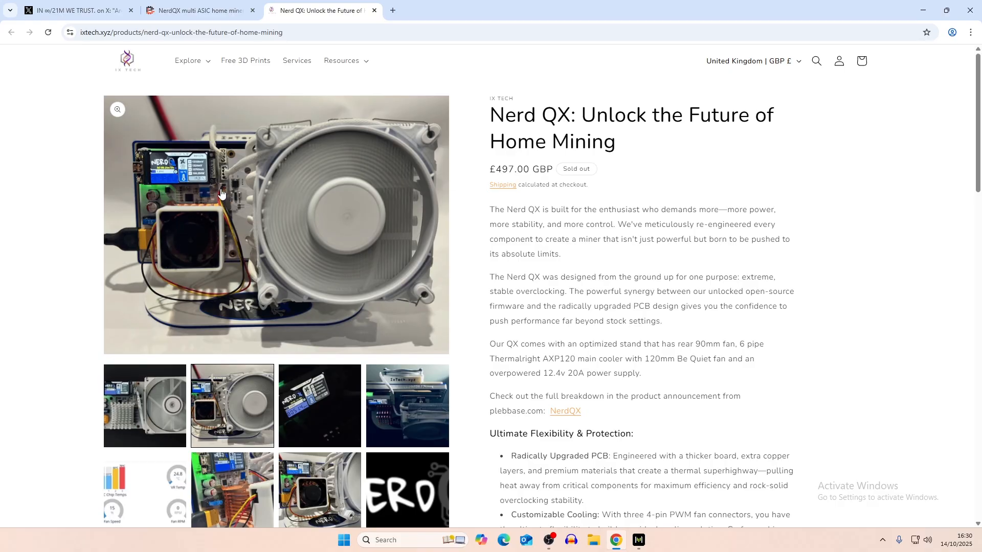
mouse_move(225, 160)
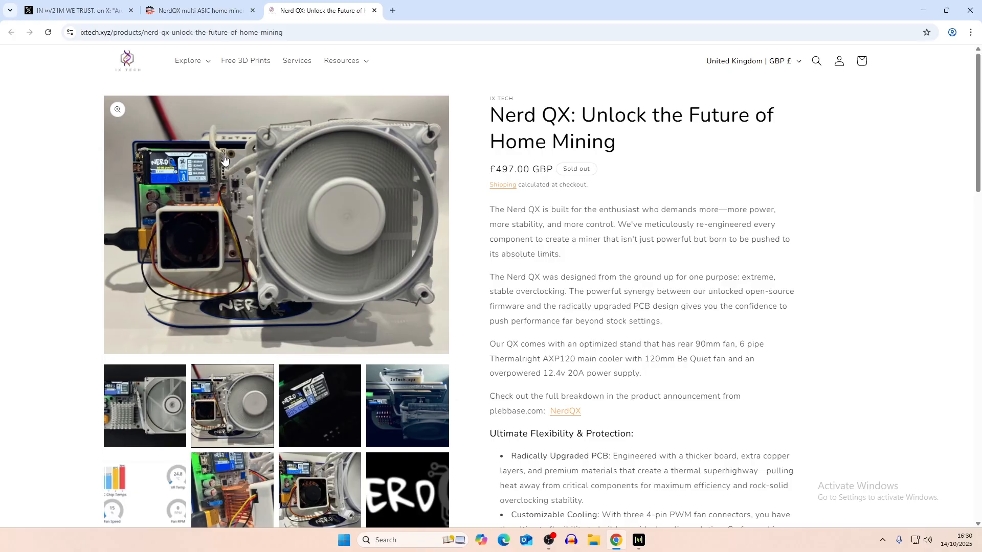
mouse_move(232, 134)
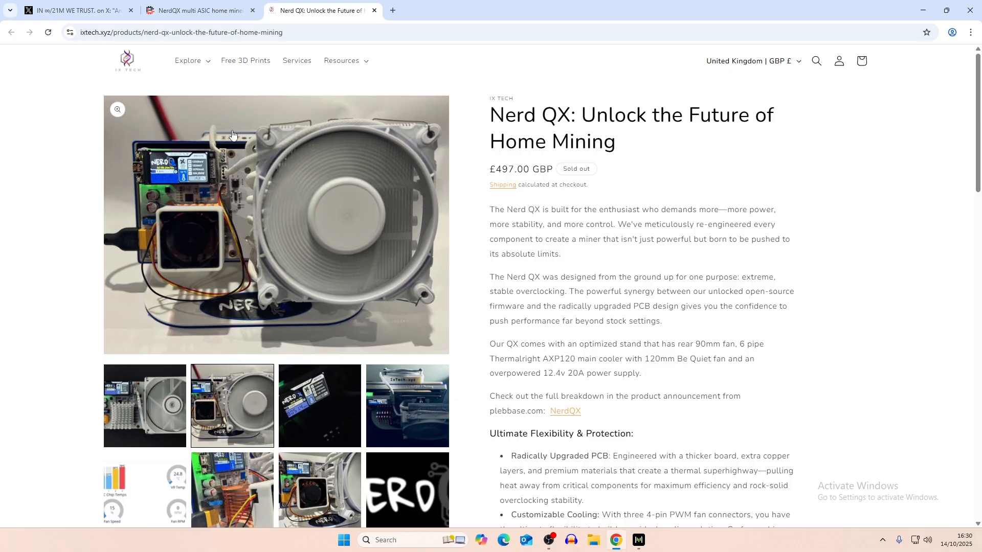
mouse_move(224, 157)
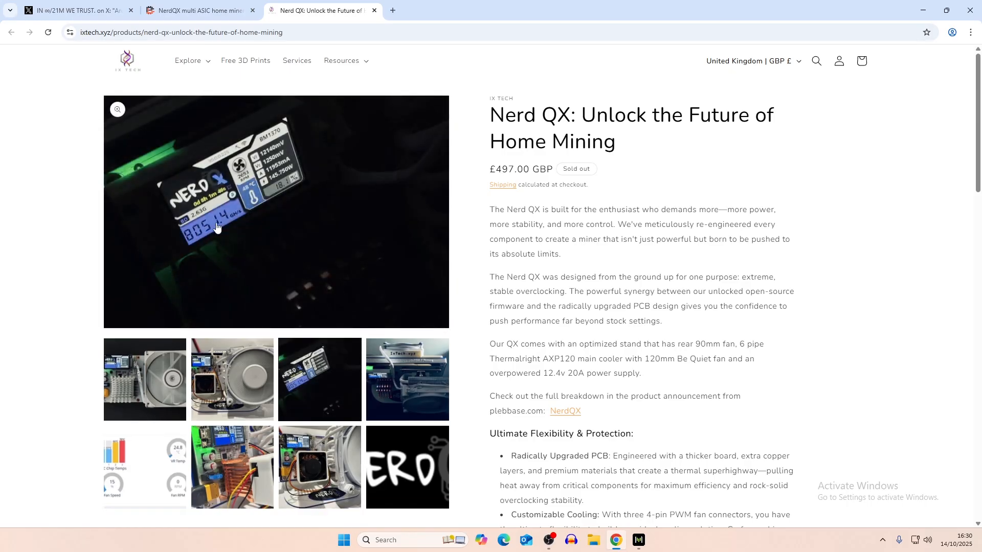
mouse_move(202, 237)
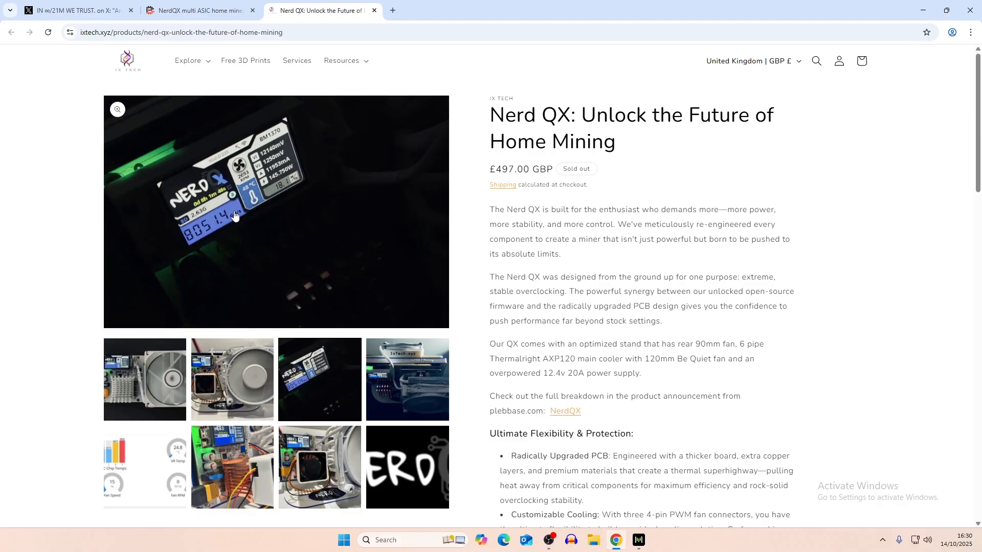
mouse_move(258, 266)
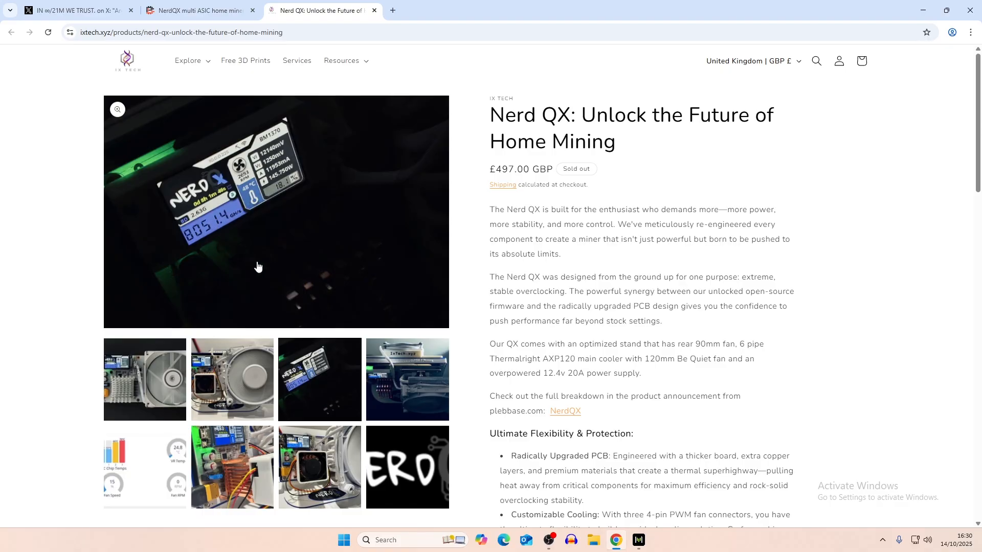
- Work out 457 ÷ 8 = 57.125 in Windows Calculator, then close it
left_click(649, 544)
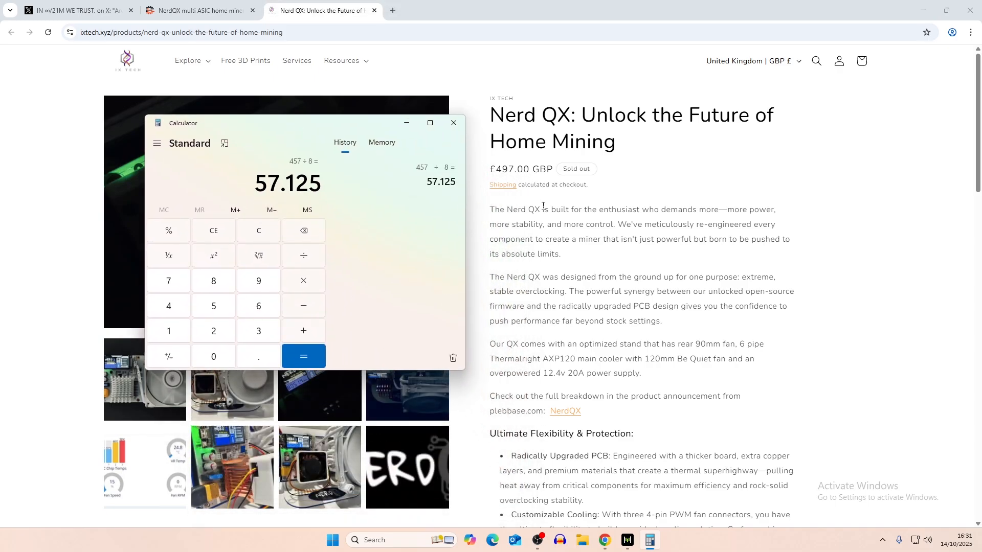
left_click(453, 122)
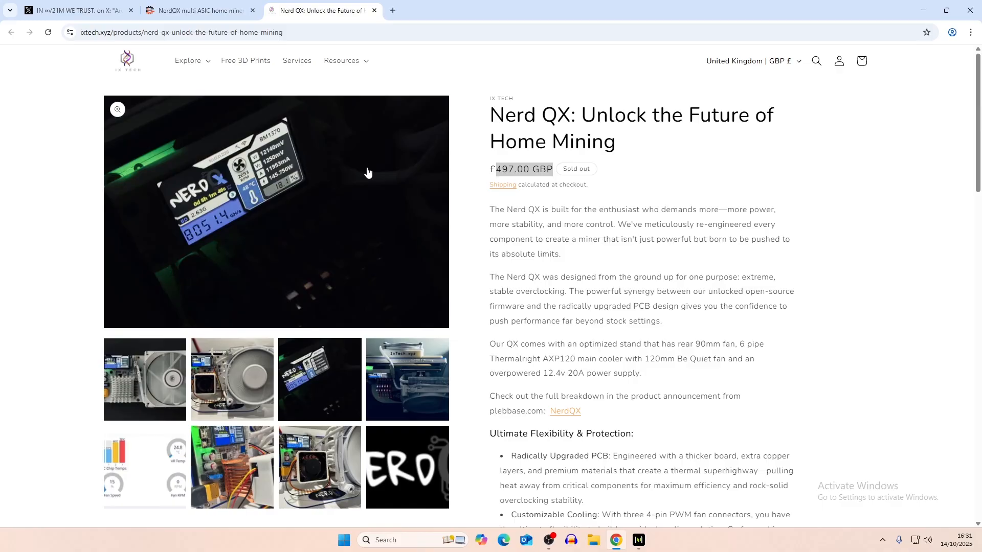
mouse_move(374, 174)
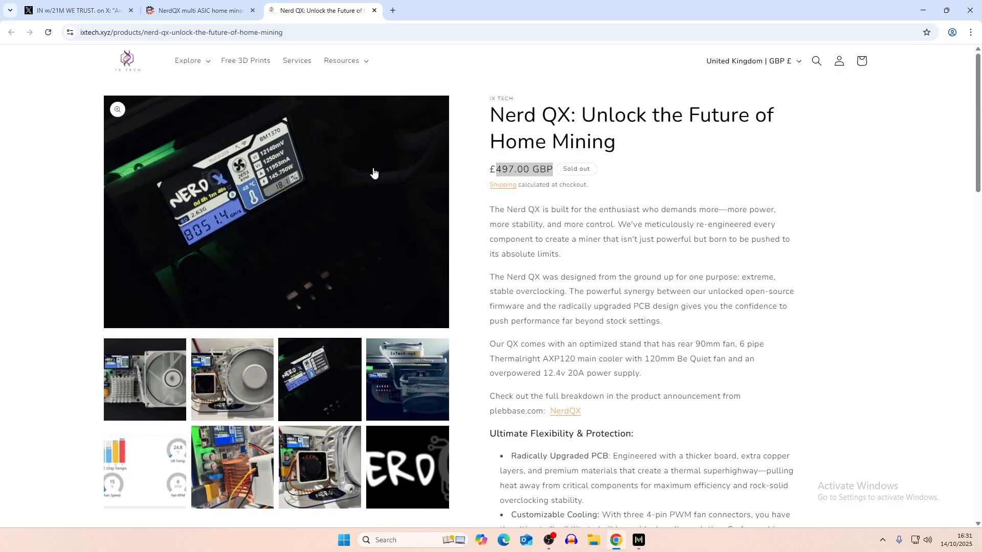
mouse_move(669, 184)
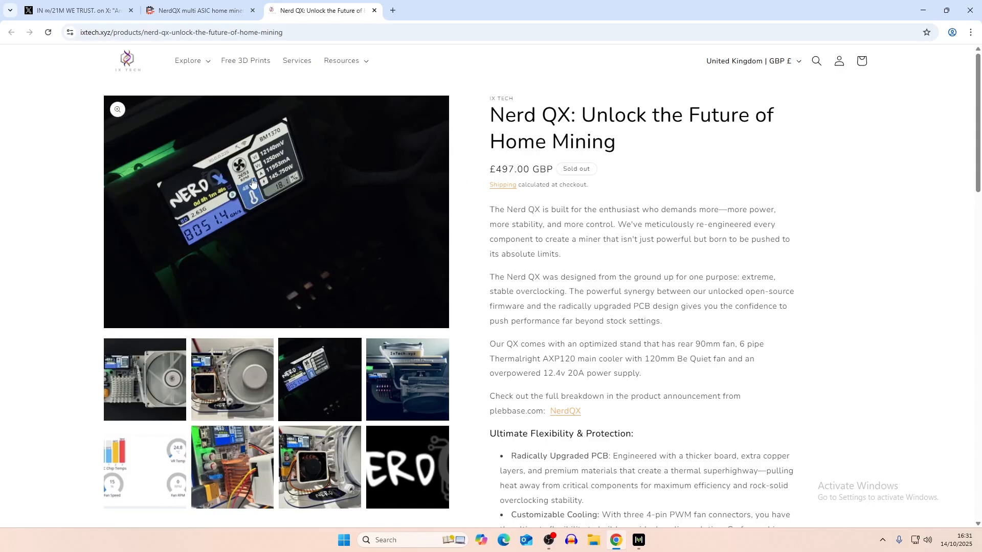
mouse_move(238, 222)
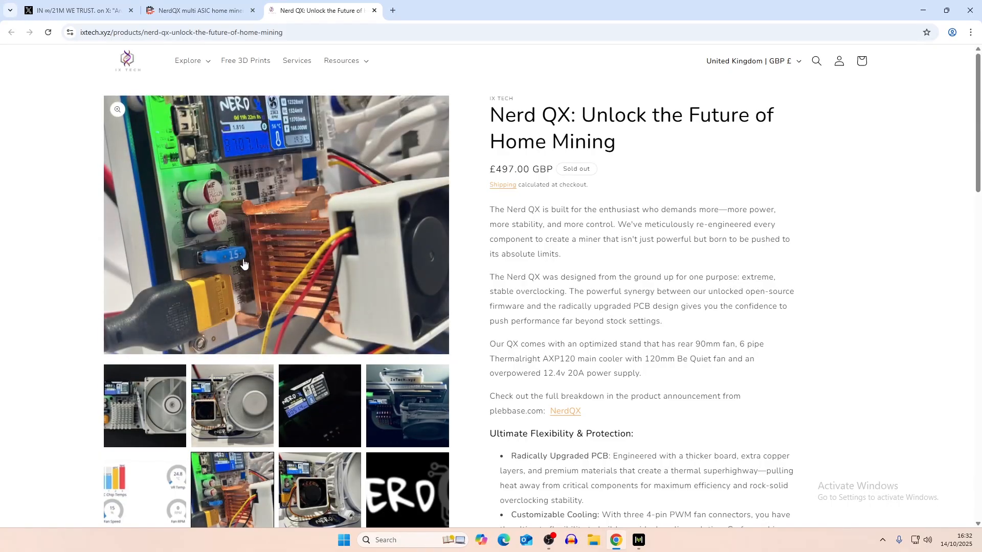
mouse_move(240, 264)
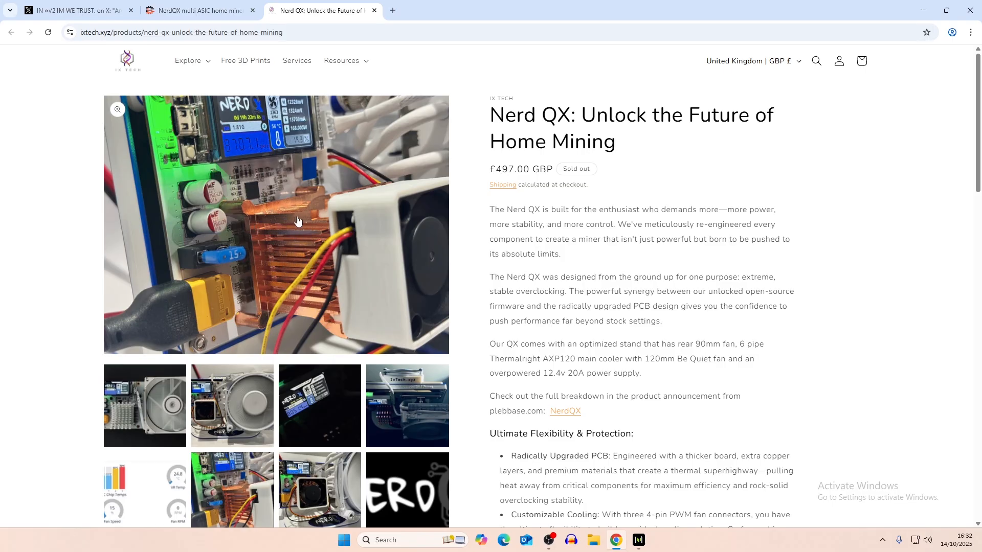
mouse_move(286, 235)
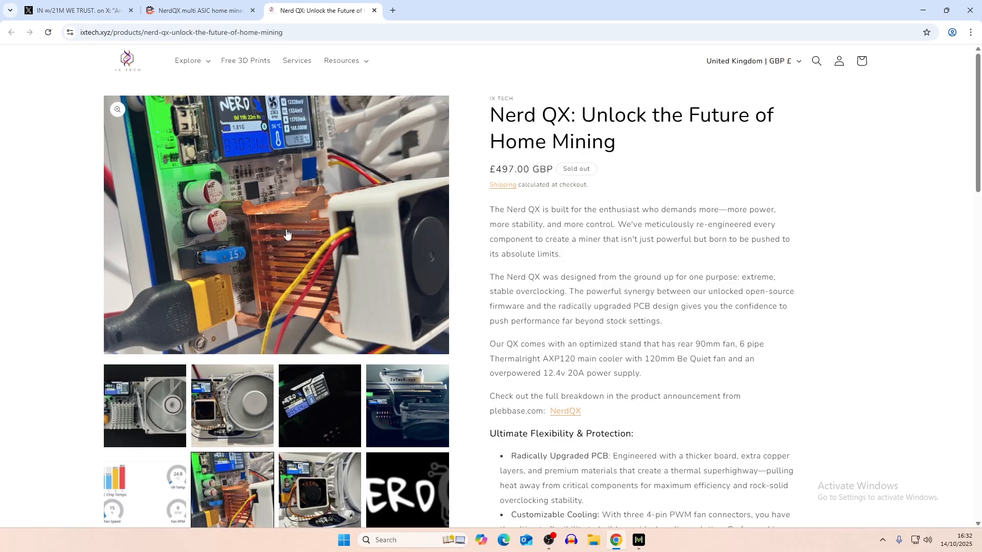
mouse_move(351, 262)
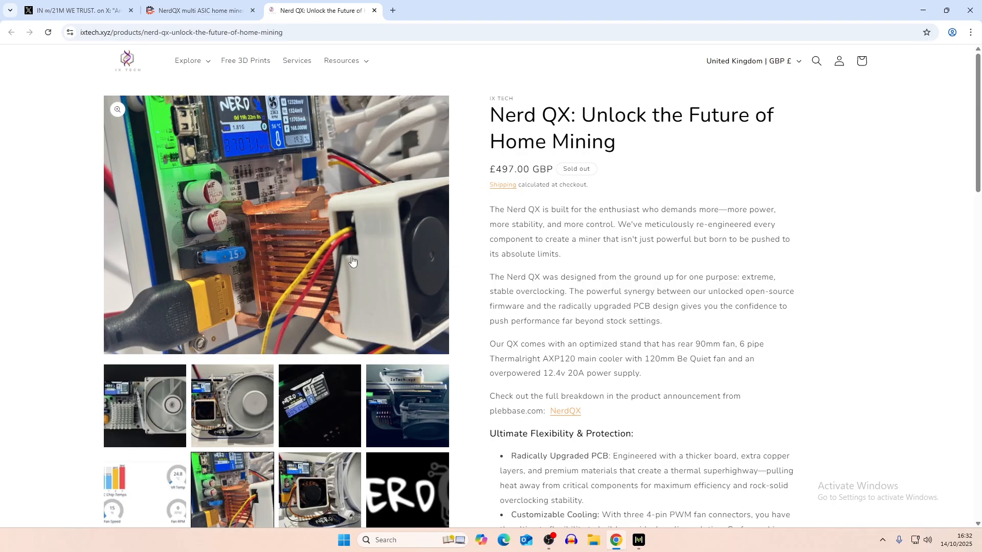
- View the store's NerdQX logo image and sold-out status, then switch to the PlebBase article
left_click(319, 490)
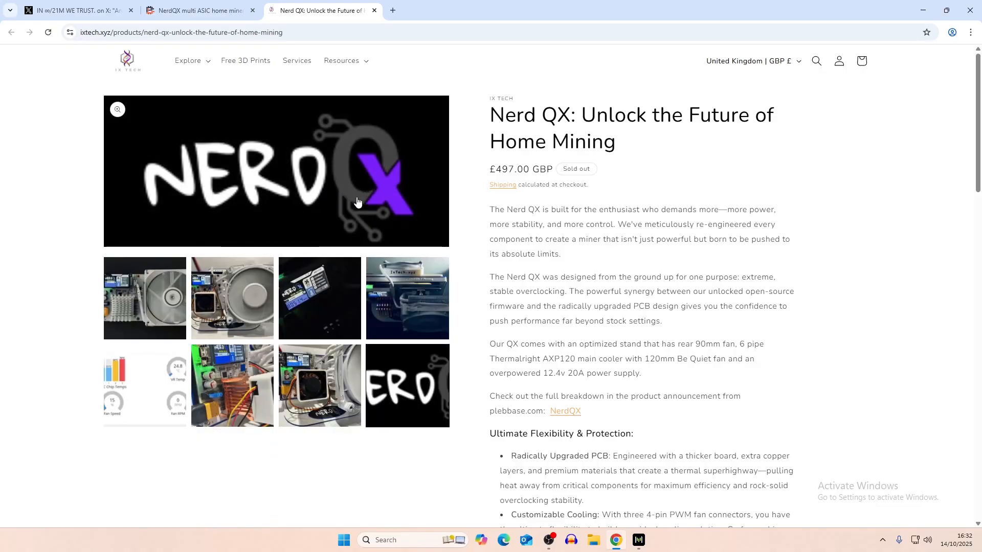
scroll("down", 3)
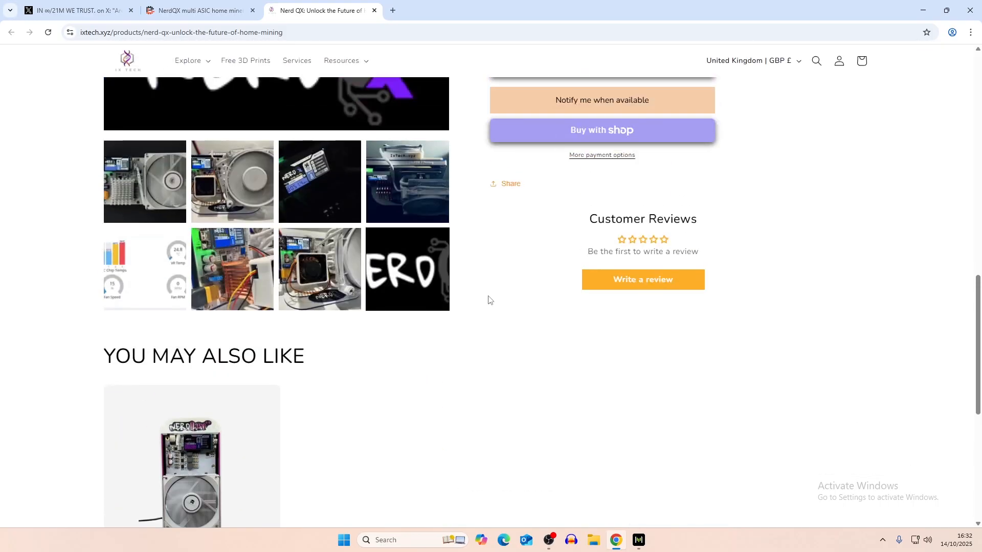
left_click(197, 10)
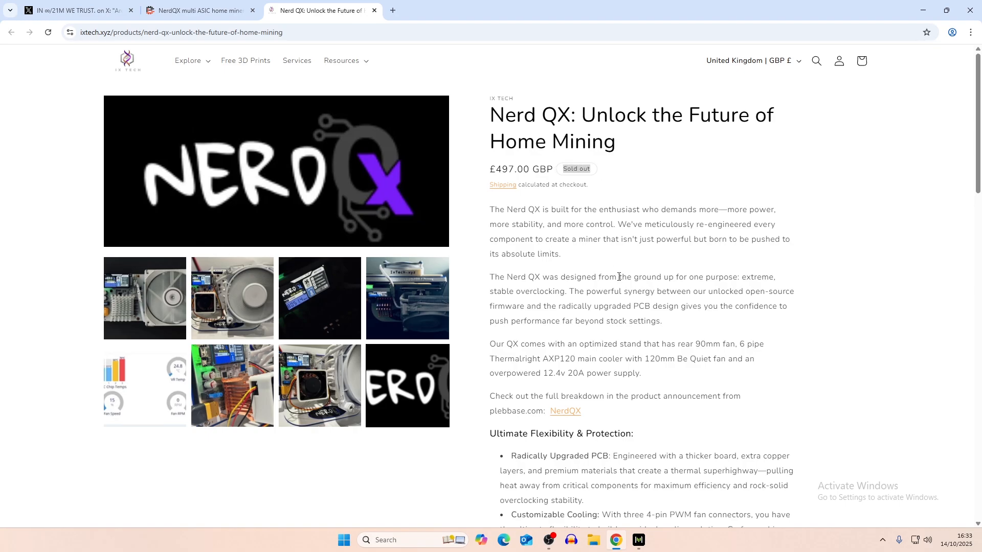
mouse_move(561, 300)
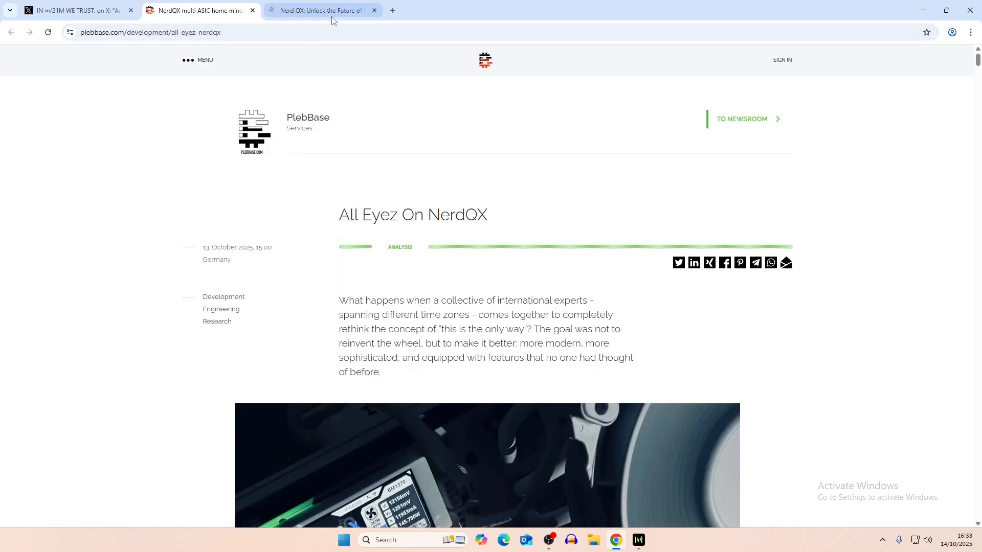
- Glance at the store page, then scroll the PlebBase article down to its key features list
left_click(321, 10)
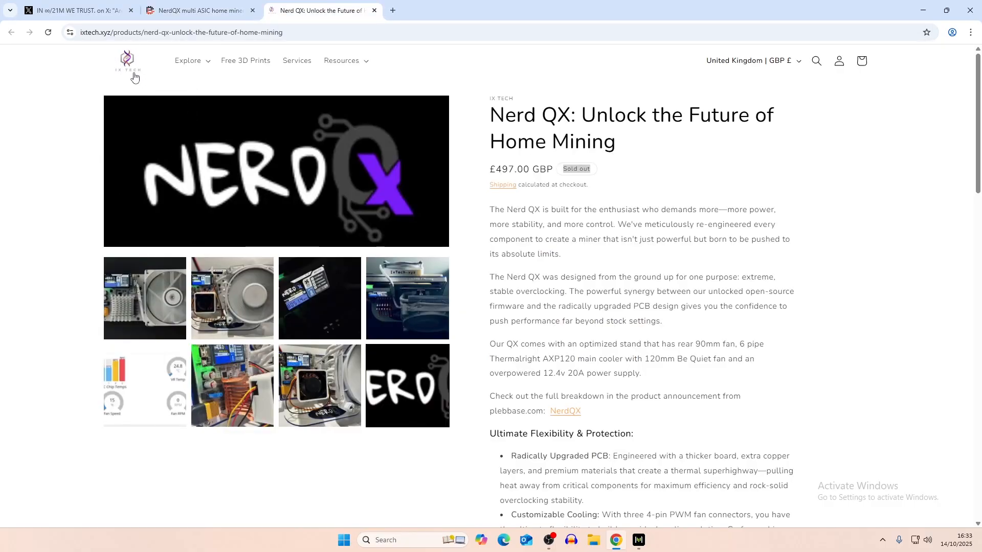
left_click(200, 10)
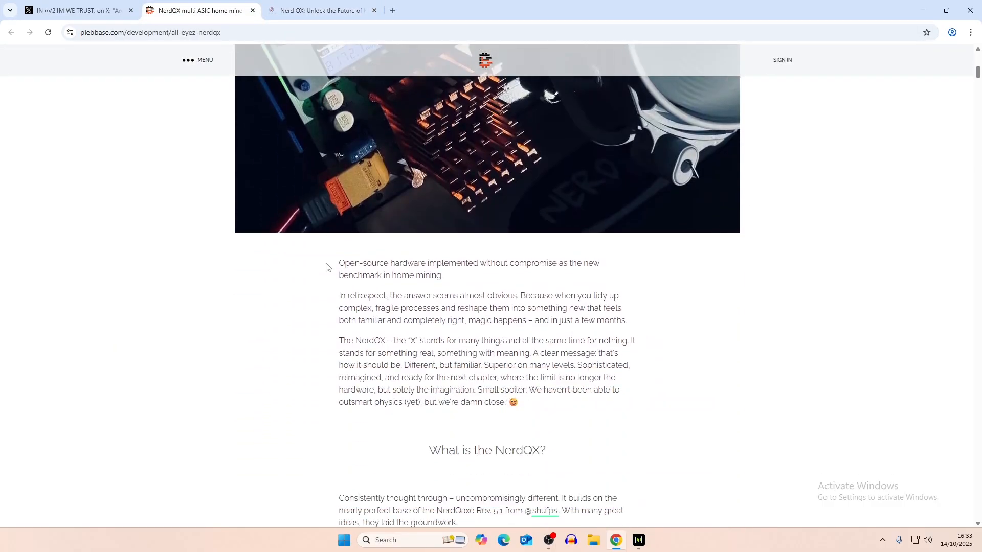
scroll("down", 3)
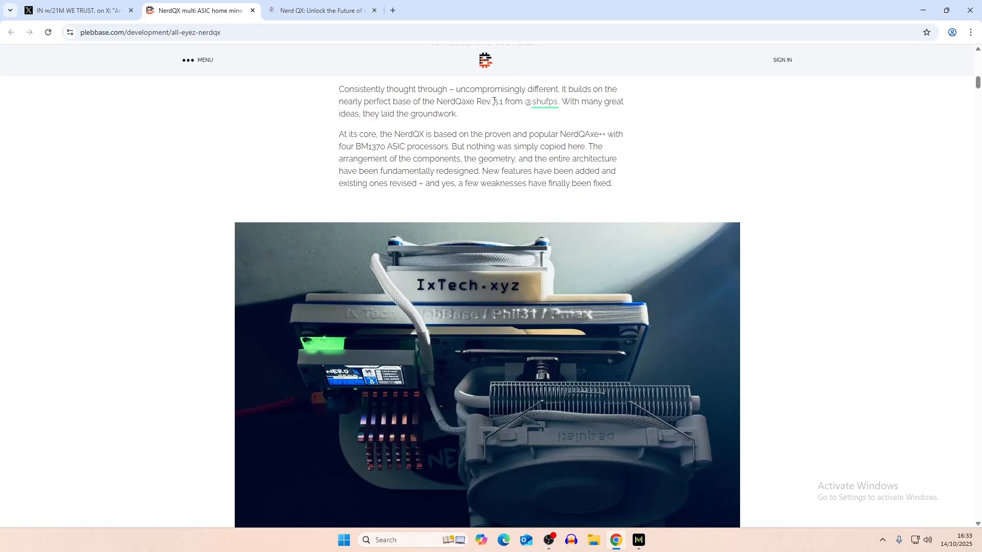
mouse_move(412, 135)
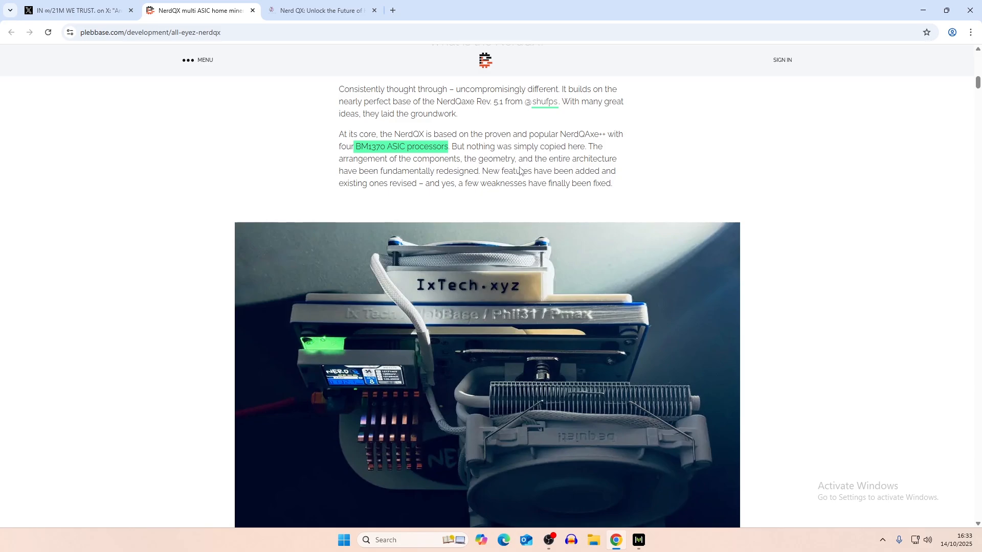
scroll("down", 3)
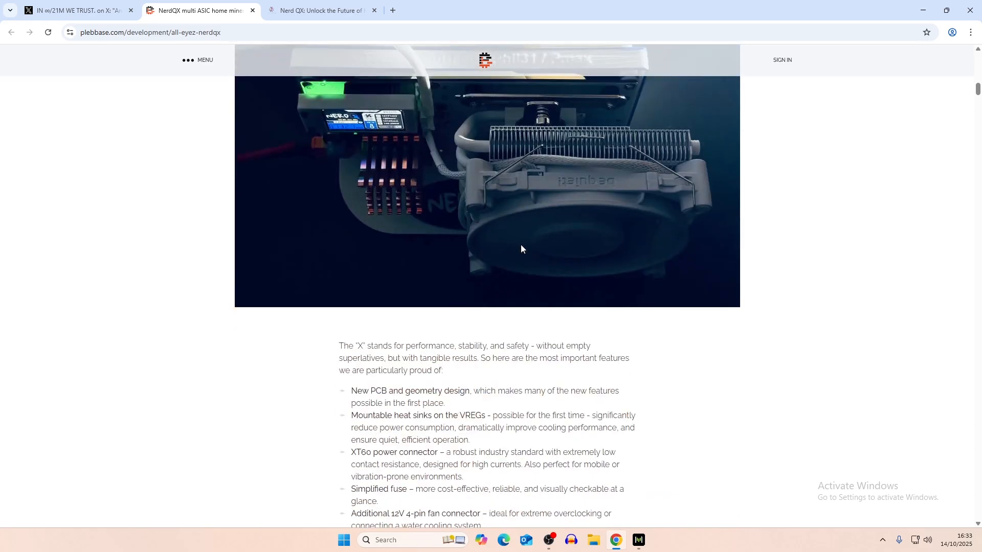
scroll("down", 3)
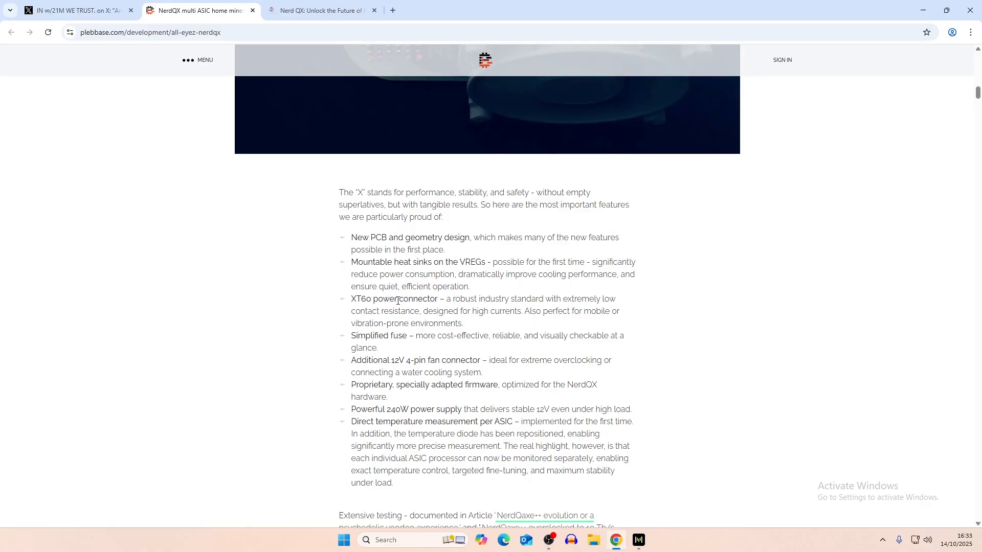
mouse_move(356, 336)
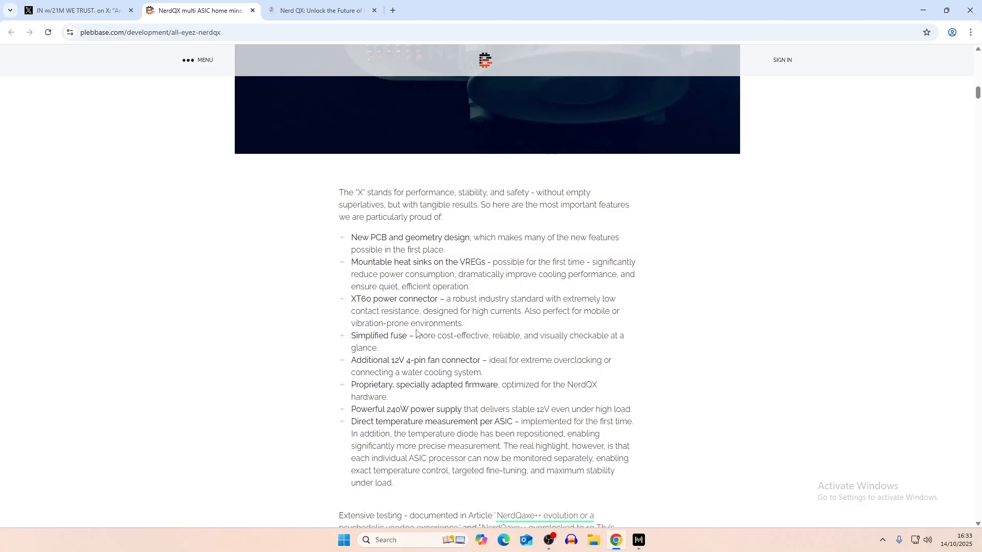
mouse_move(451, 358)
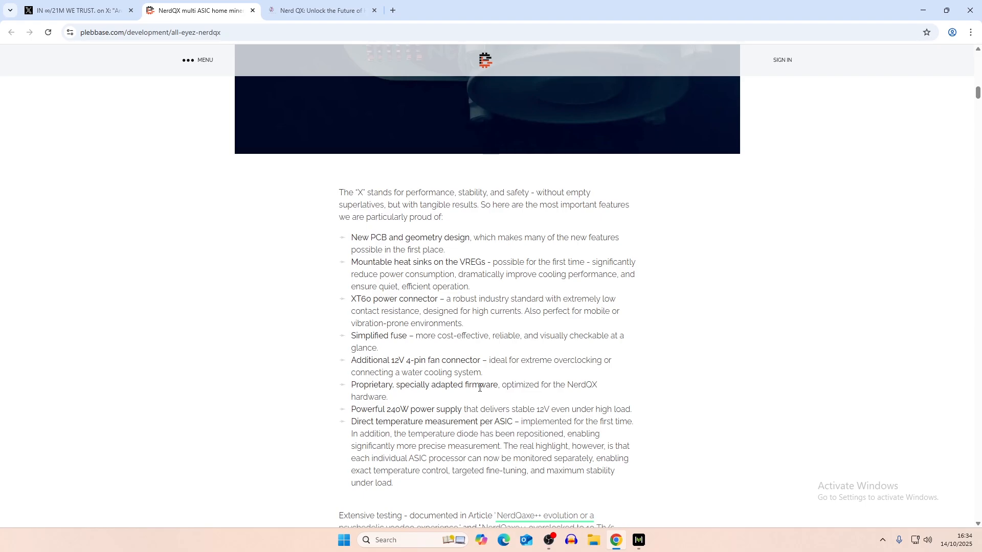
scroll("down", 3)
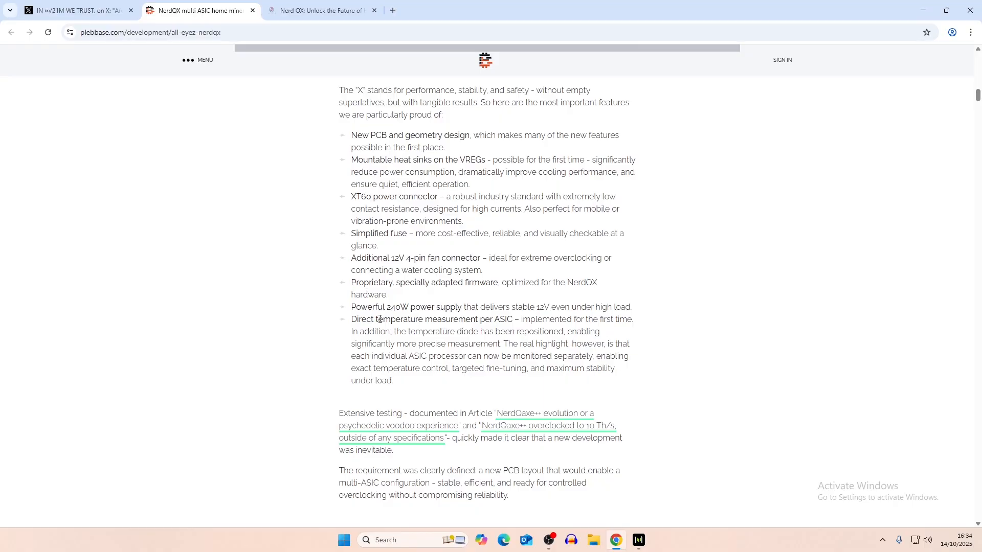
- Check the store page's ASIC temperature dashboard image, then return to the article's features list
left_click(319, 10)
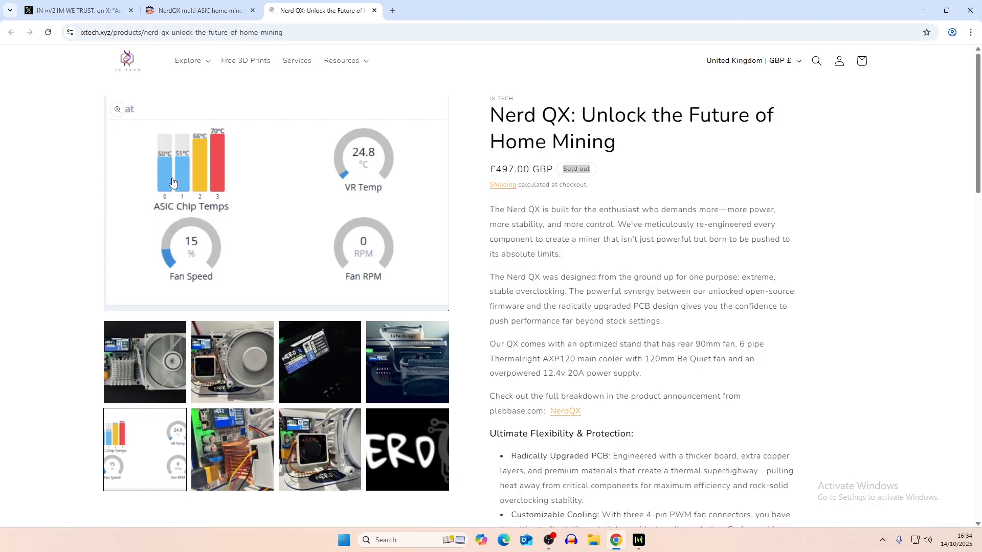
mouse_move(166, 280)
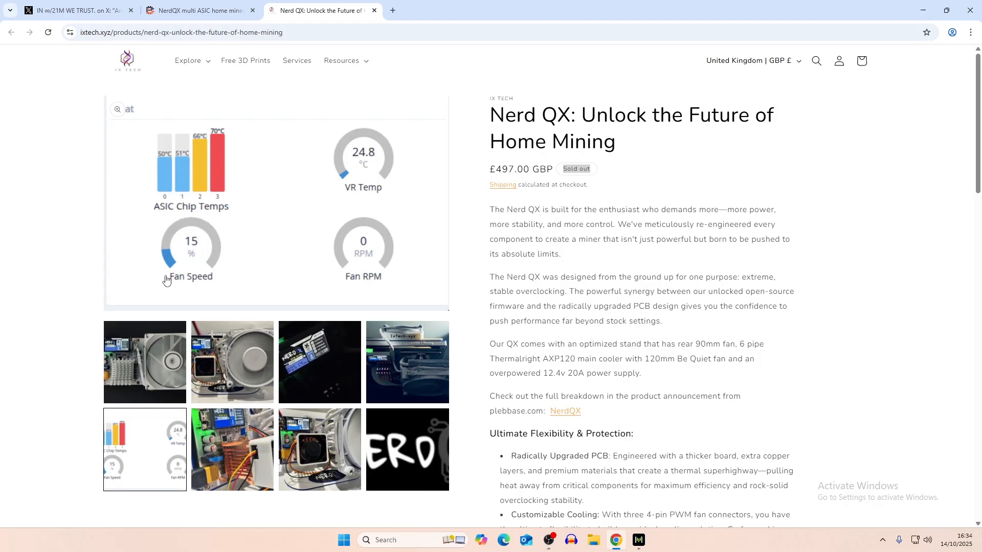
mouse_move(212, 201)
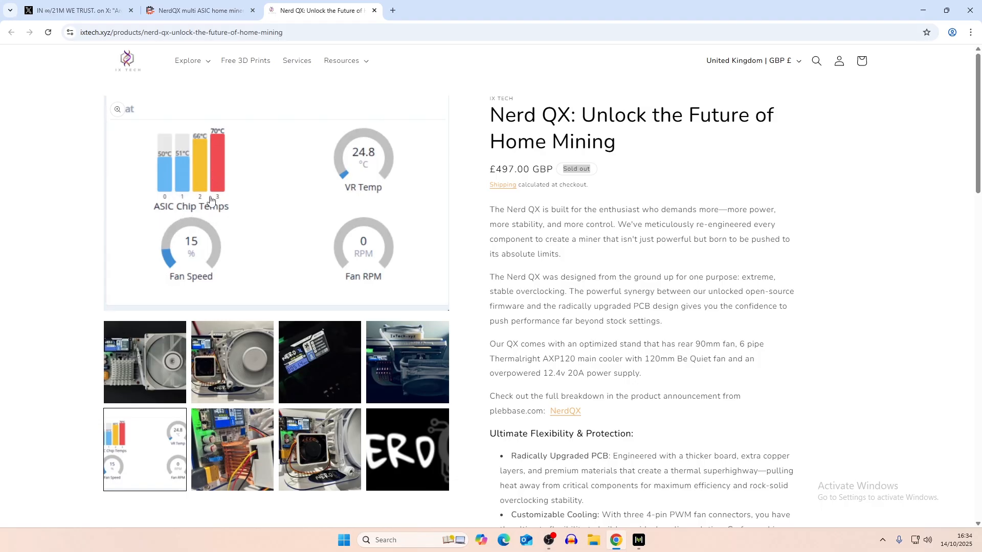
mouse_move(227, 209)
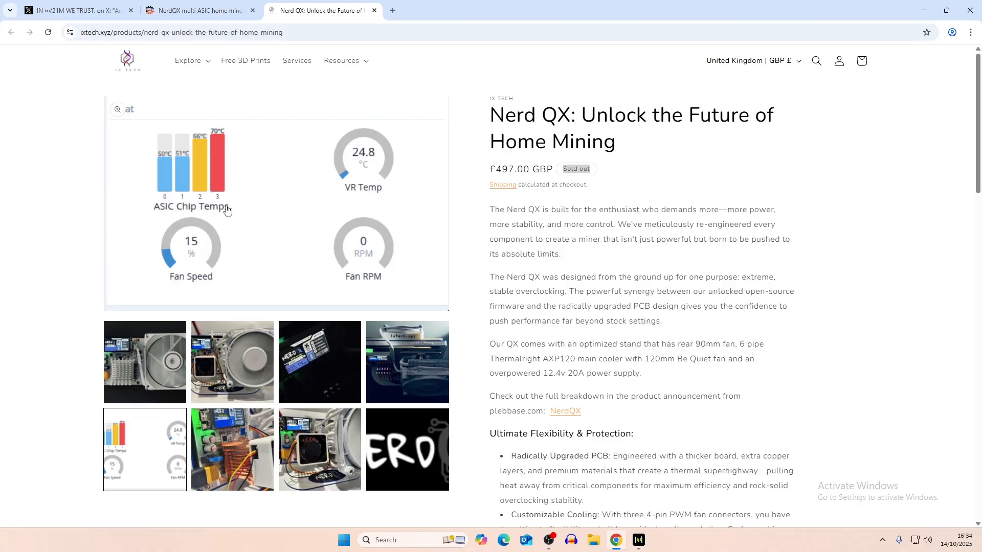
mouse_move(233, 206)
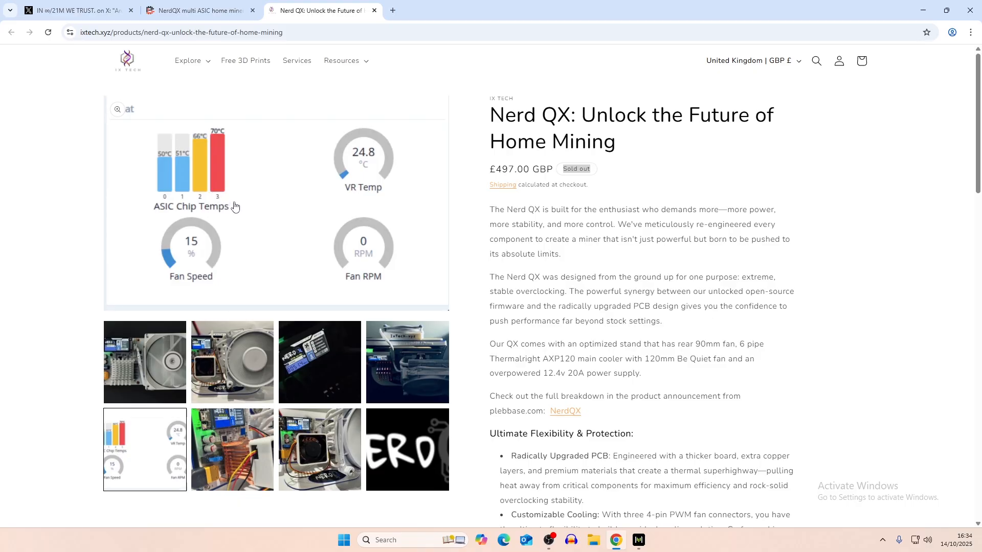
mouse_move(246, 201)
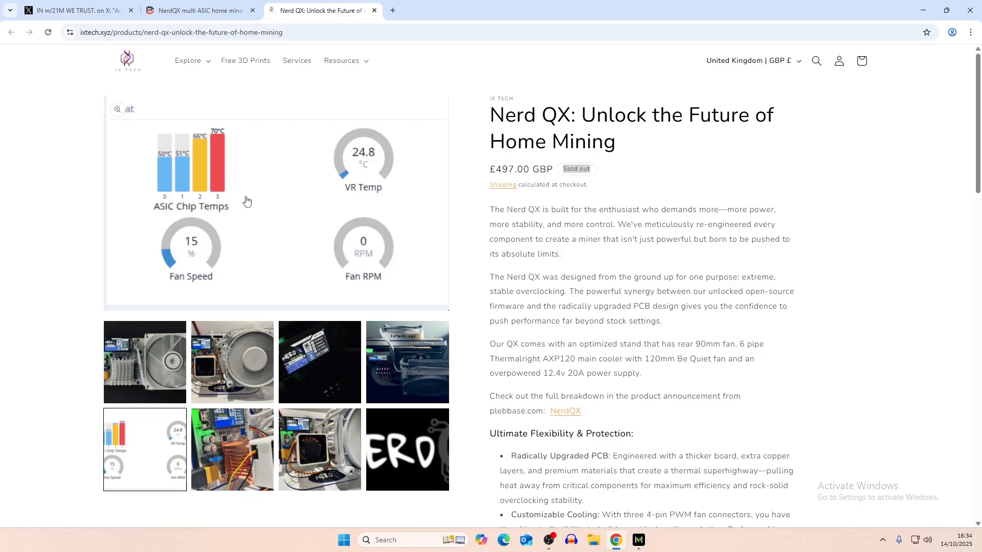
mouse_move(249, 165)
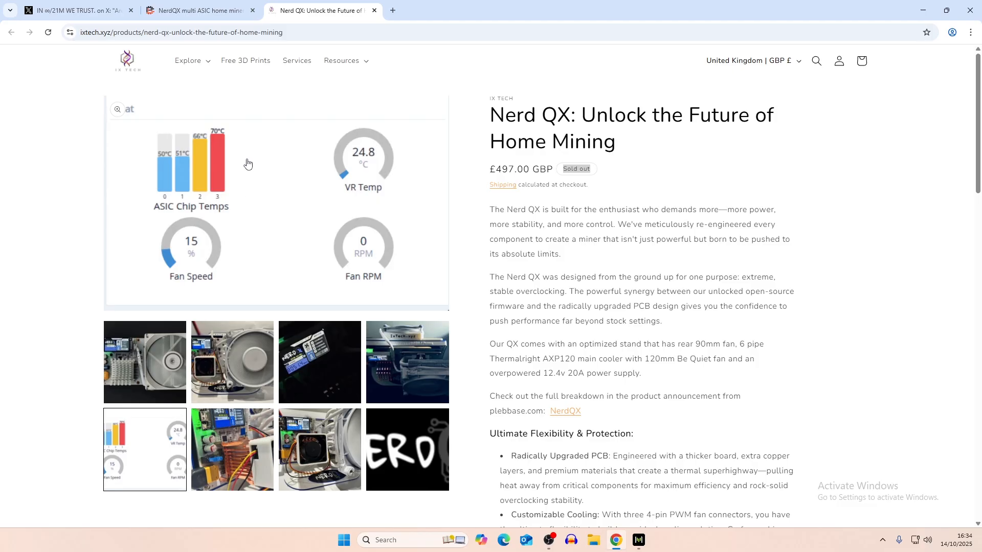
mouse_move(246, 149)
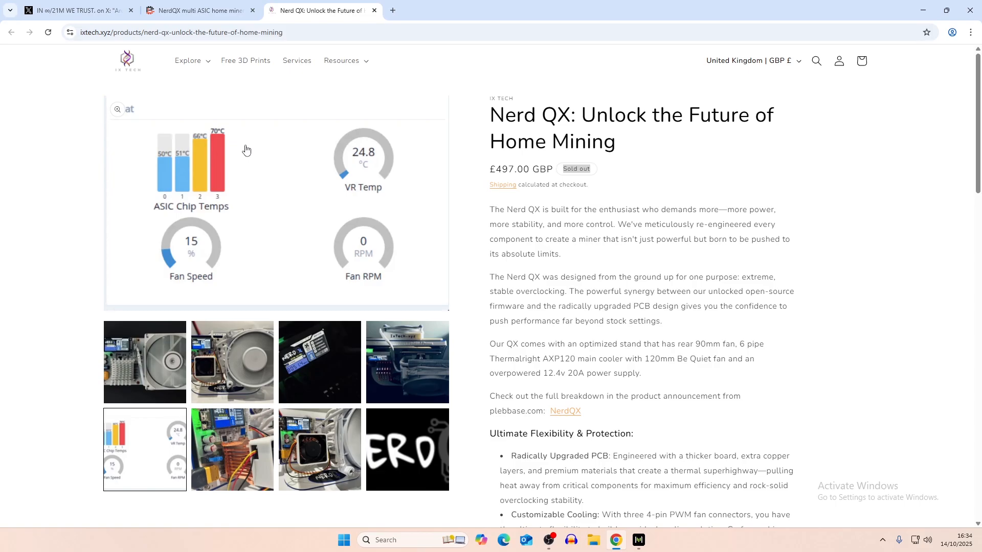
left_click(198, 10)
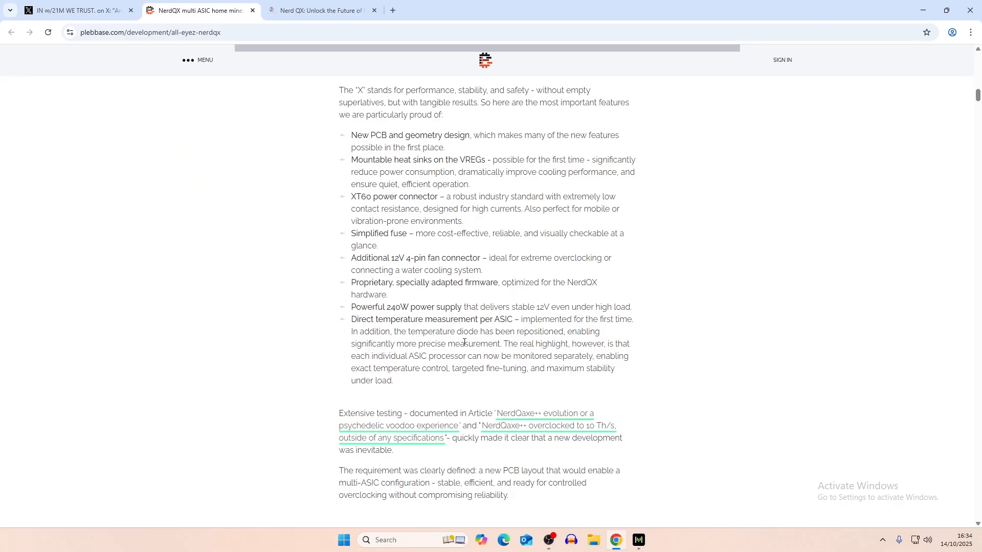
- Scroll past the design principles to the PCB geometry heading and board photo
scroll("down", 3)
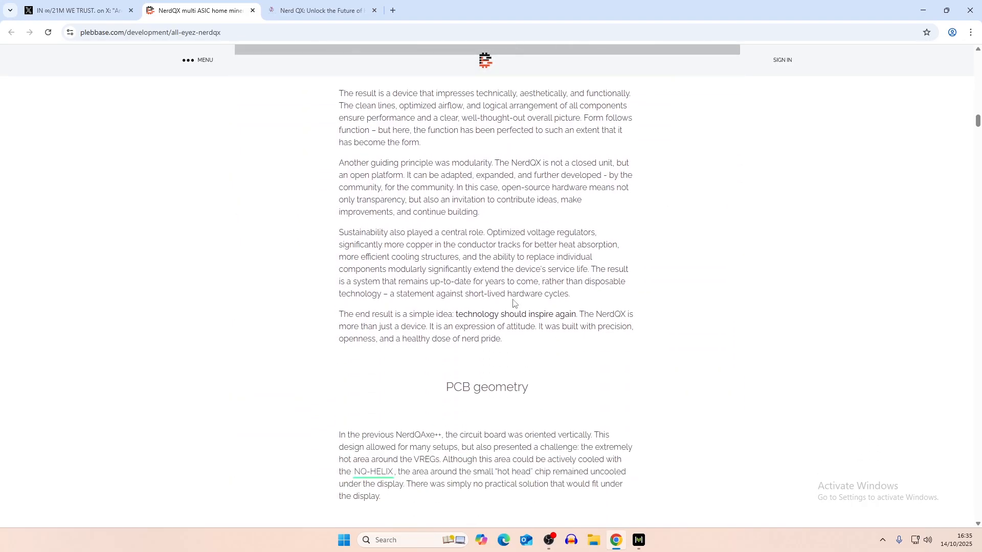
scroll("down", 3)
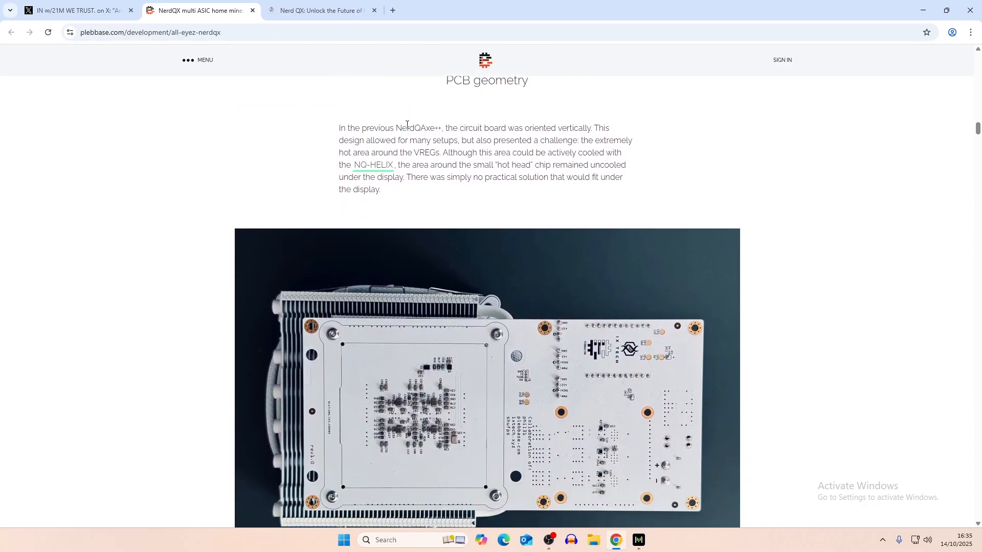
mouse_move(540, 130)
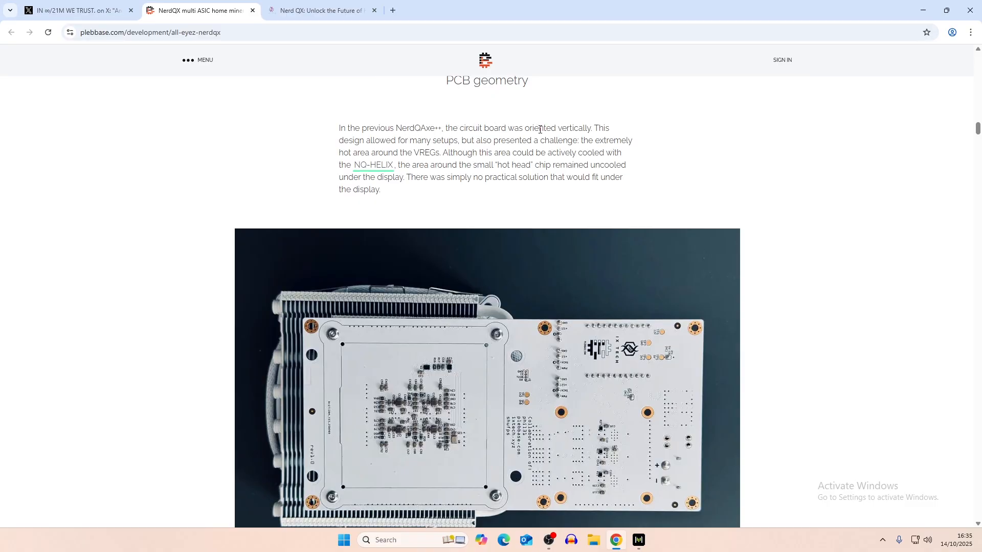
mouse_move(436, 141)
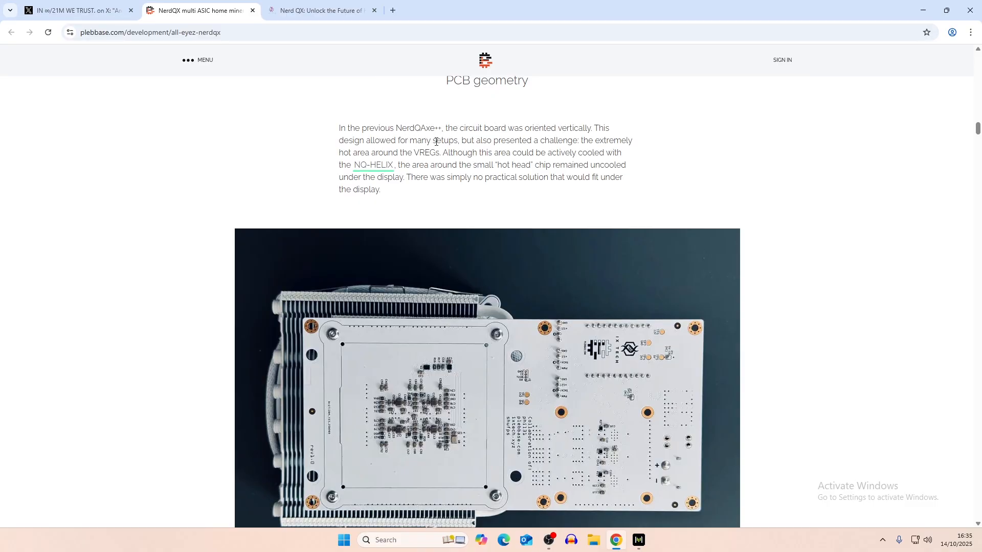
mouse_move(571, 151)
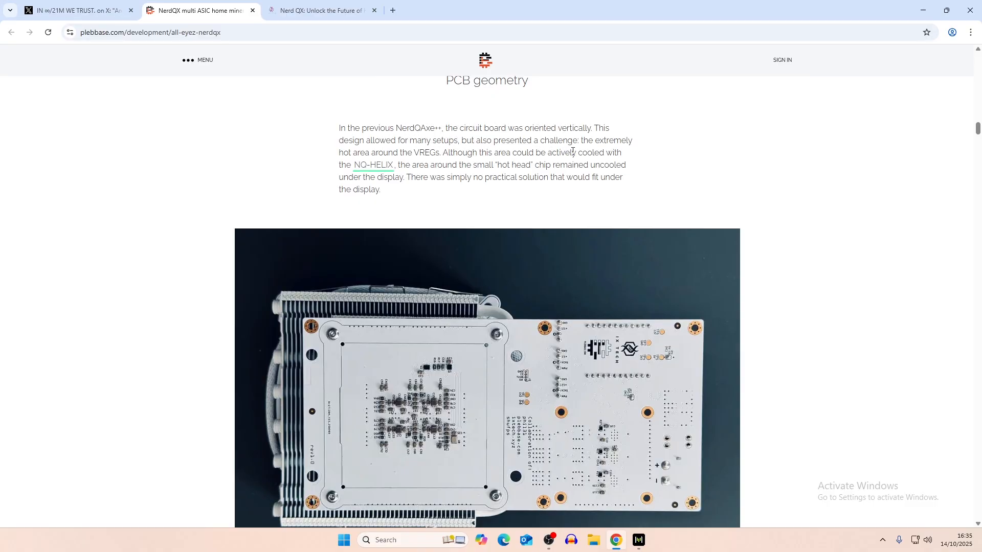
mouse_move(630, 315)
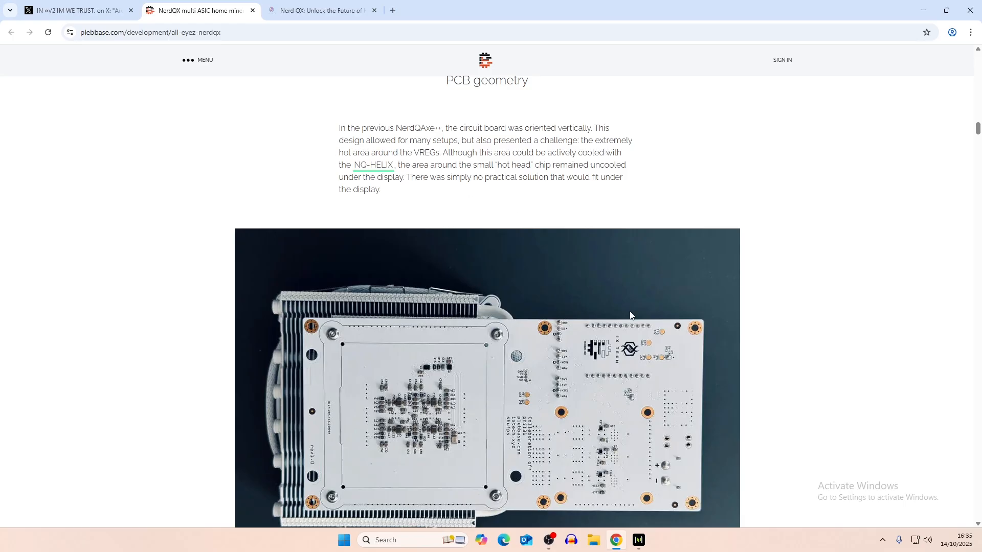
mouse_move(650, 501)
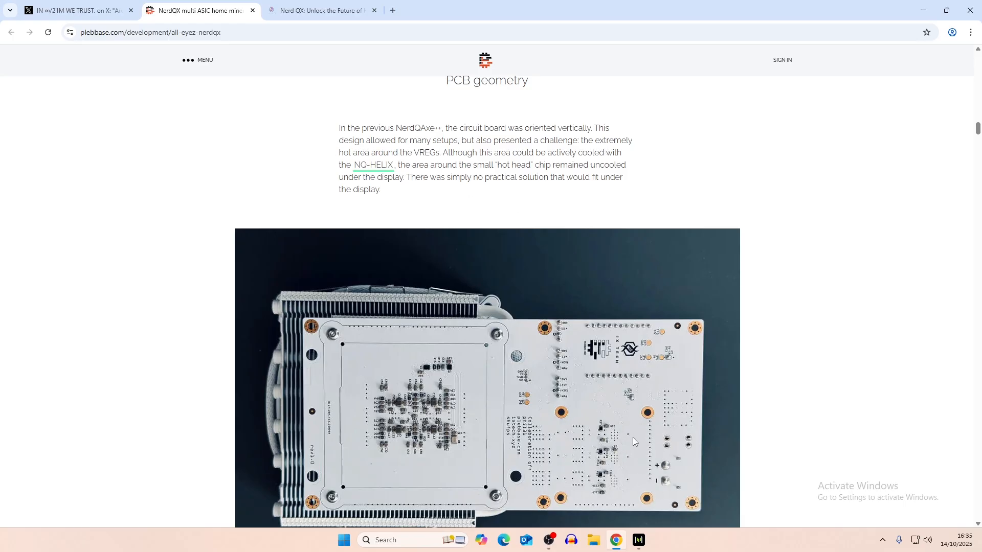
mouse_move(373, 165)
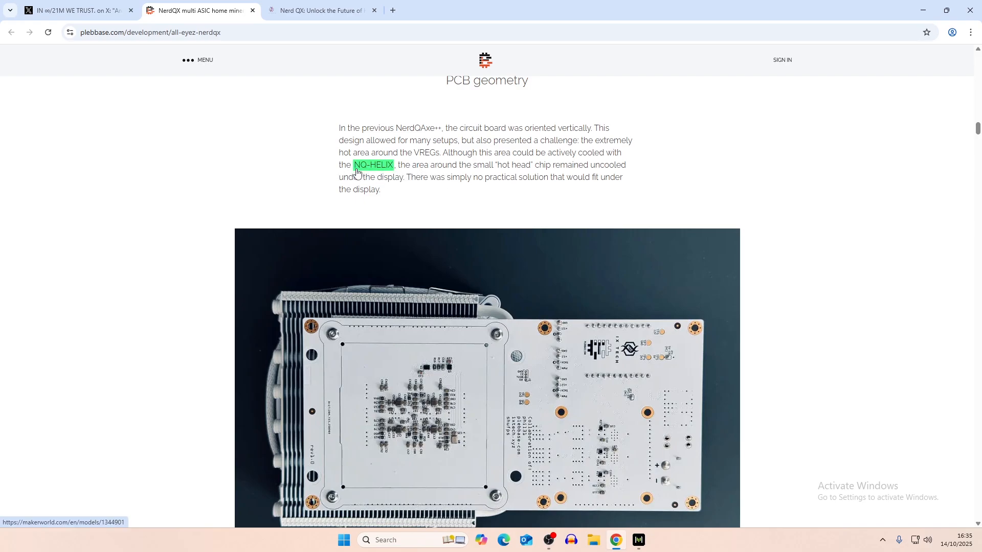
mouse_move(367, 179)
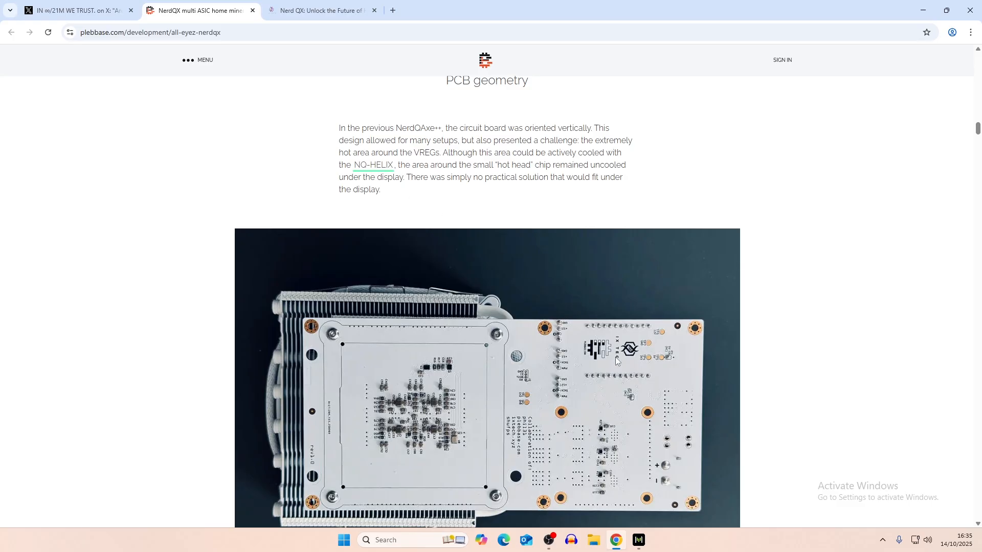
mouse_move(528, 227)
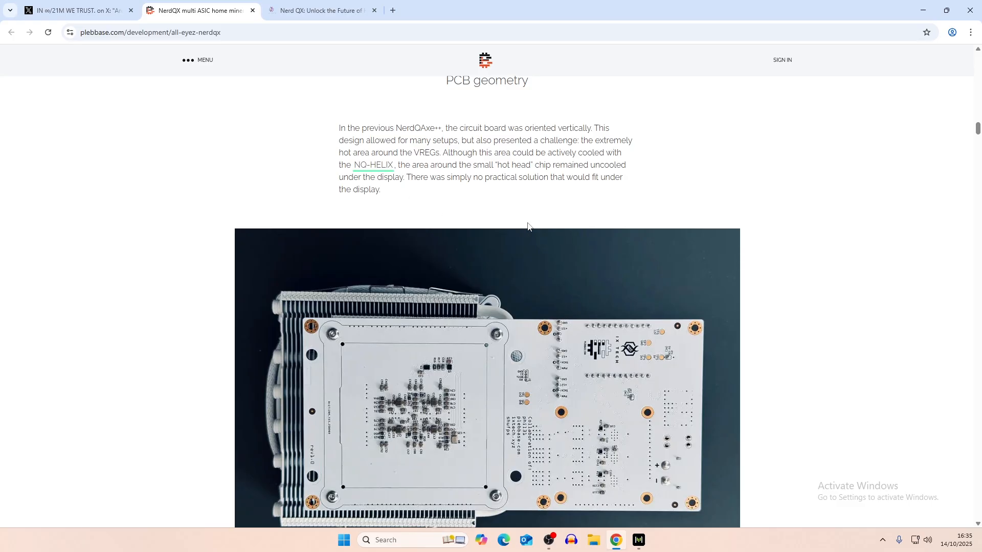
- Scroll through the Fuse section, its board close-up and overclocking text to the power connection change heading
scroll("down", 3)
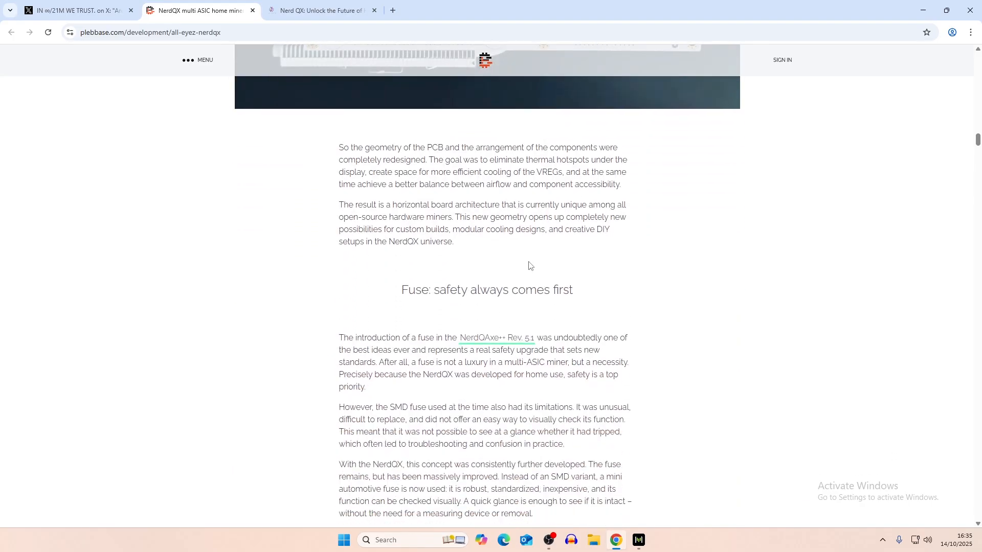
scroll("down", 3)
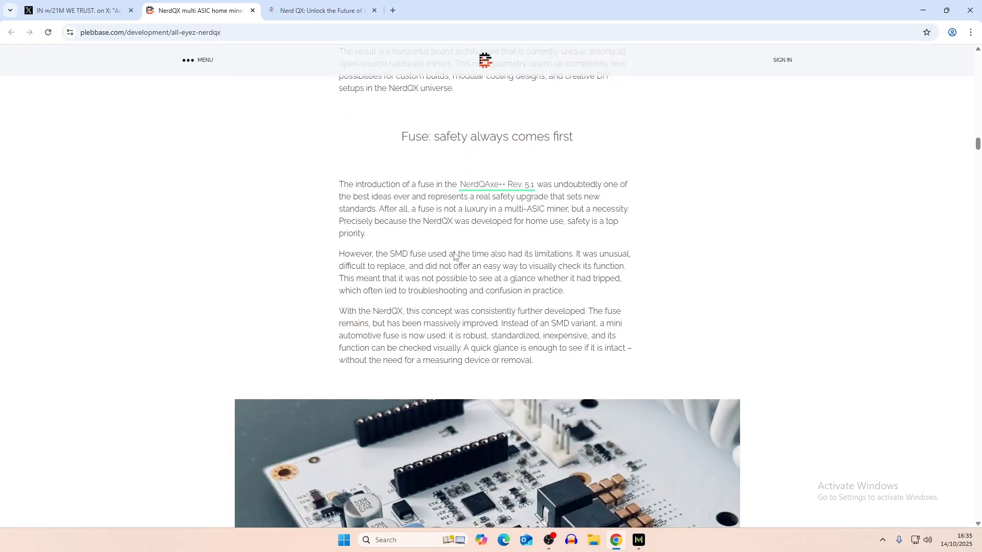
mouse_move(400, 263)
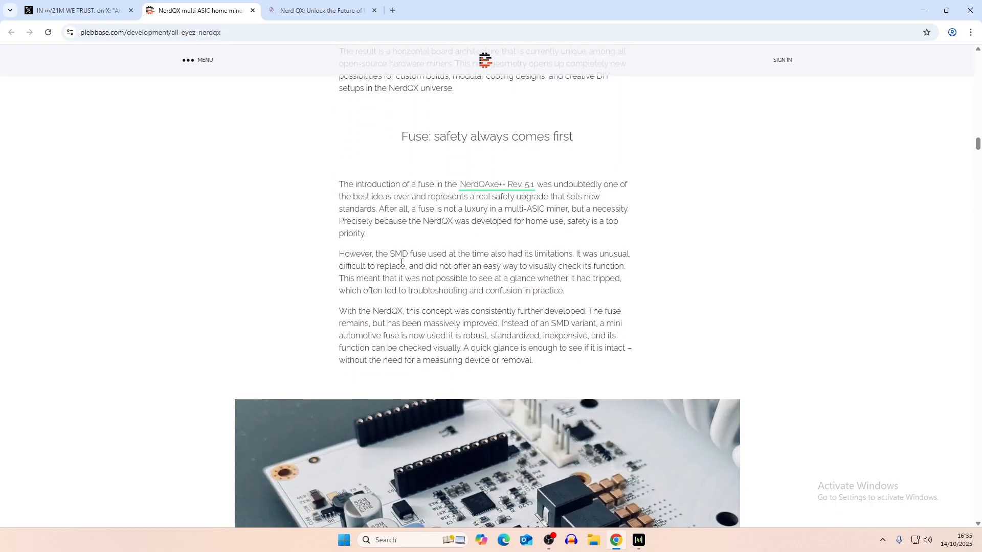
scroll("down", 3)
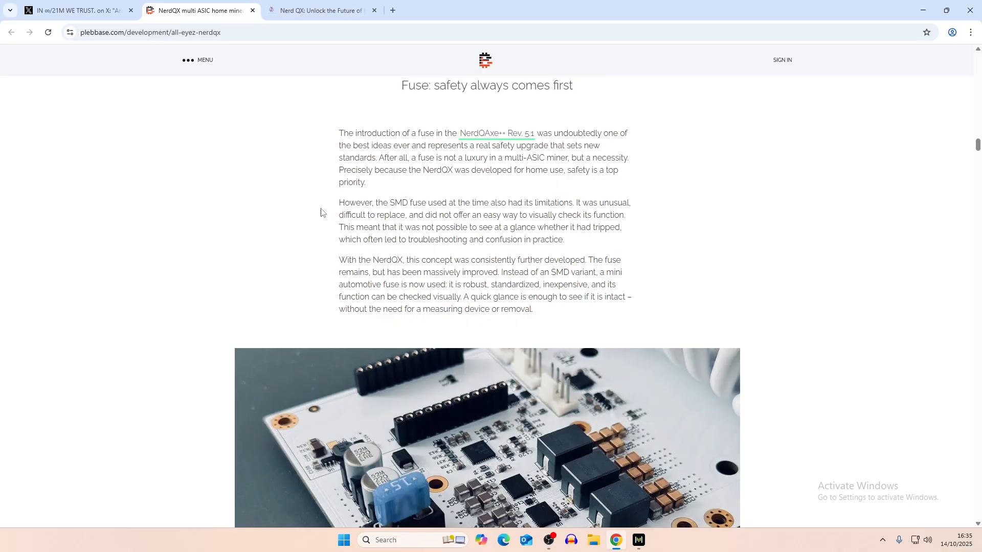
mouse_move(526, 216)
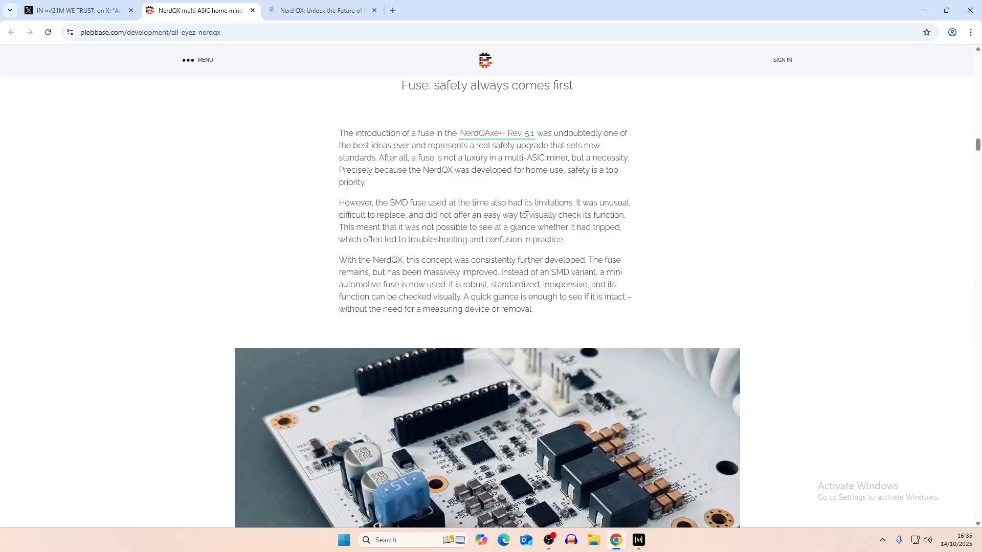
mouse_move(525, 254)
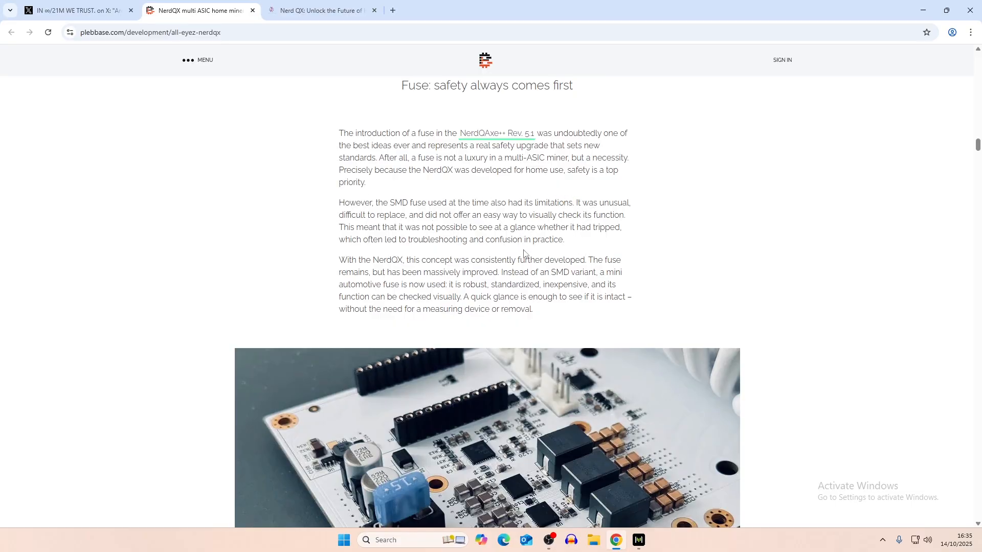
scroll("down", 3)
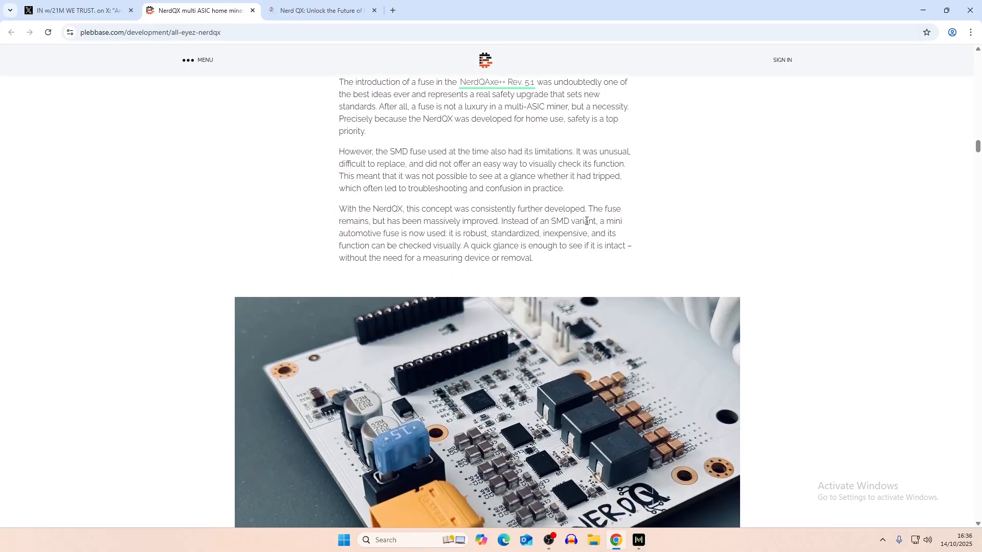
mouse_move(421, 232)
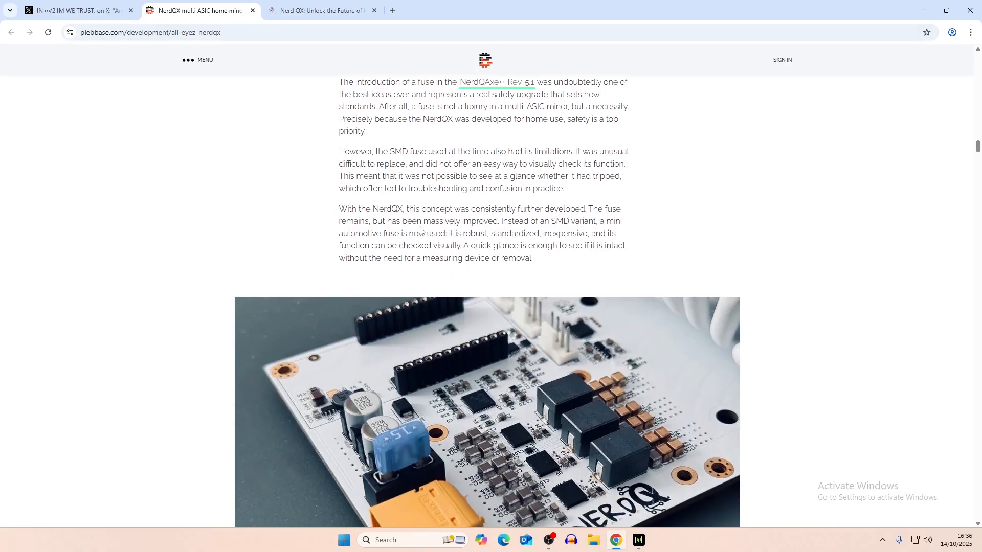
mouse_move(526, 224)
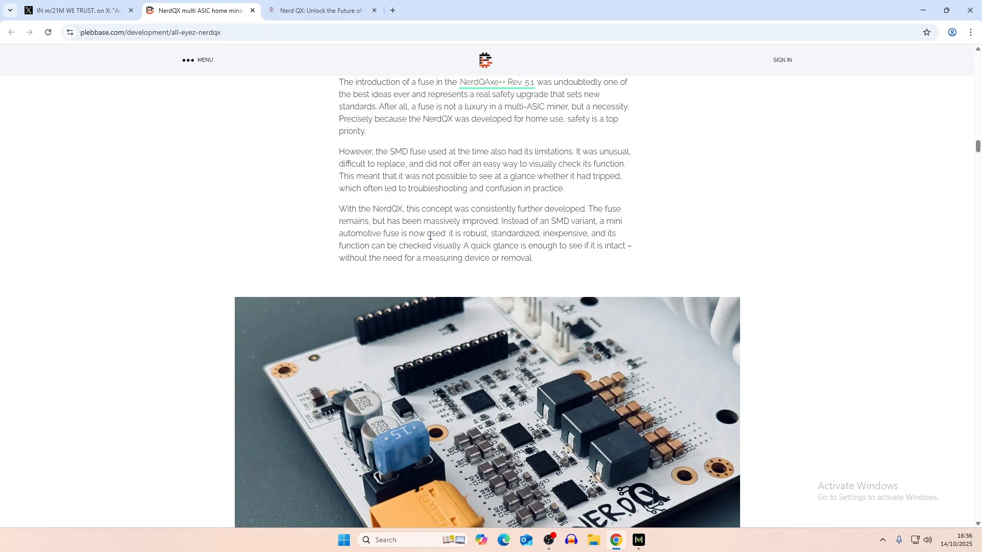
scroll("down", 3)
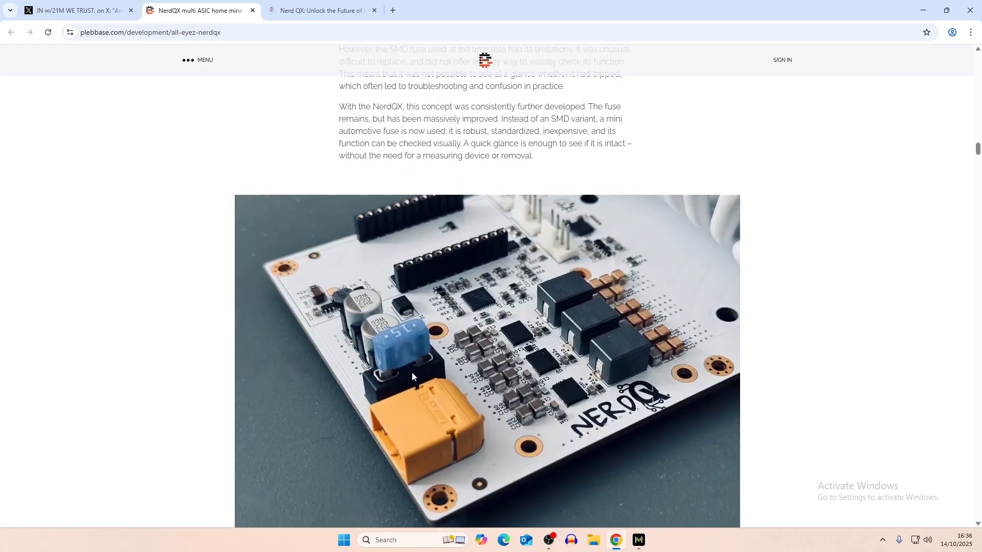
mouse_move(429, 388)
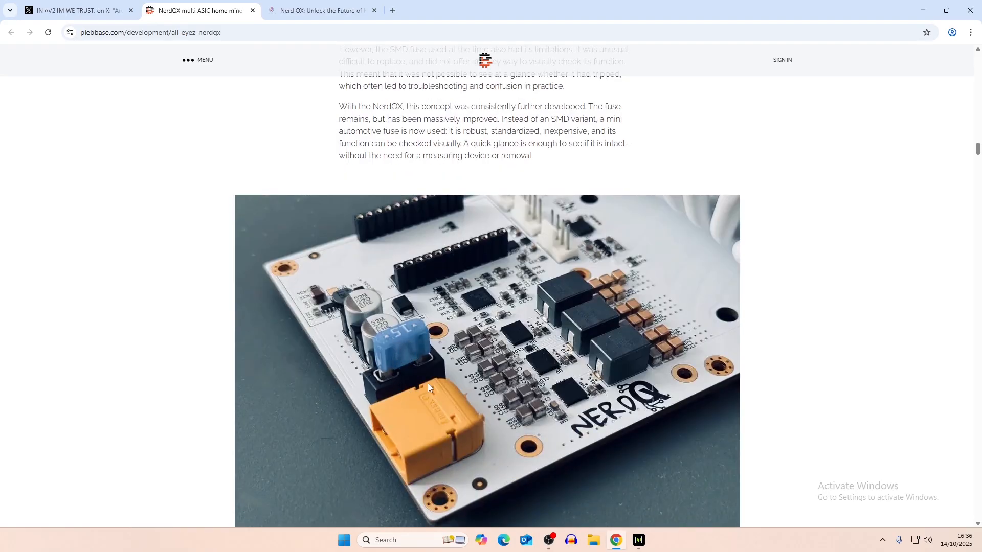
mouse_move(412, 381)
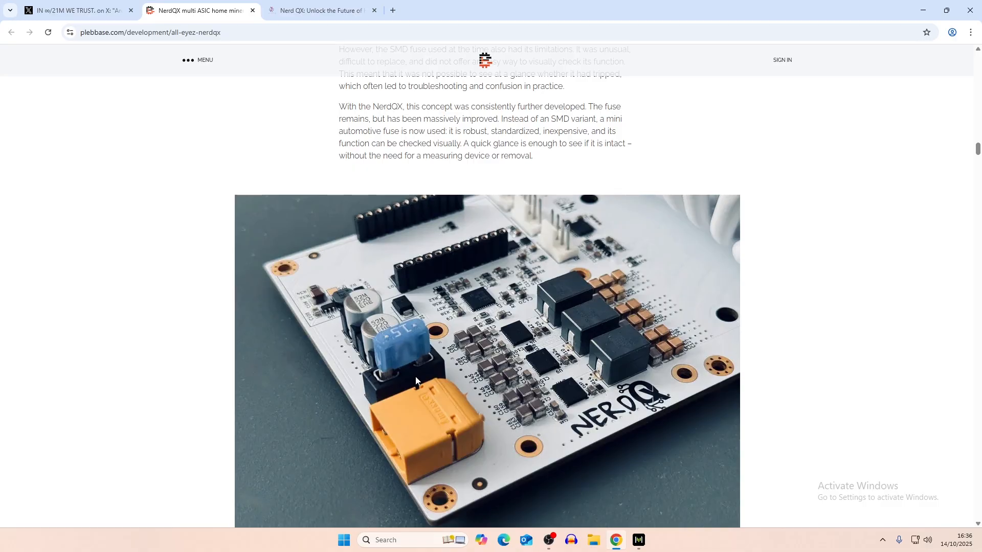
mouse_move(420, 372)
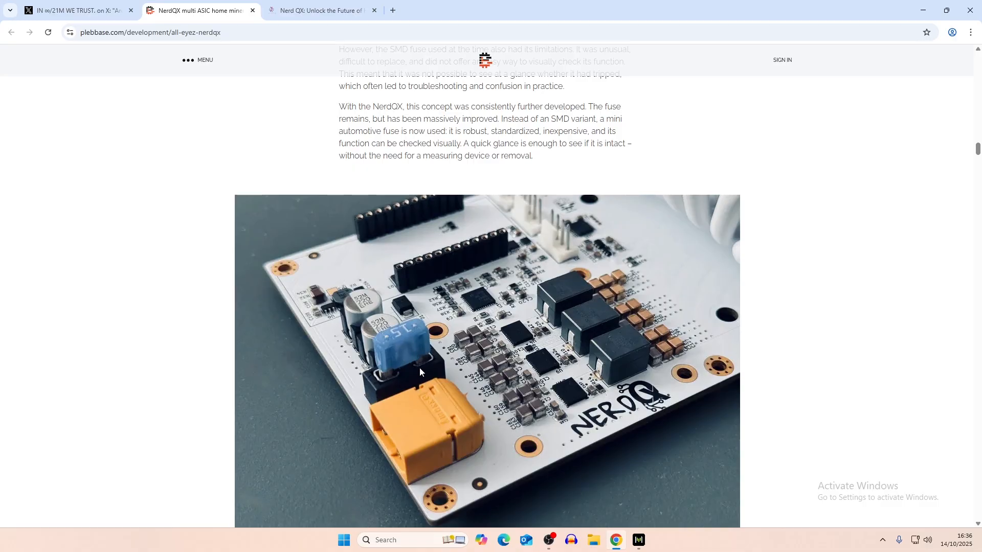
mouse_move(412, 371)
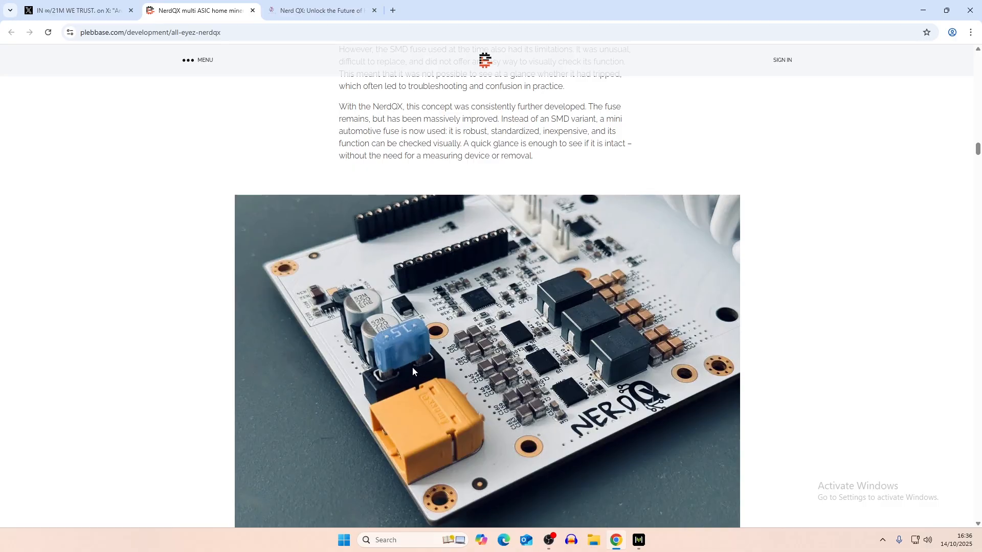
mouse_move(450, 429)
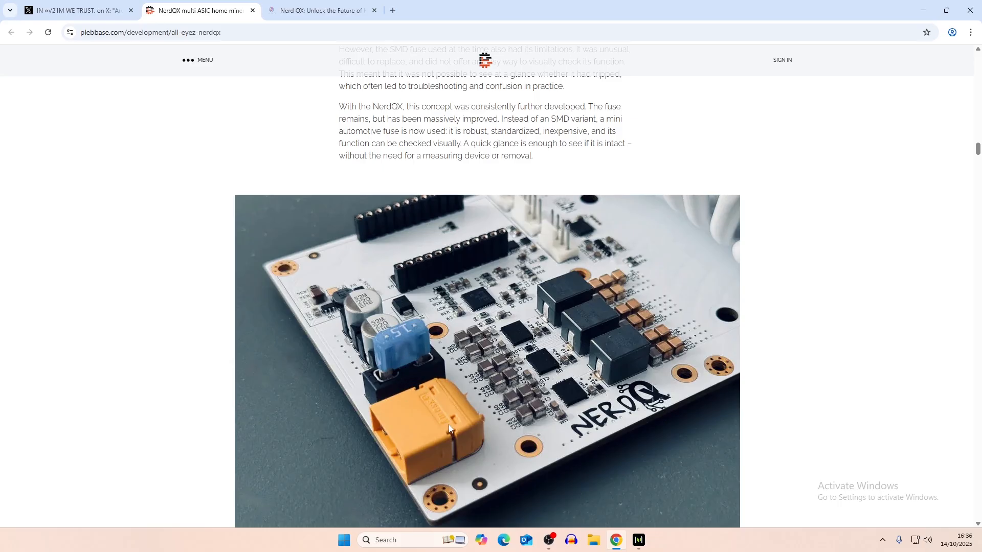
mouse_move(576, 317)
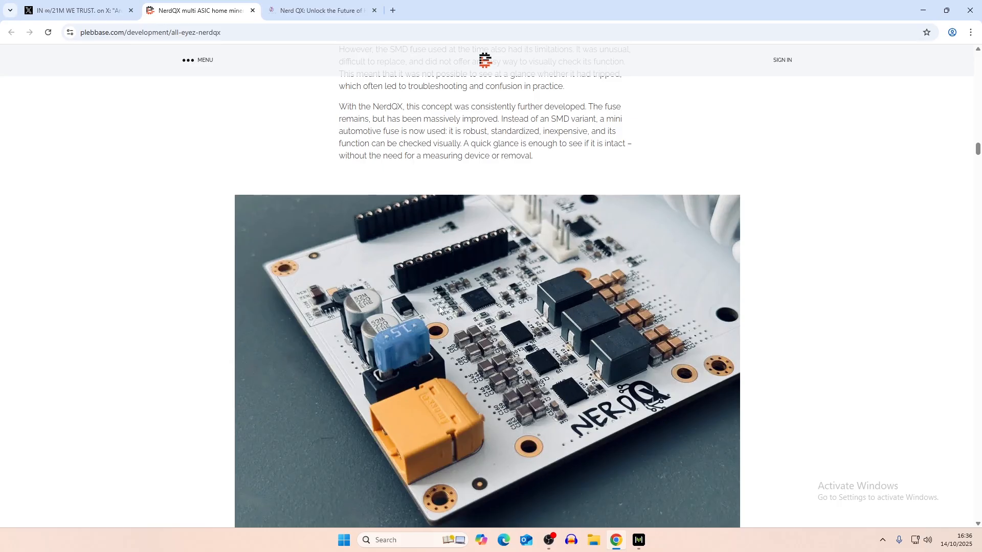
mouse_move(602, 259)
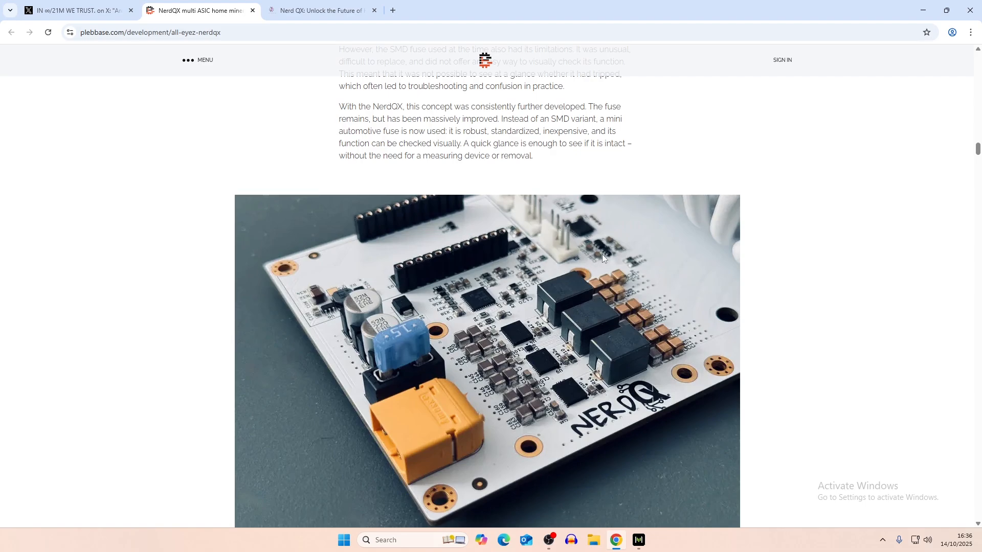
mouse_move(439, 451)
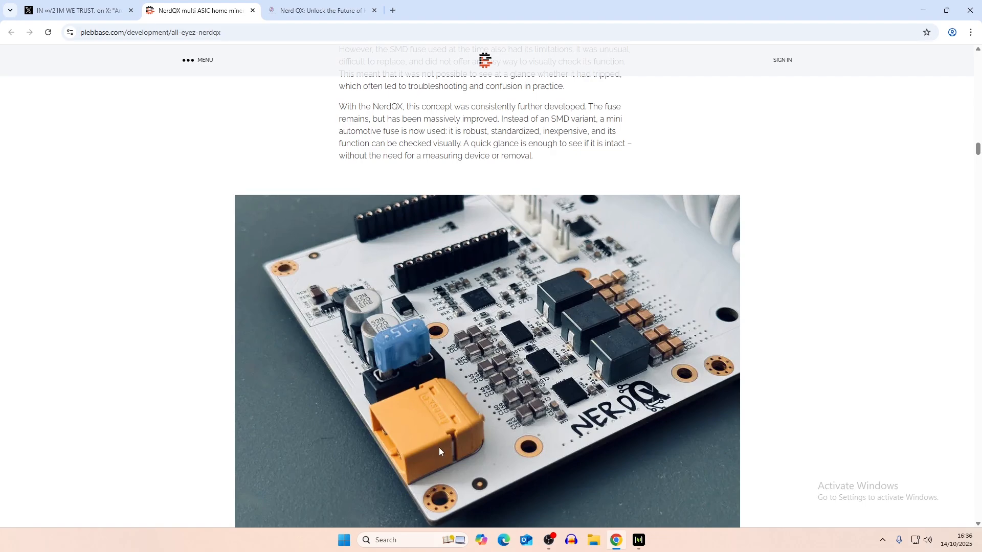
mouse_move(425, 419)
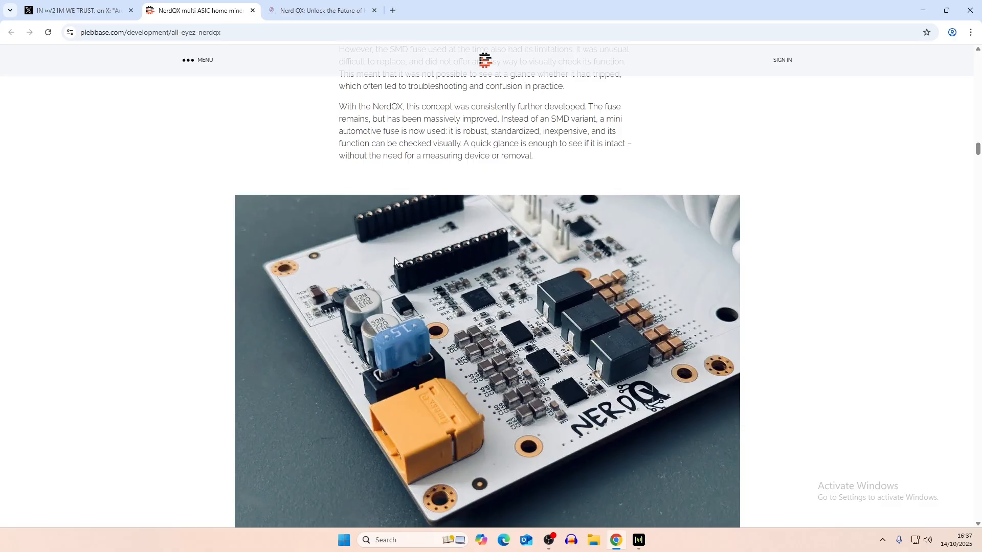
scroll("down", 3)
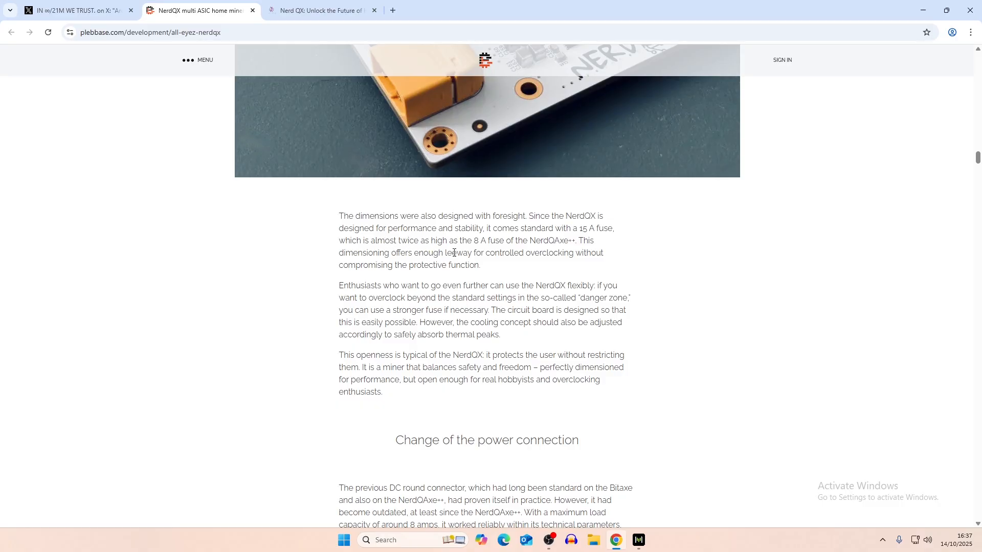
mouse_move(545, 256)
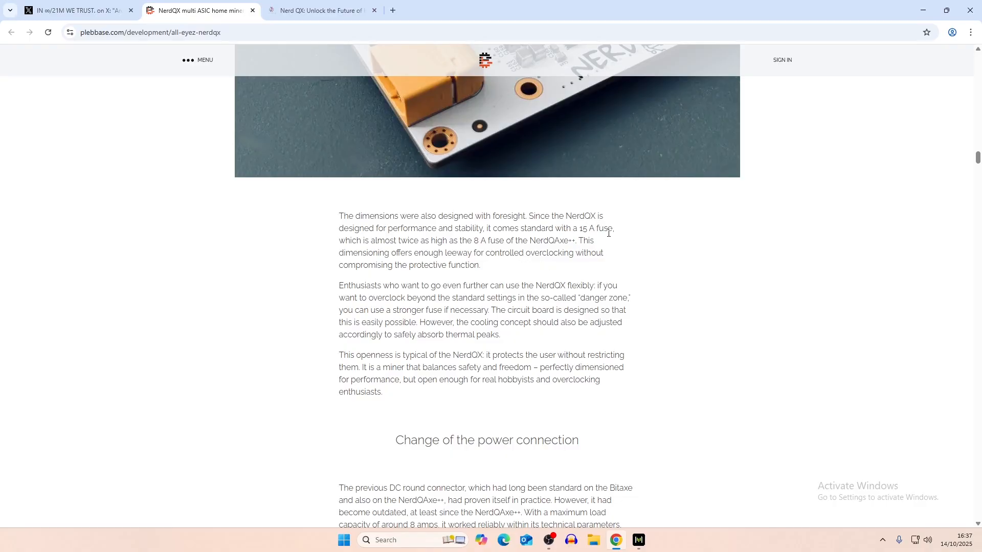
mouse_move(344, 296)
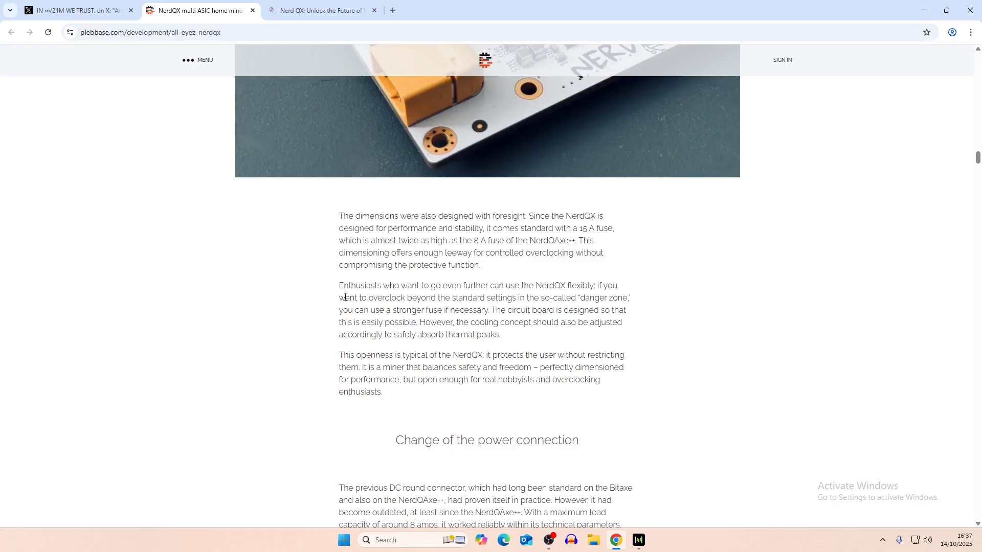
- Scroll to the XT60 power connector paragraphs introducing the new 60-amp standard
scroll("down", 3)
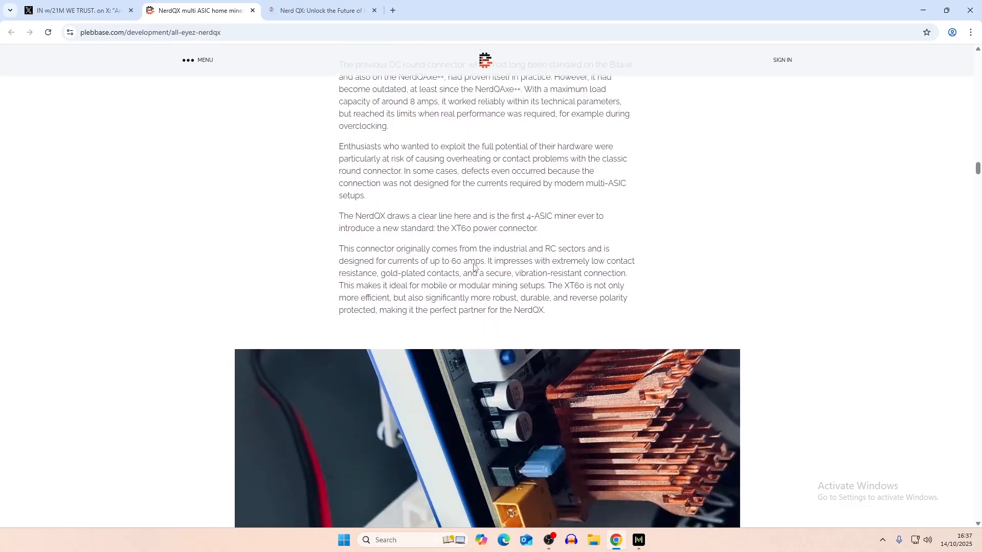
- Scroll to the XT60 connector cable photo and its list of handling, contact and future-proof advantages
scroll("down", 3)
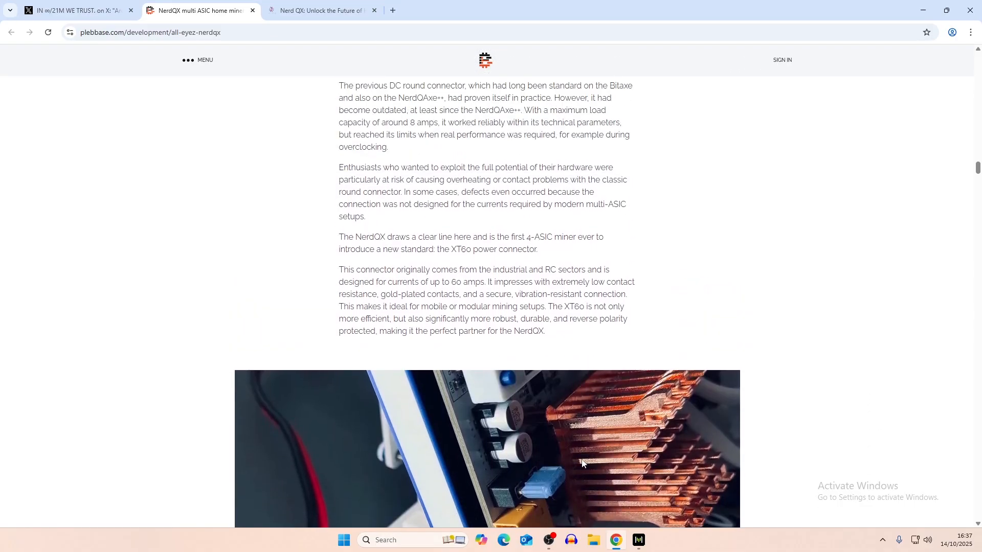
scroll("up", 3)
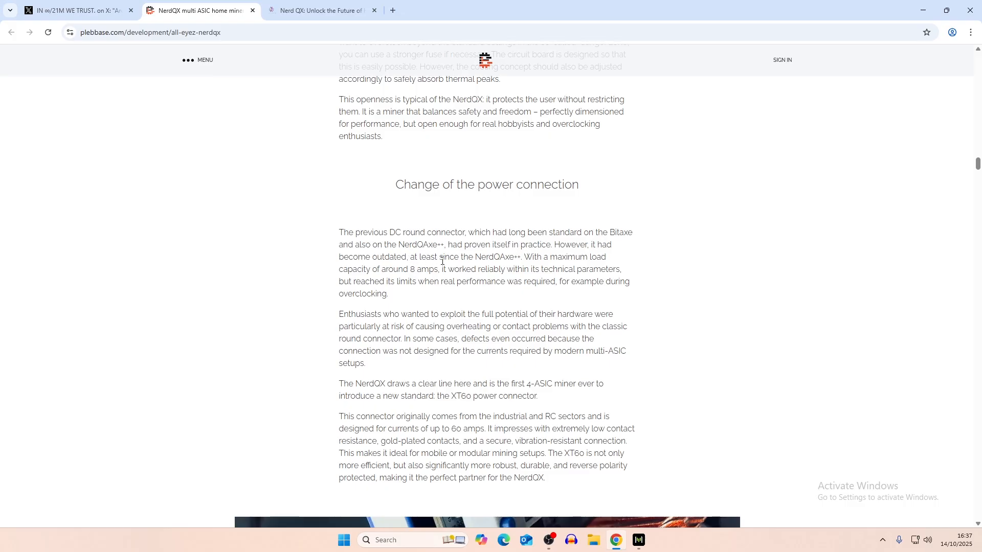
mouse_move(528, 291)
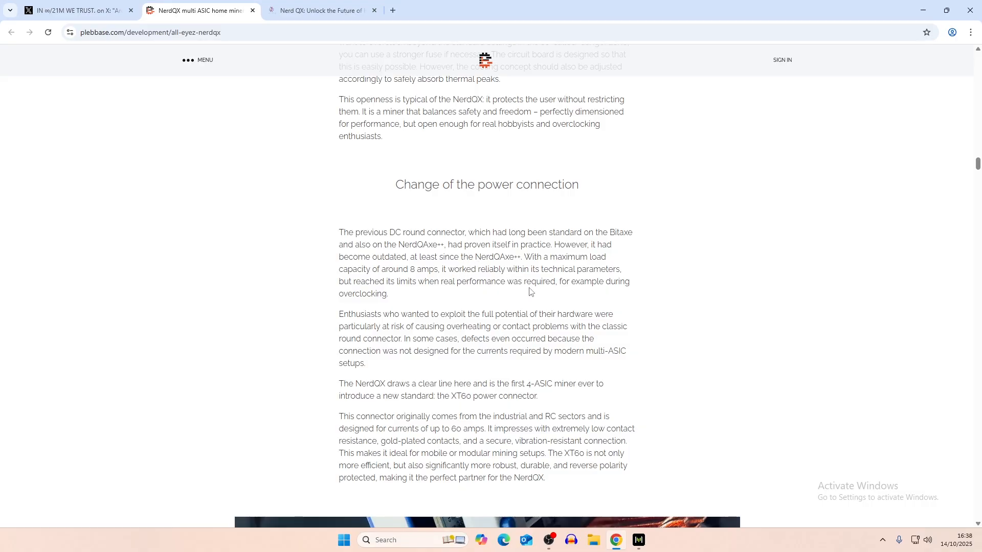
mouse_move(547, 300)
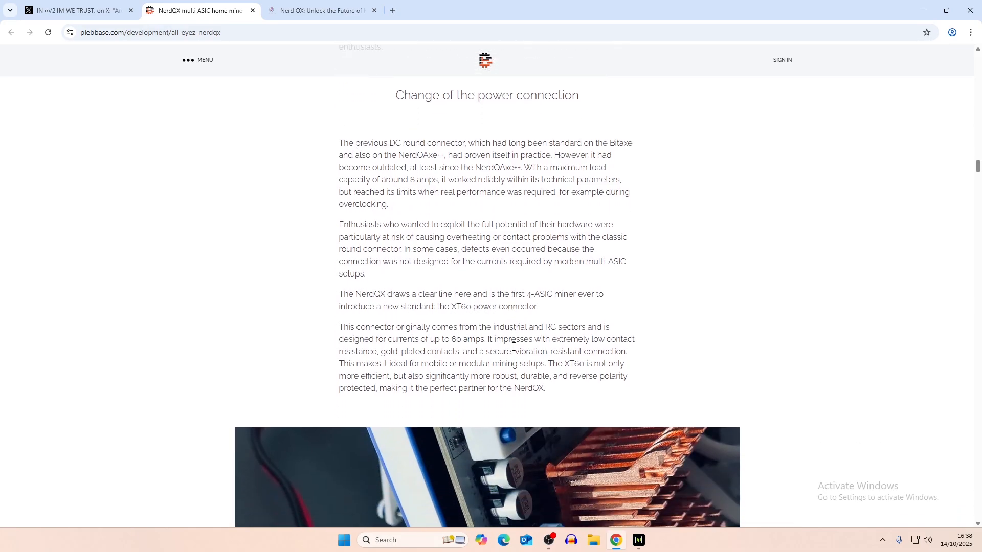
scroll("down", 3)
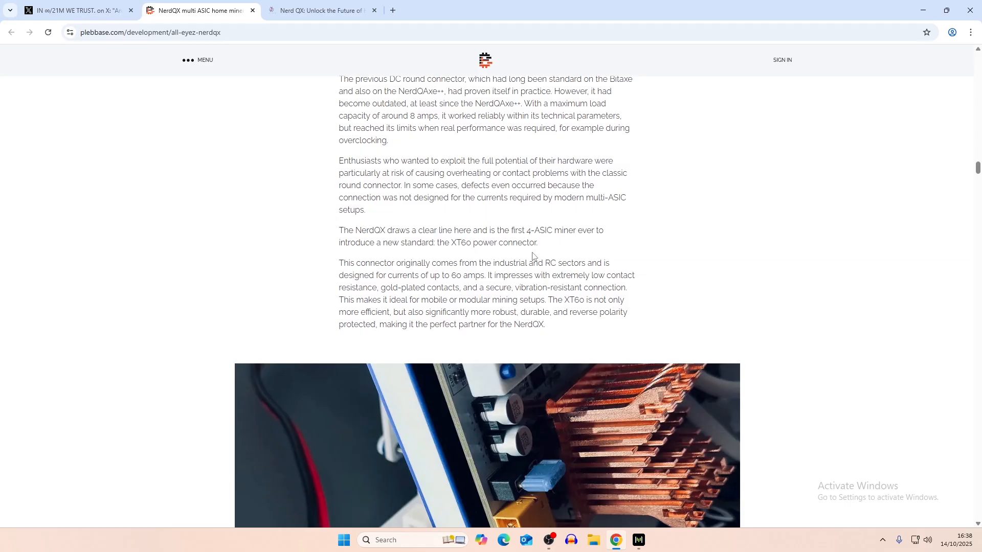
mouse_move(430, 310)
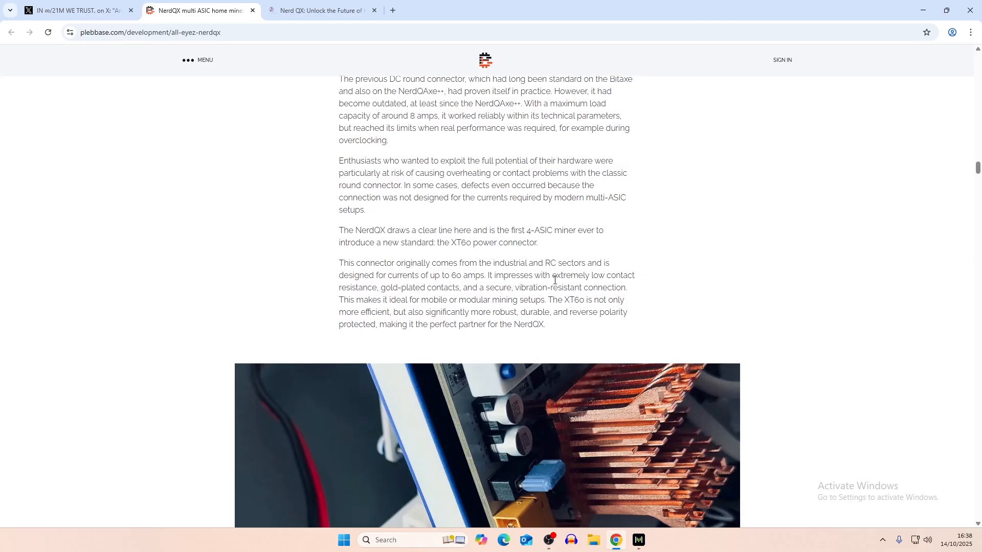
scroll("down", 3)
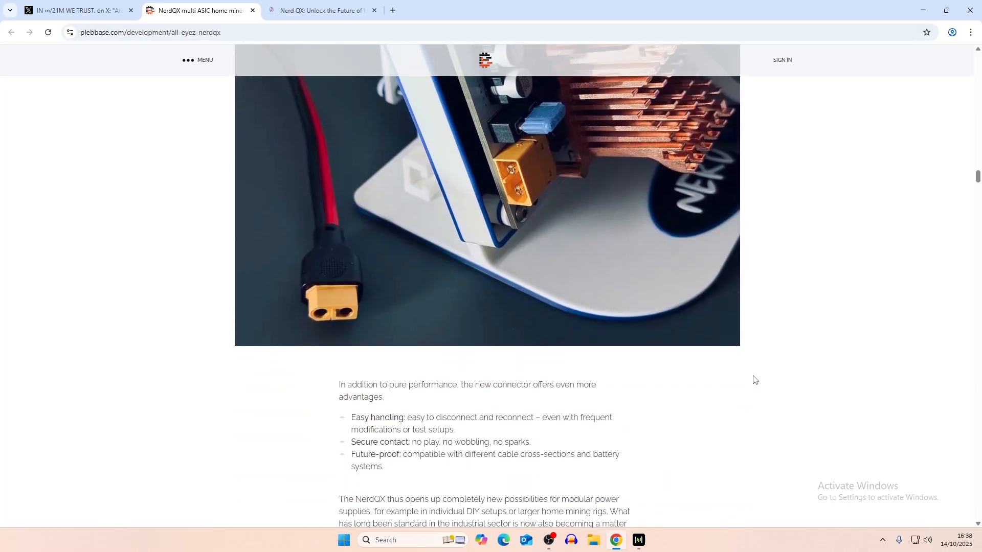
- Scroll past the connector photo to the 'Cooling the VREGs' heading on the redesigned board
scroll("down", 3)
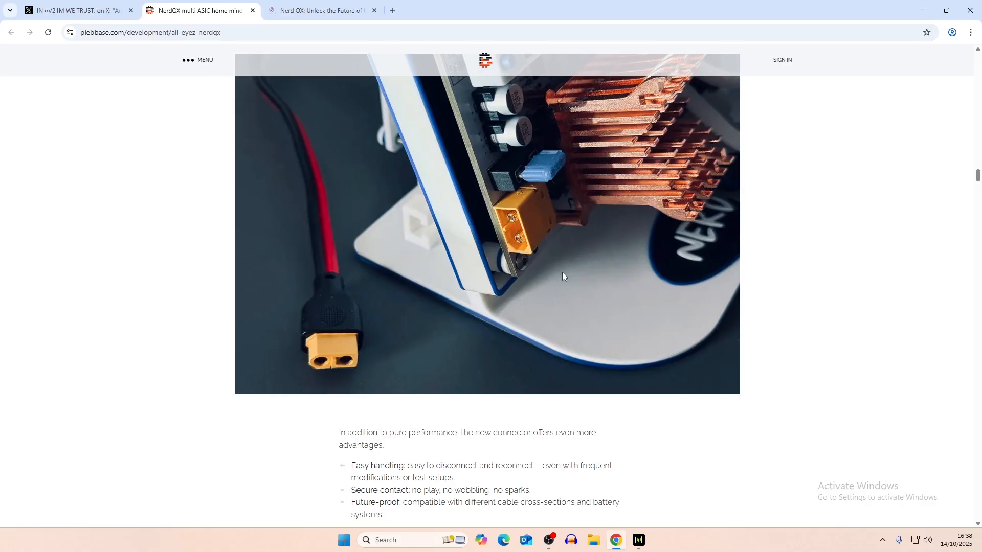
scroll("down", 3)
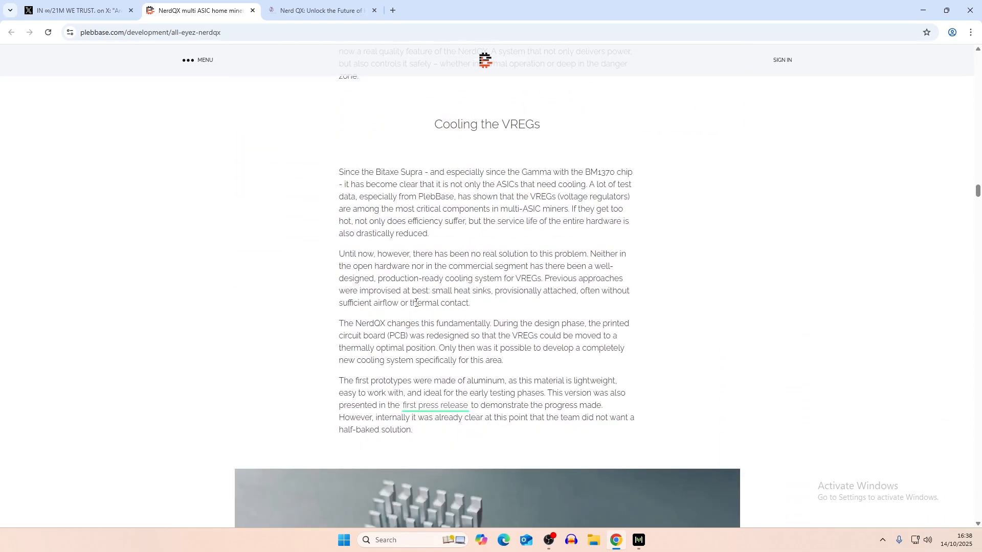
mouse_move(440, 321)
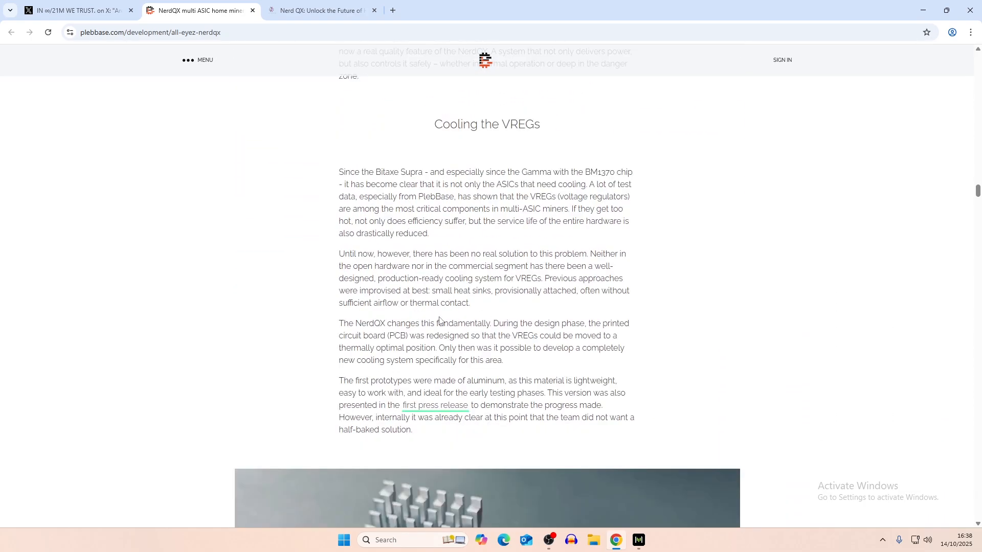
- Scroll through the aluminium and copper heatsink photo to the copper-anodized VREG cooler advantages list
scroll("down", 3)
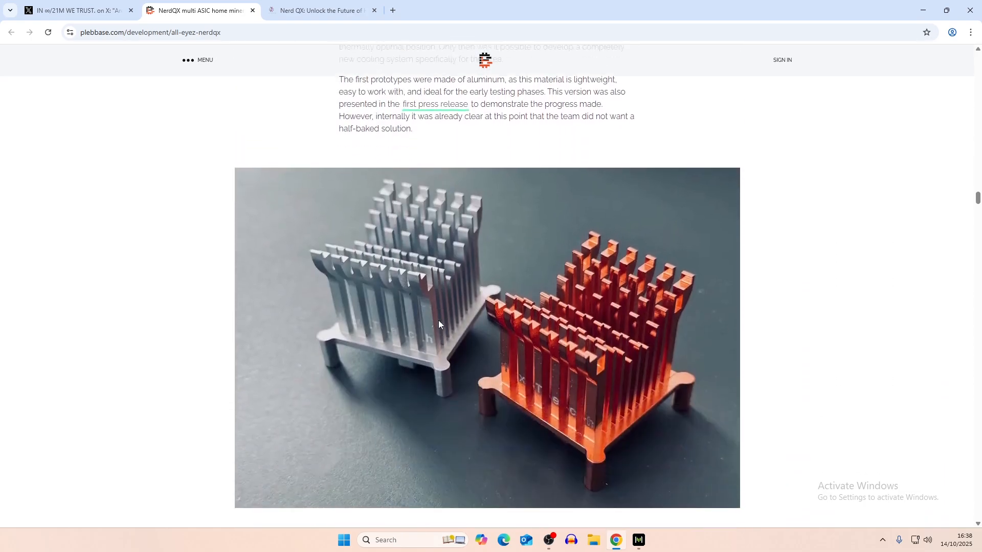
scroll("down", 3)
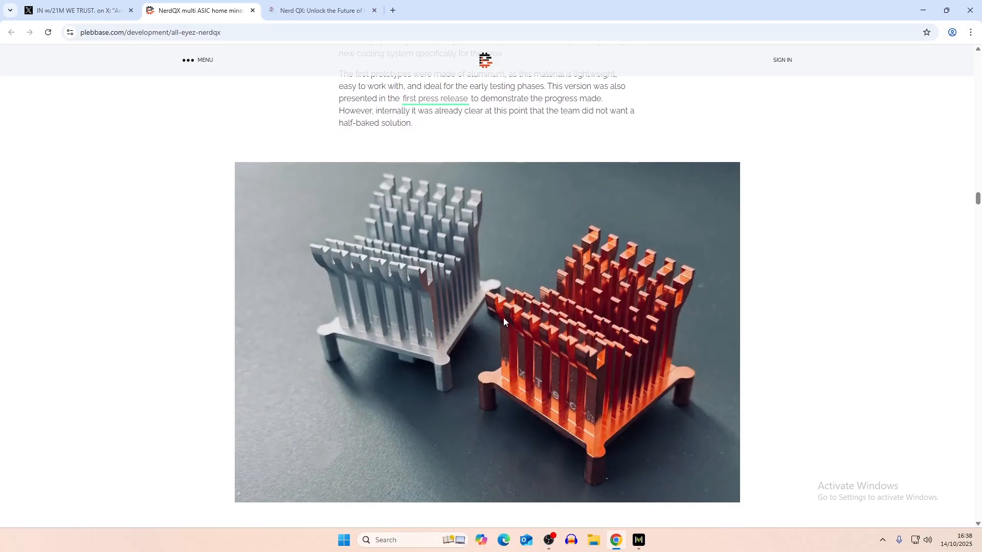
mouse_move(383, 333)
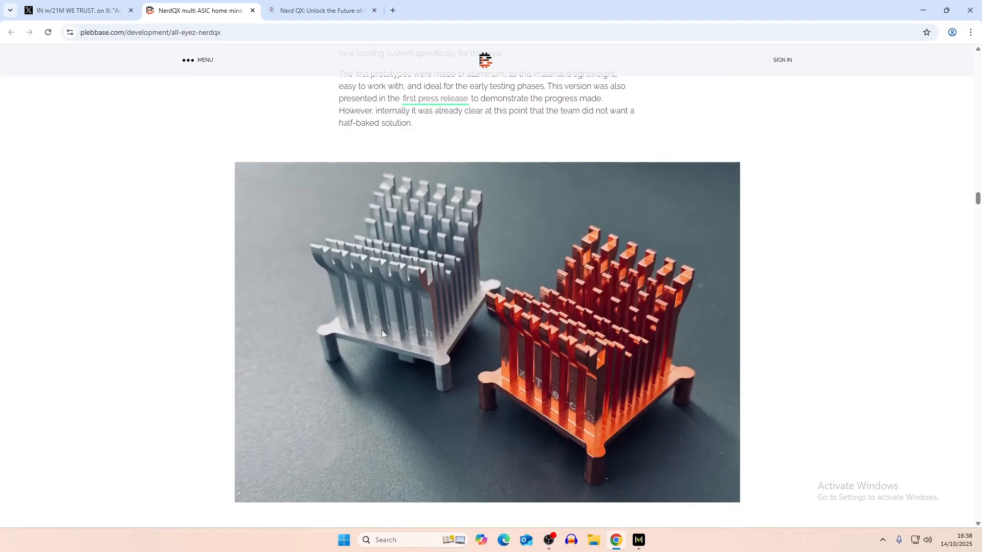
mouse_move(465, 409)
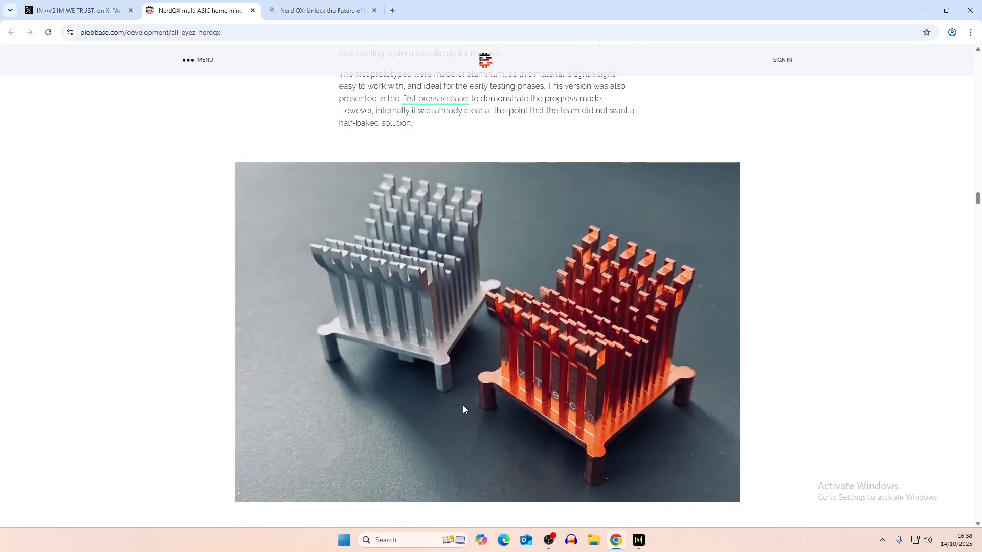
mouse_move(531, 313)
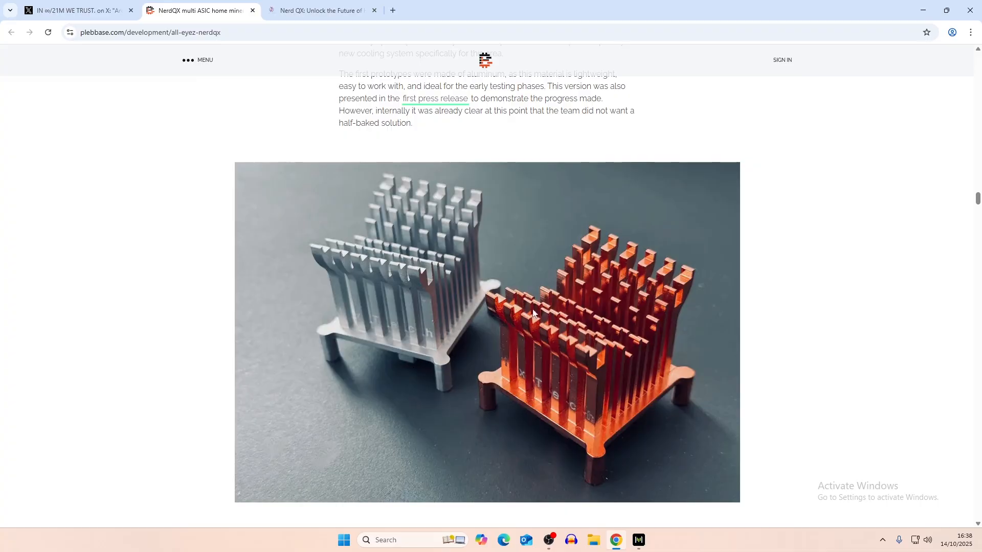
mouse_move(628, 504)
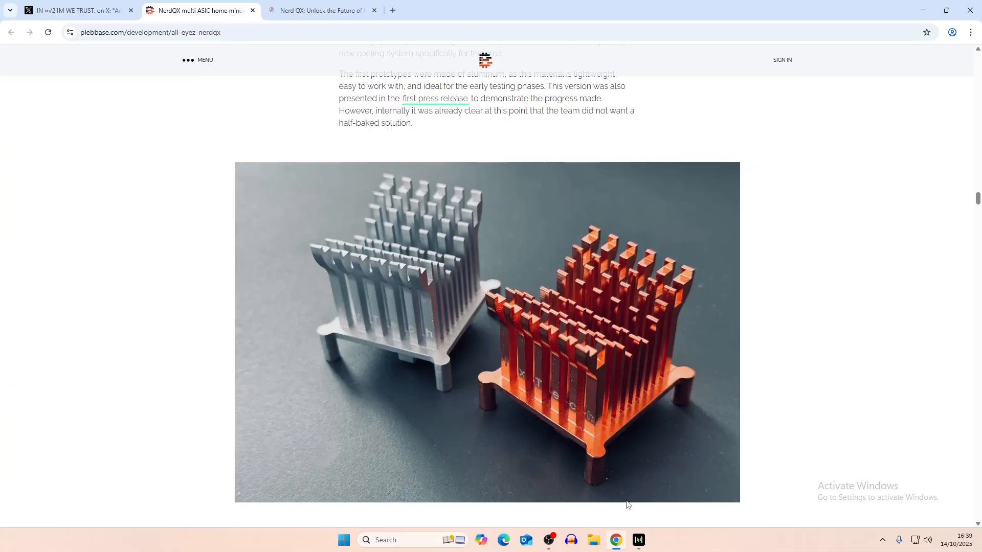
mouse_move(535, 405)
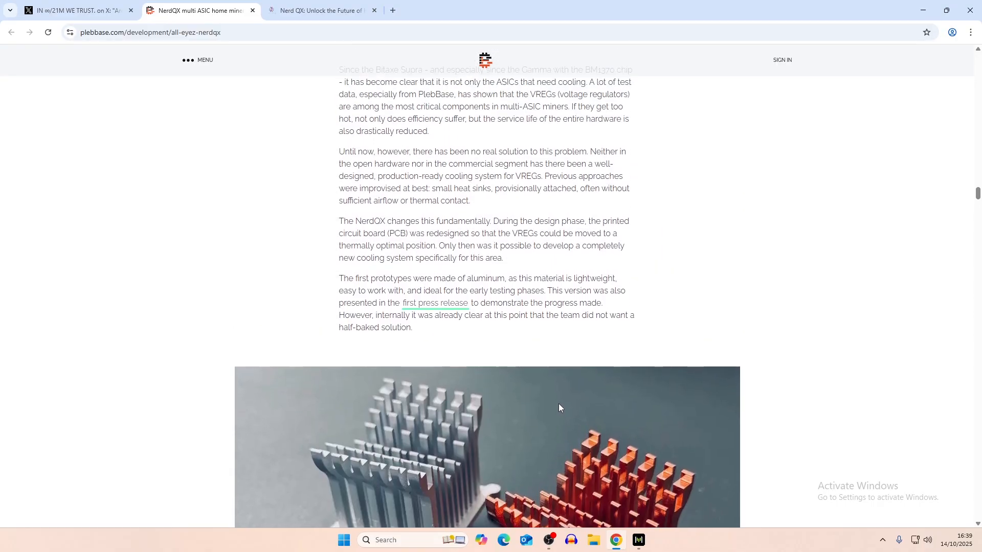
scroll("down", 3)
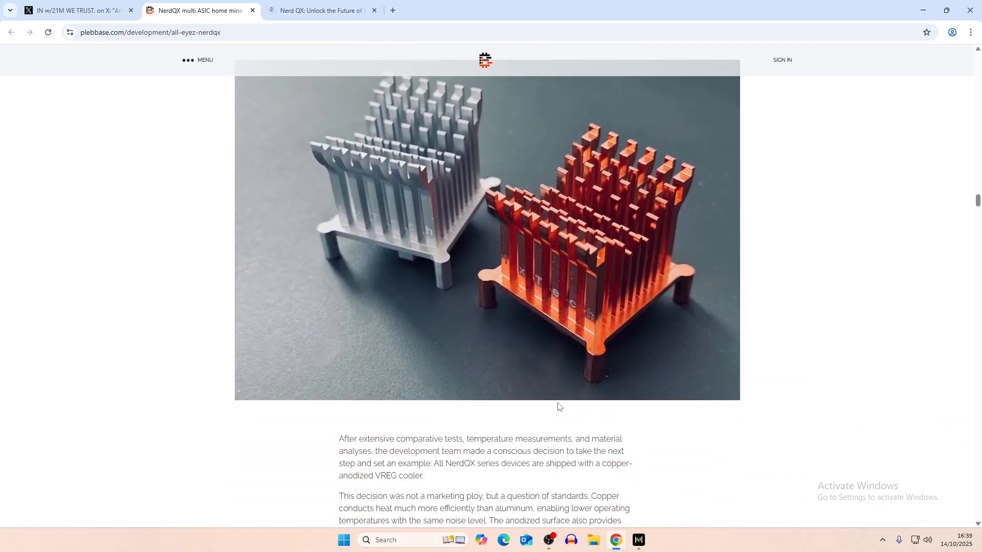
scroll("down", 3)
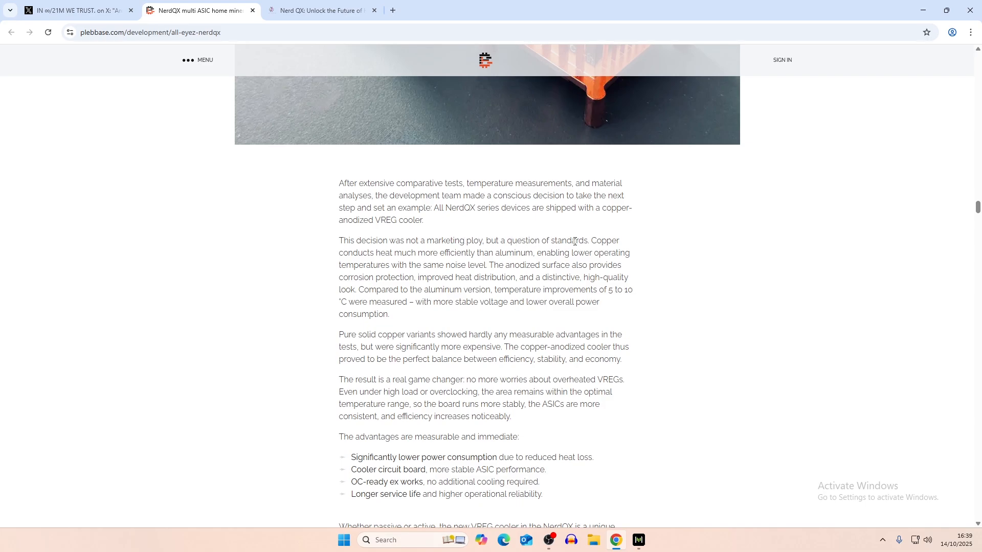
mouse_move(473, 314)
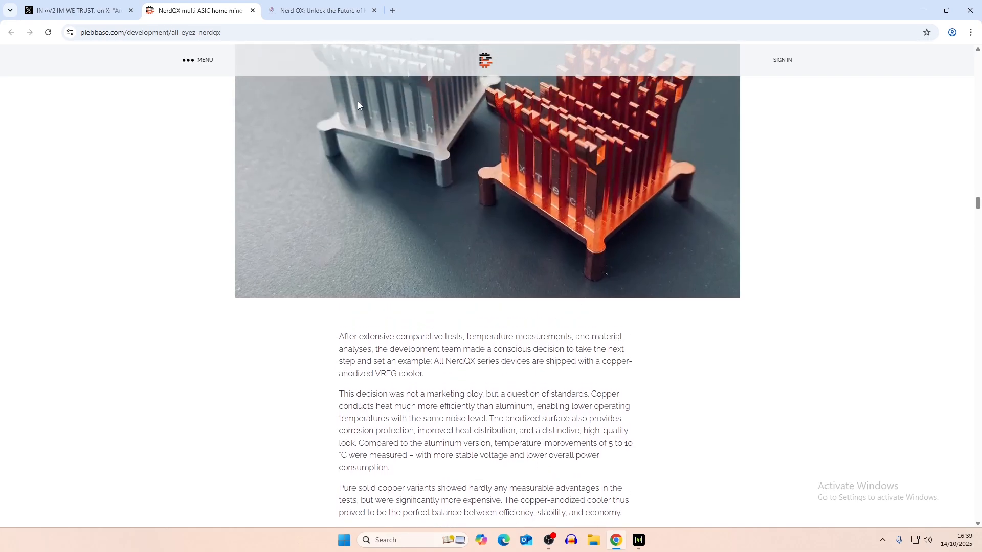
scroll("down", 3)
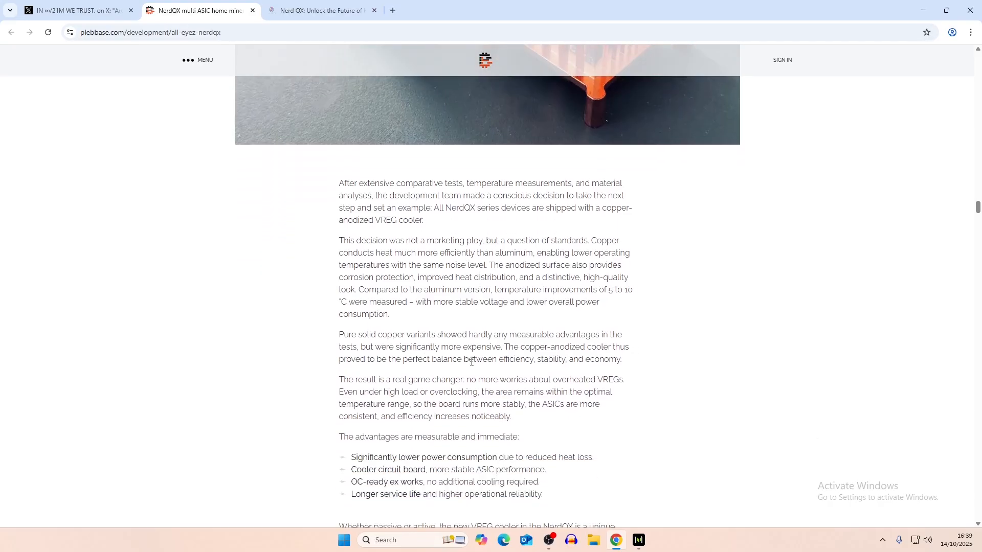
- Scroll past the VREG cooler text through the Additional fan connector section and fan-header photo to Own firmware profile
scroll("down", 3)
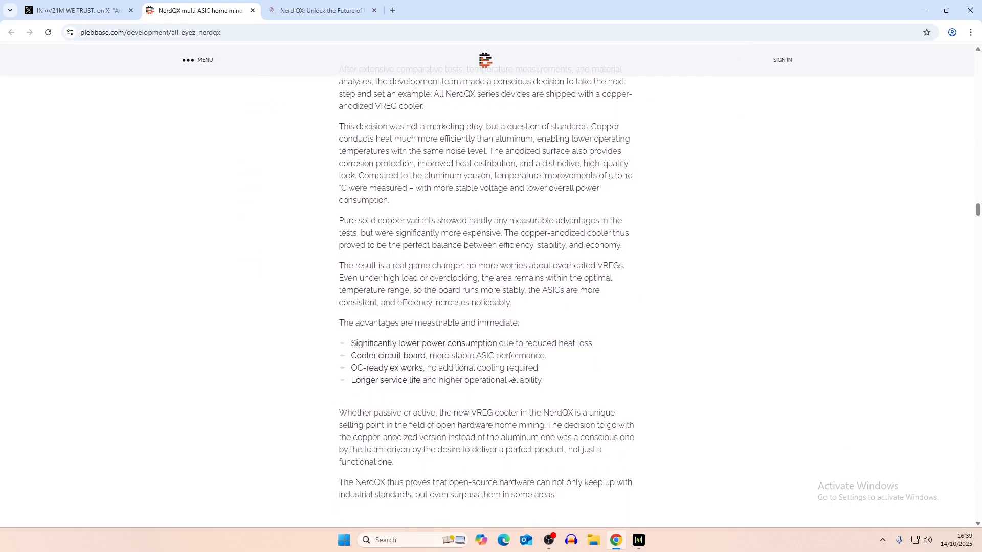
scroll("down", 3)
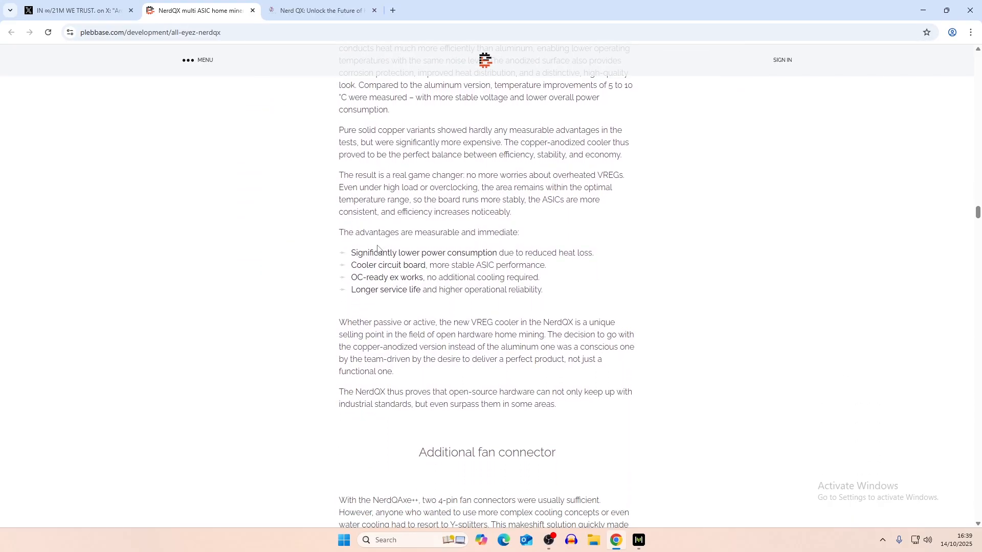
mouse_move(490, 262)
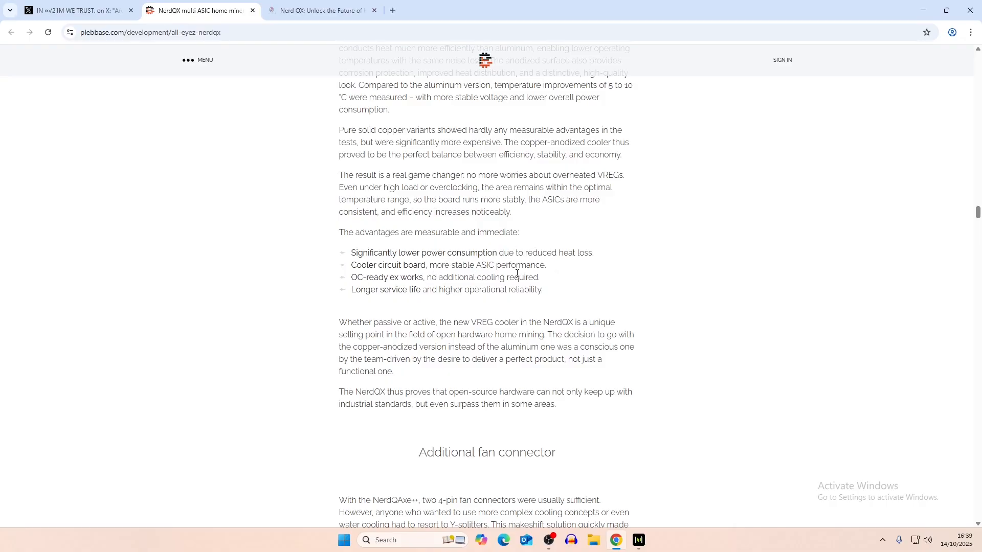
mouse_move(412, 278)
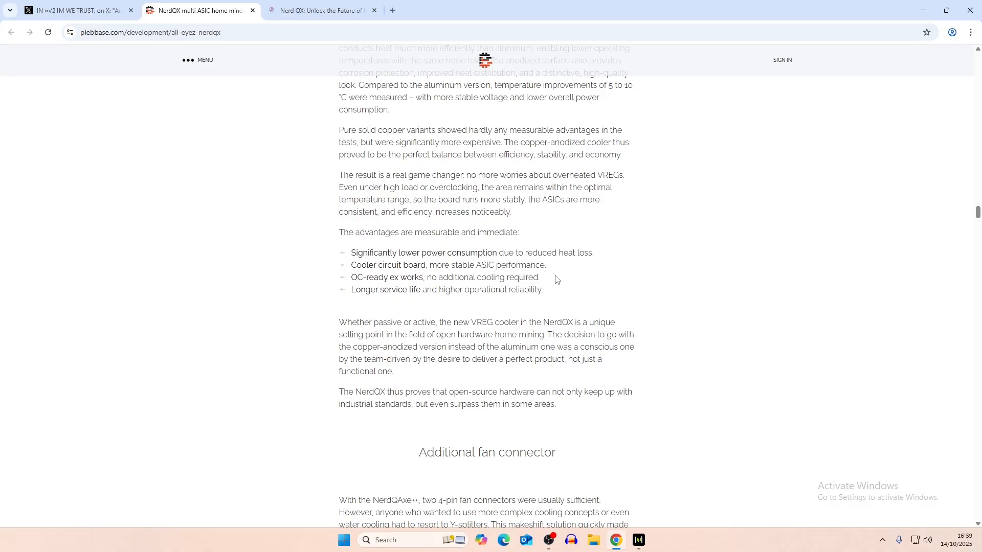
mouse_move(569, 276)
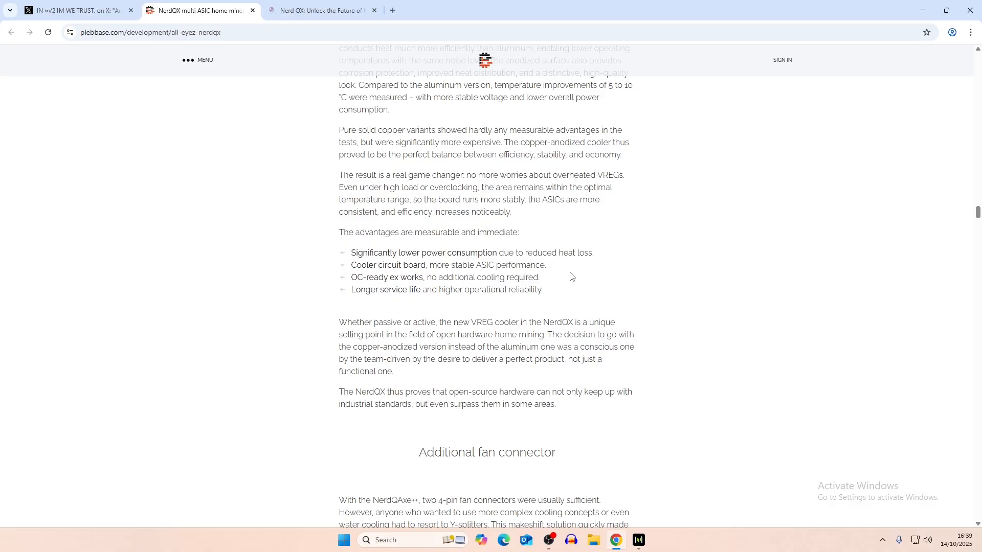
mouse_move(461, 306)
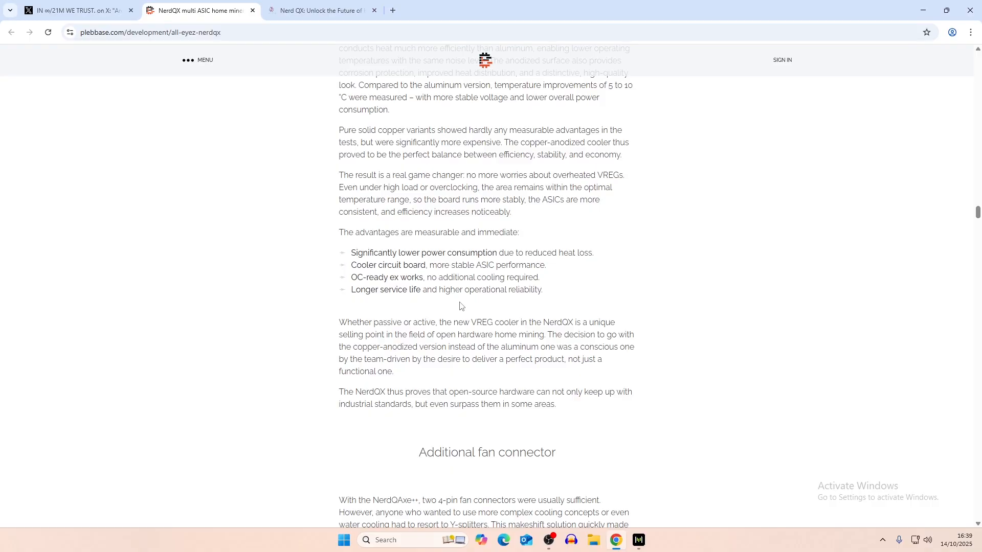
scroll("down", 3)
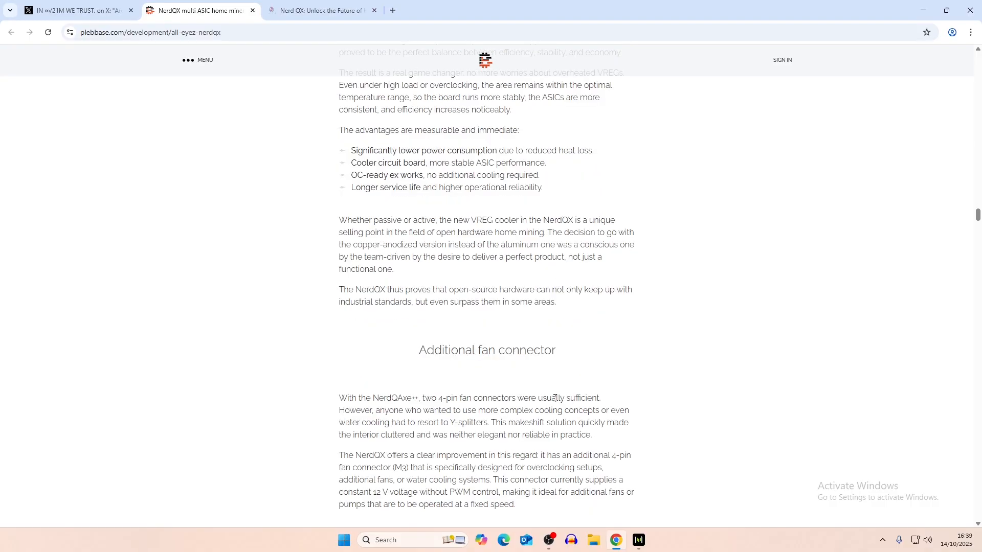
scroll("down", 3)
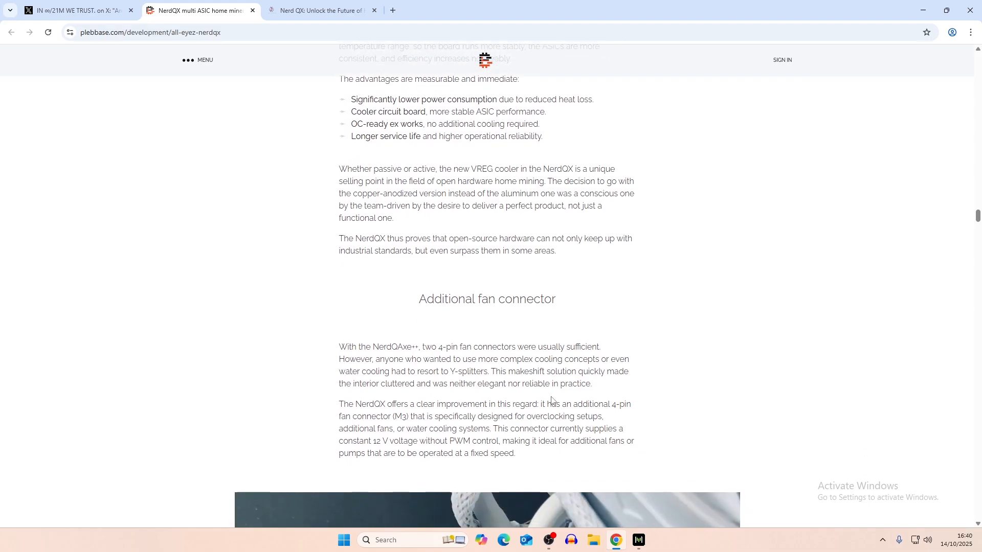
scroll("down", 3)
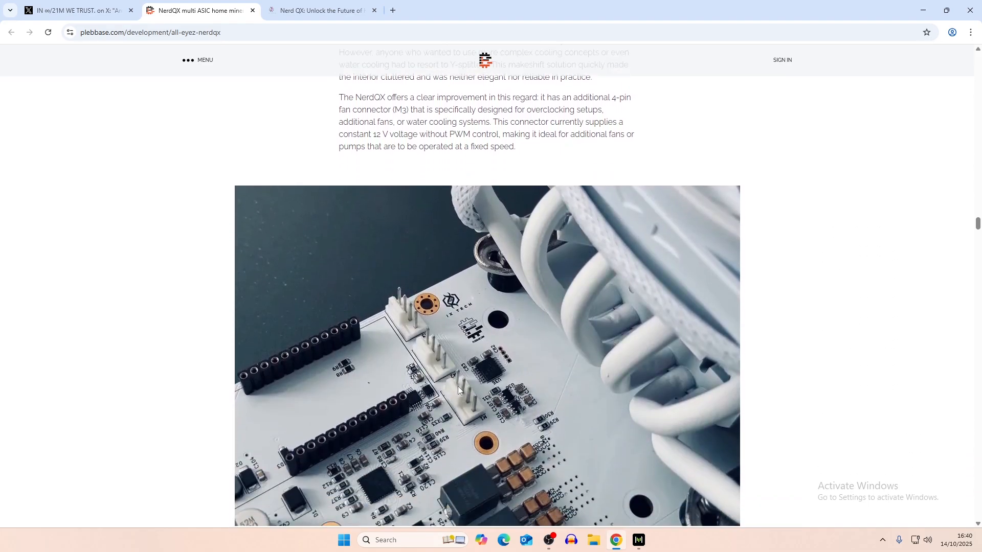
scroll("down", 3)
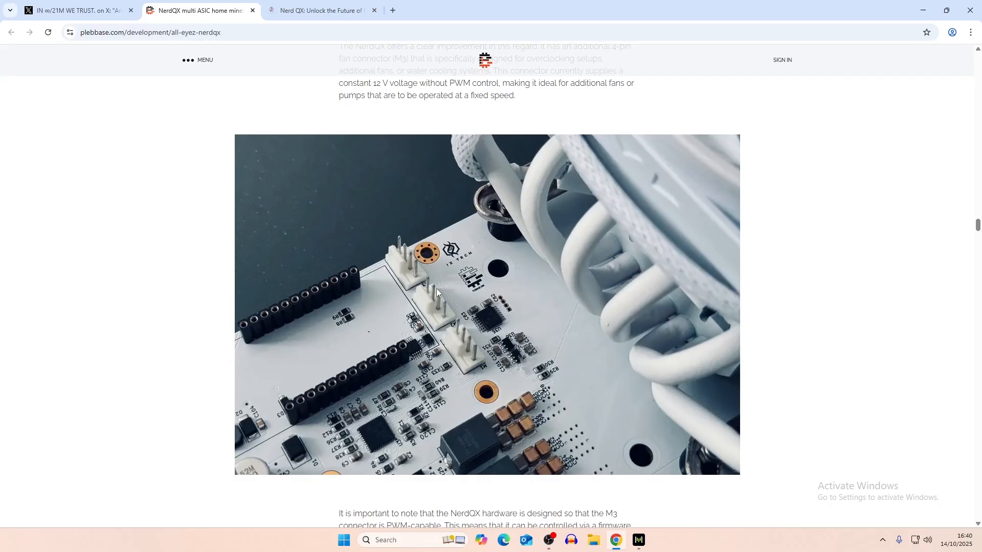
mouse_move(425, 294)
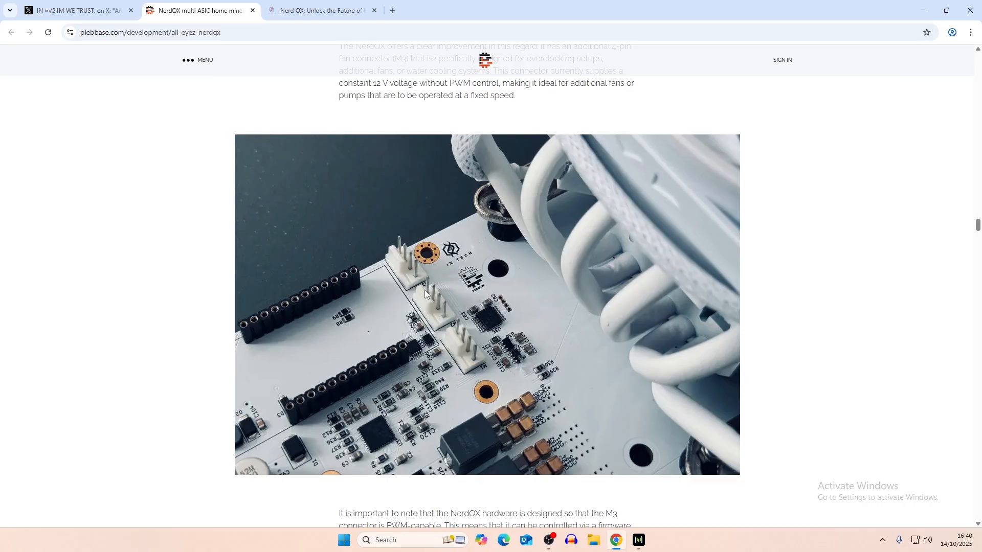
mouse_move(424, 300)
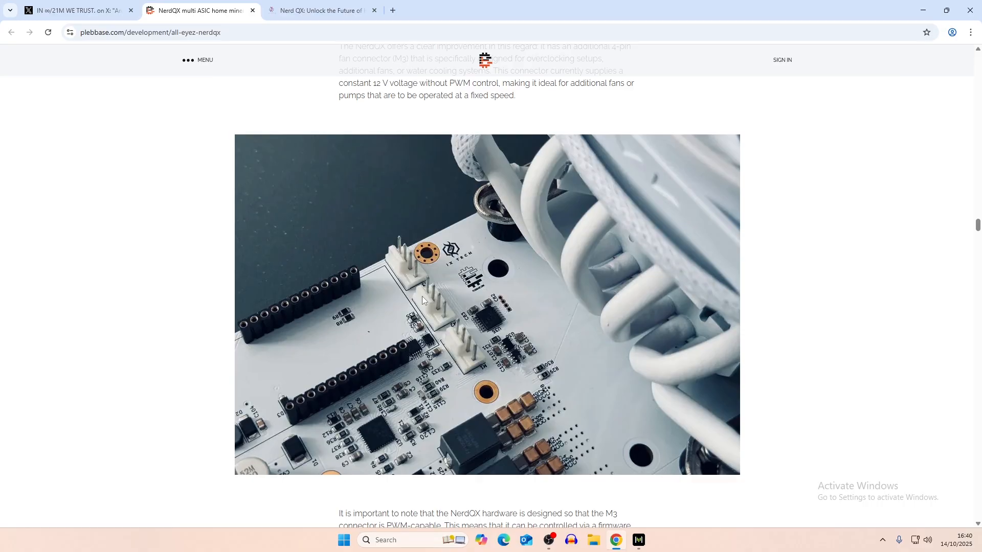
scroll("down", 3)
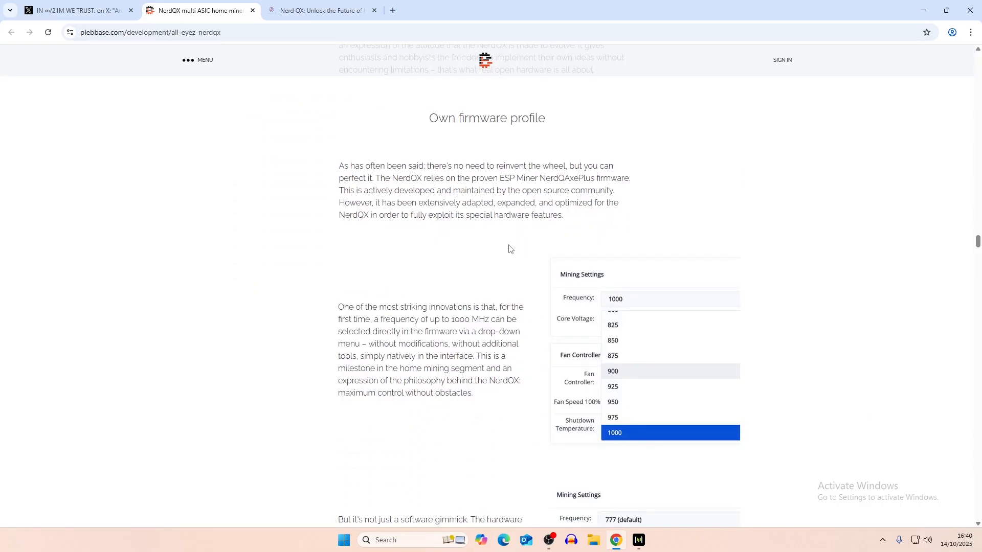
mouse_move(526, 258)
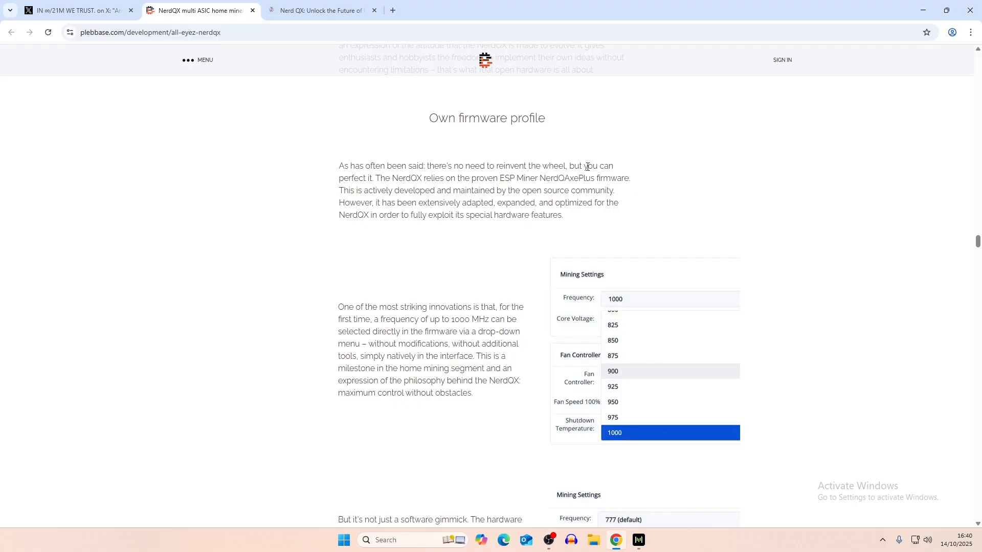
mouse_move(481, 199)
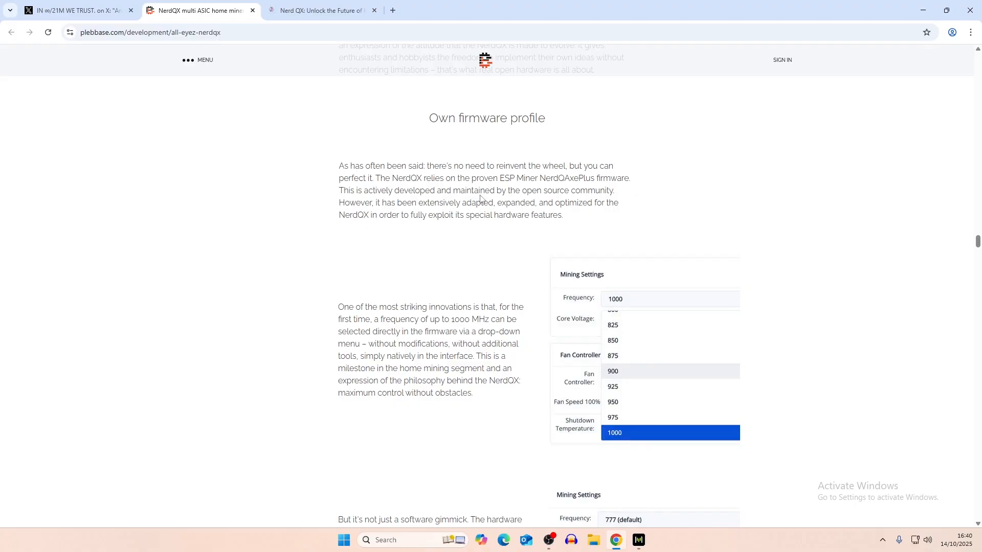
mouse_move(612, 174)
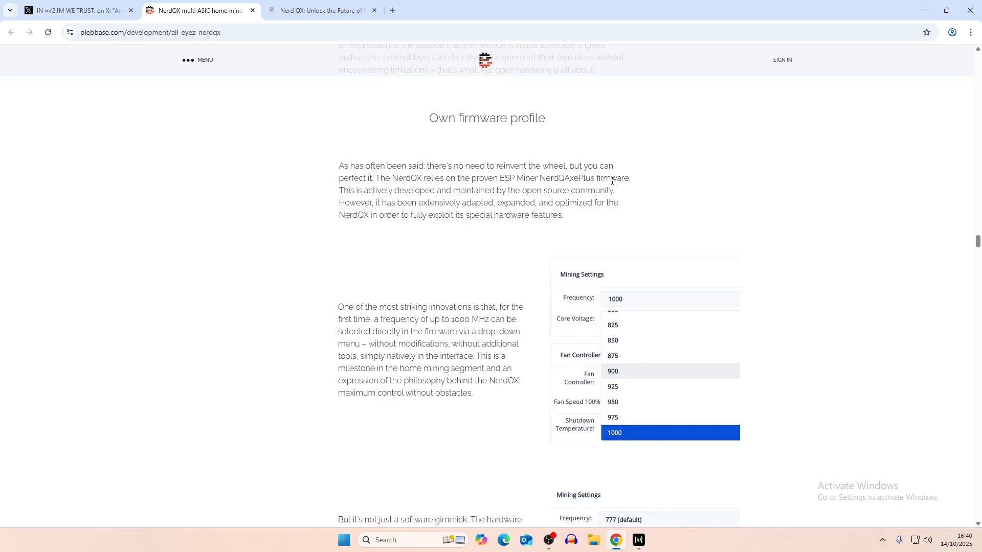
mouse_move(589, 168)
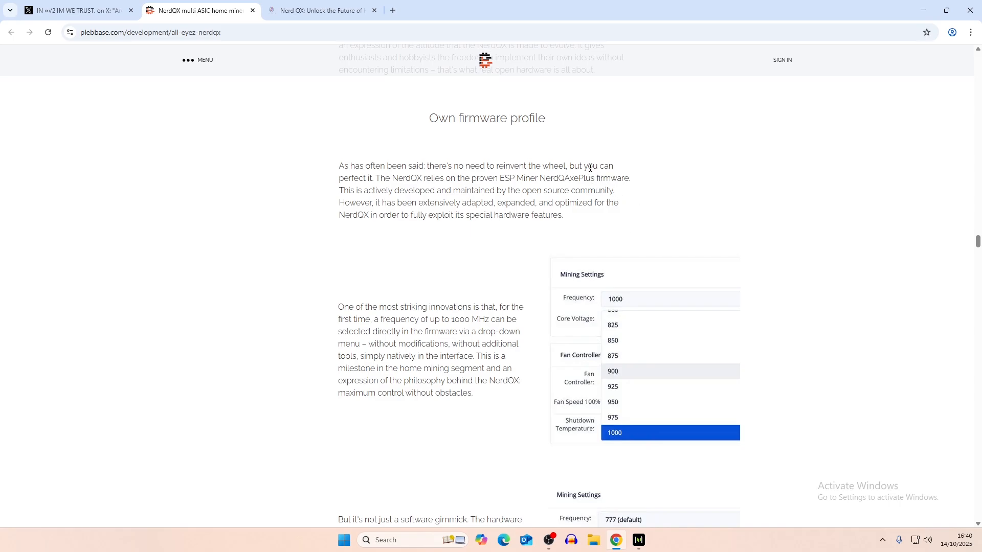
mouse_move(535, 202)
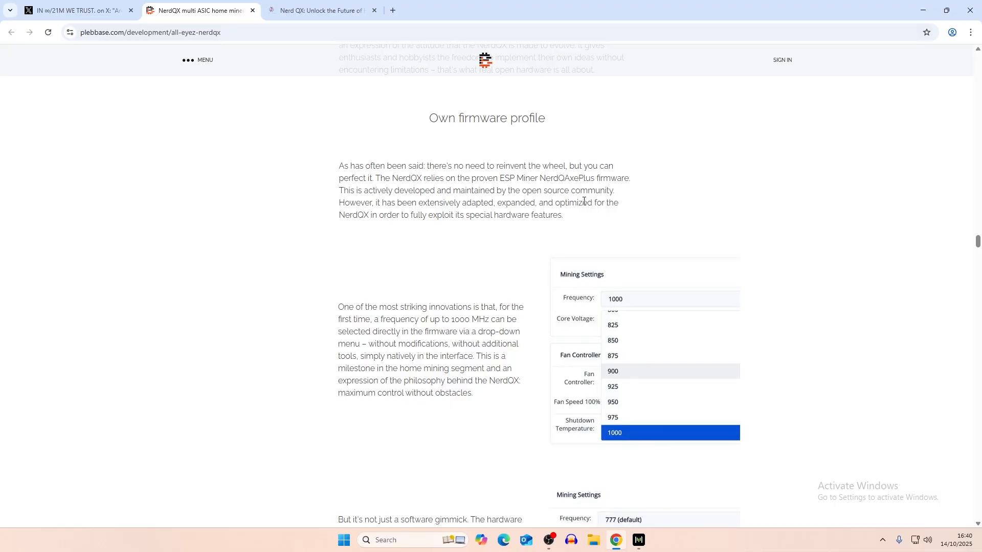
mouse_move(507, 211)
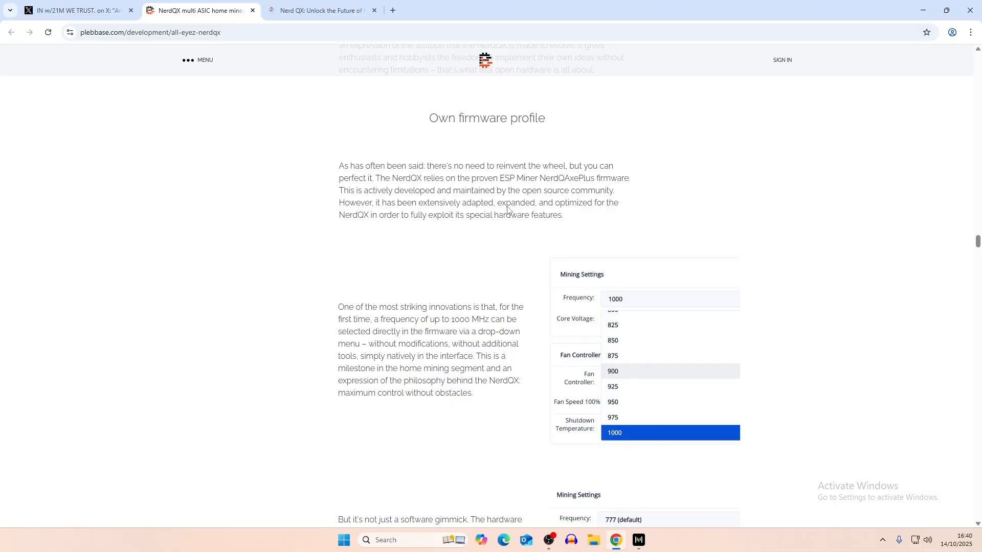
mouse_move(365, 225)
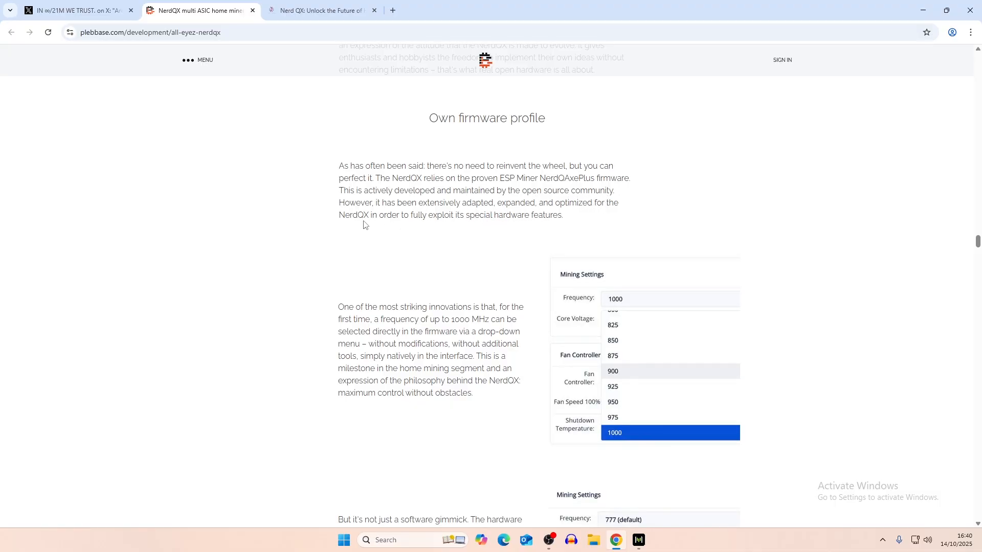
- Scroll to the Own firmware profile screenshot showing the 777 MHz default frequency
scroll("down", 3)
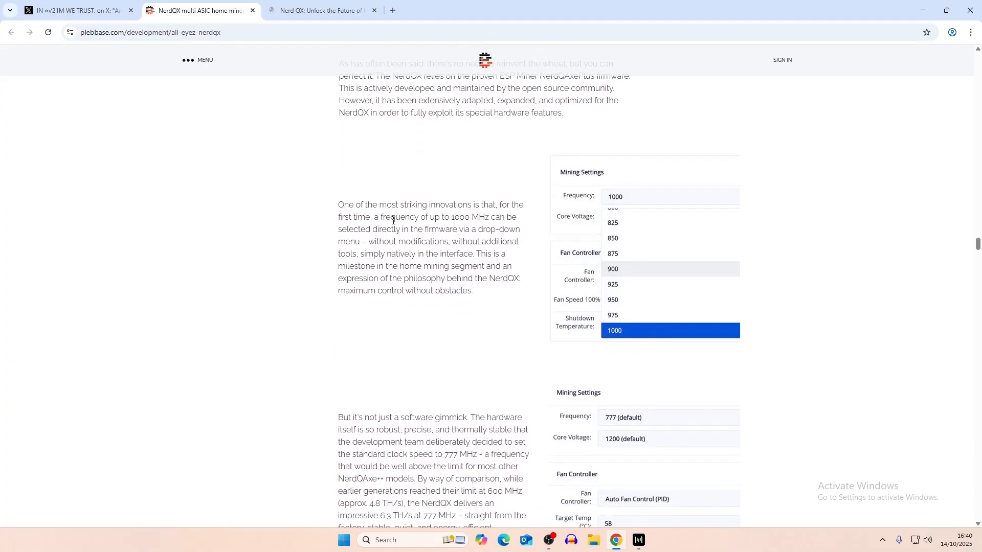
mouse_move(459, 216)
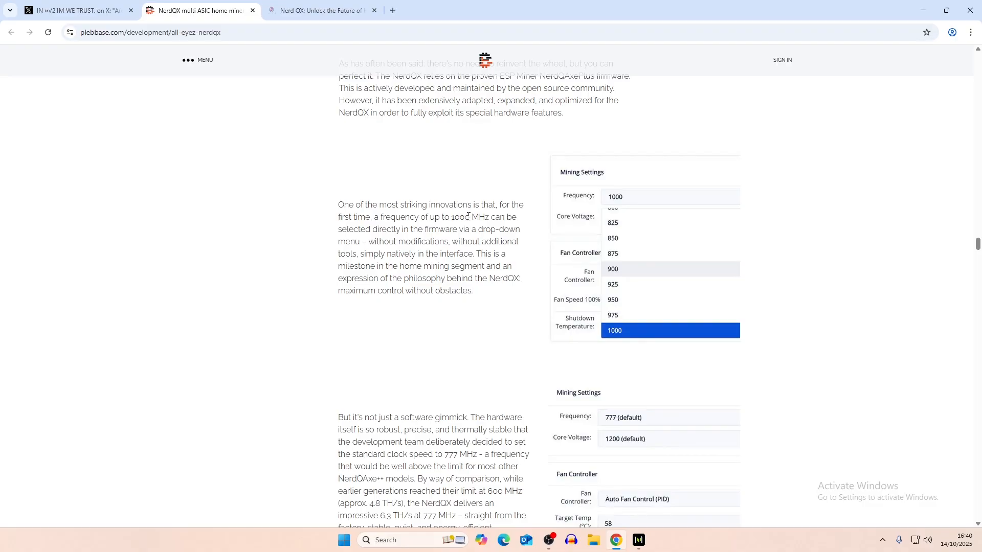
mouse_move(601, 298)
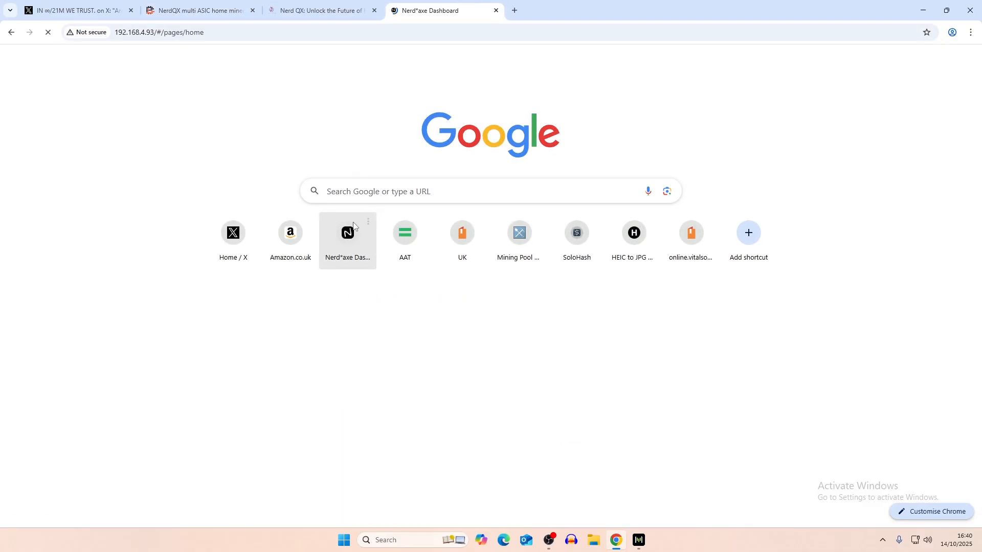
- Check Frequency and Core Voltage under Mining Settings on the NerdQAxe++ dashboard Settings page
left_click(347, 232)
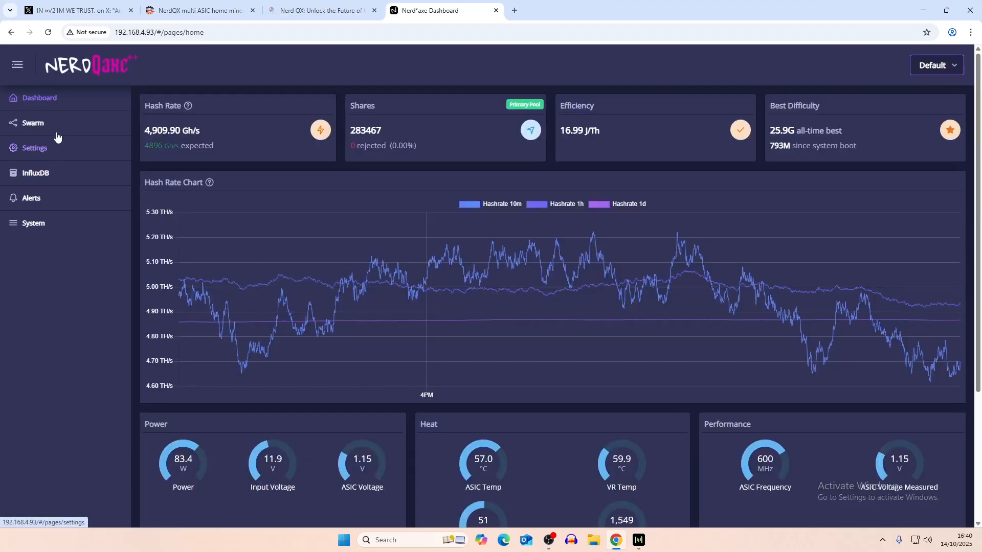
left_click(35, 147)
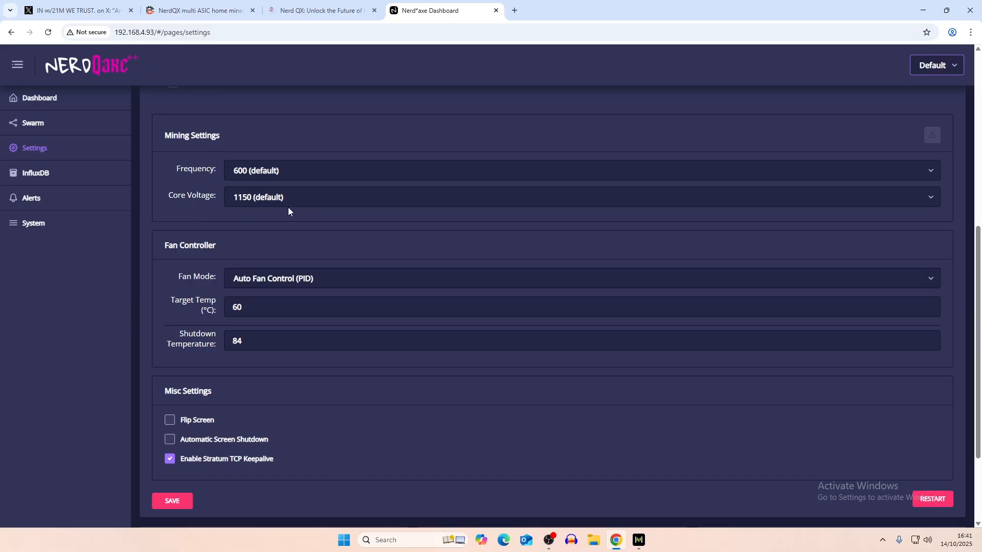
left_click(578, 196)
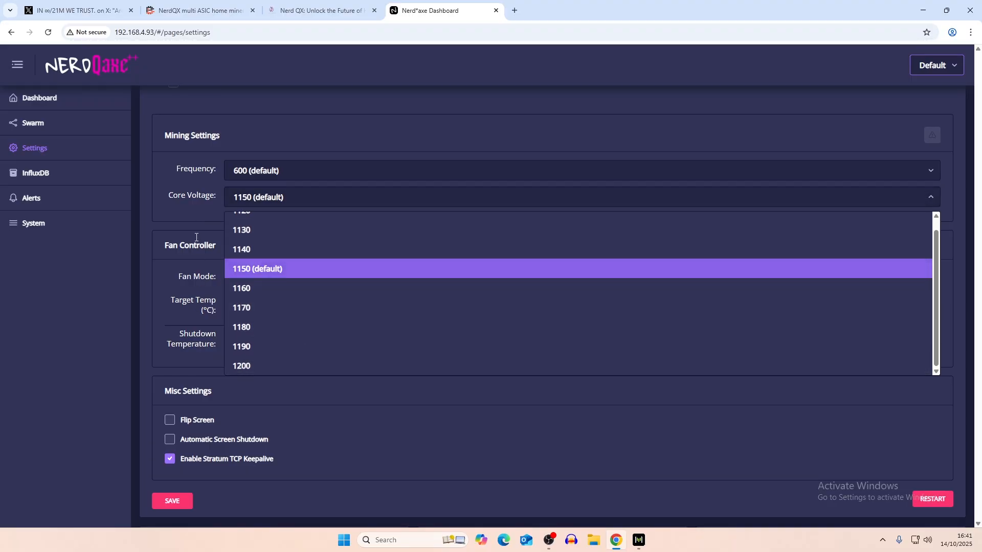
left_click(197, 11)
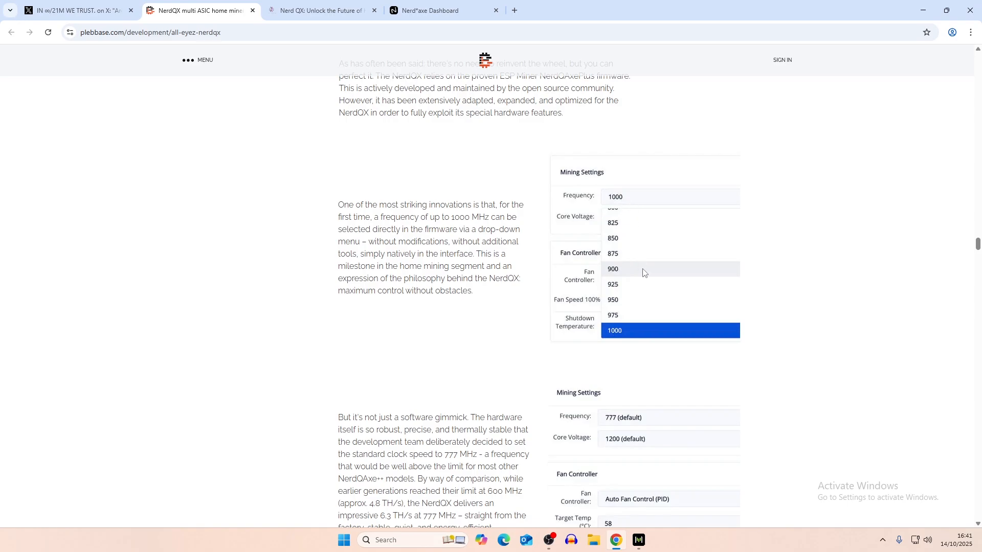
mouse_move(587, 221)
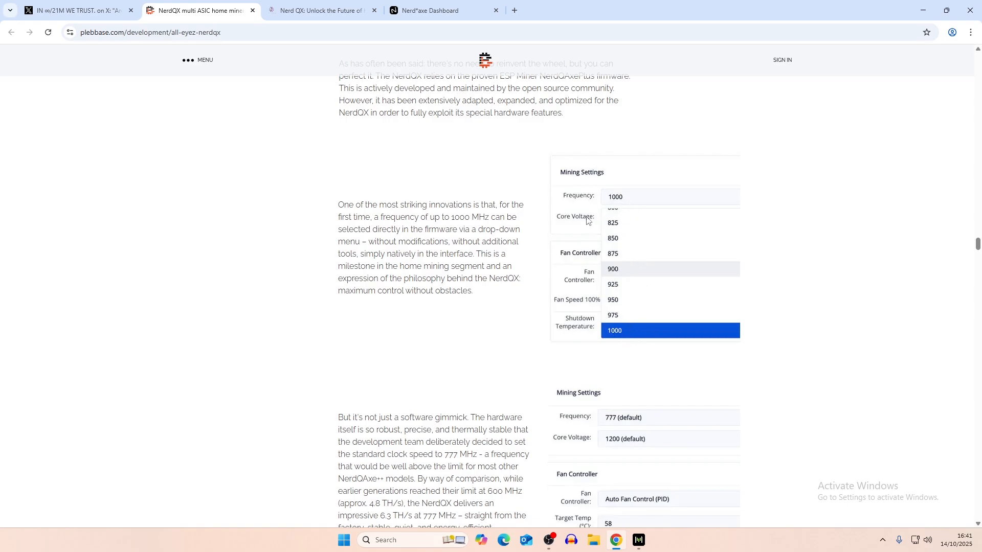
mouse_move(583, 325)
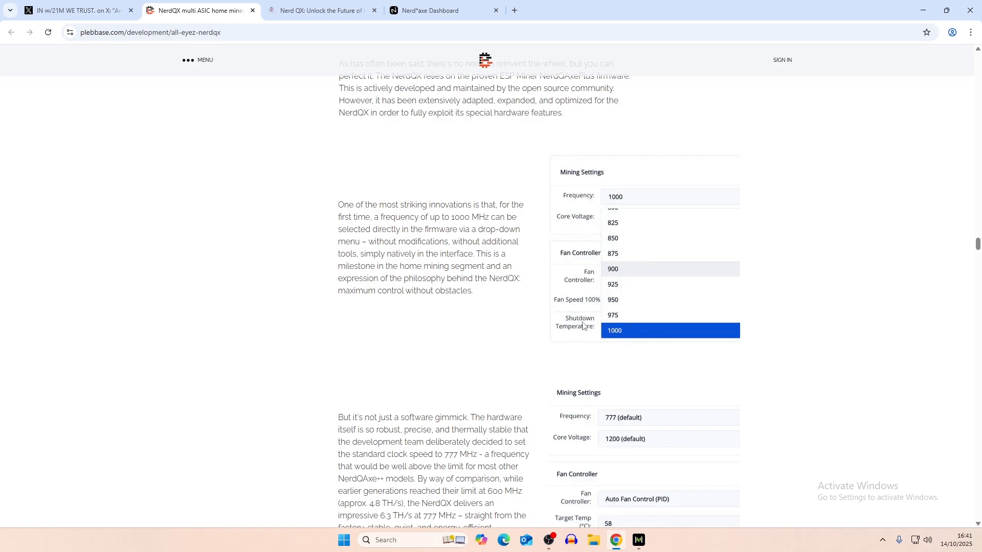
- Compare the dashboard's 600 MHz default frequency list against the article's 777 MHz NerdQX settings screenshots
left_click(443, 10)
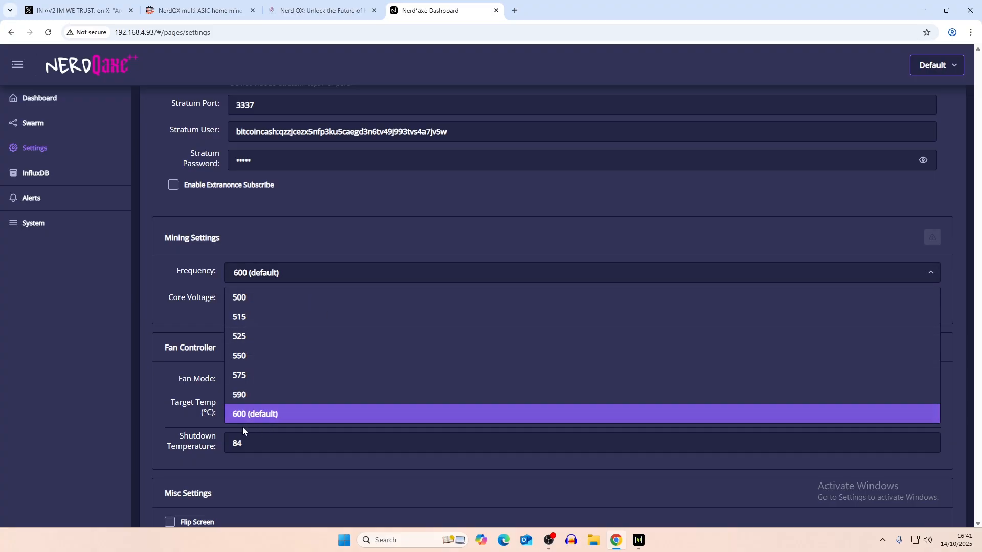
mouse_move(195, 118)
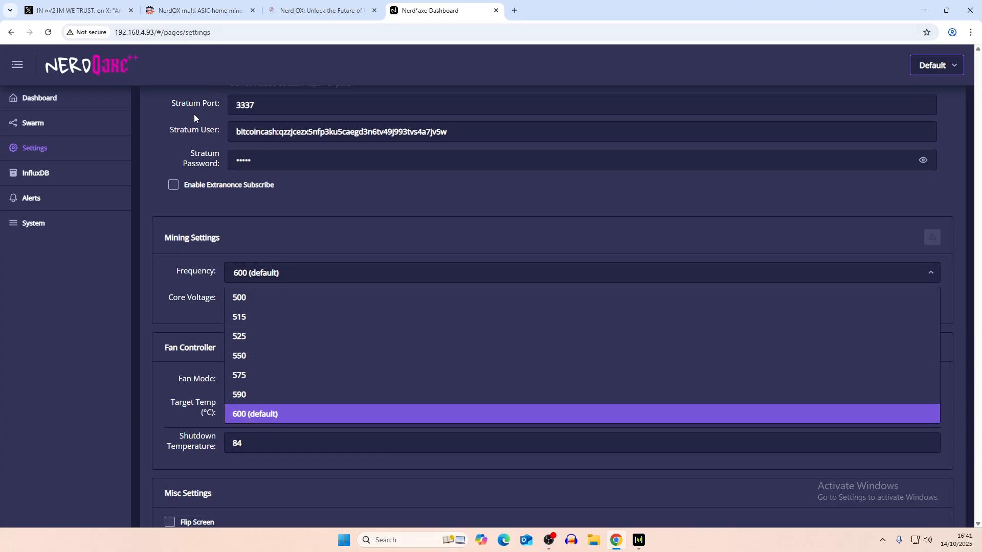
left_click(199, 10)
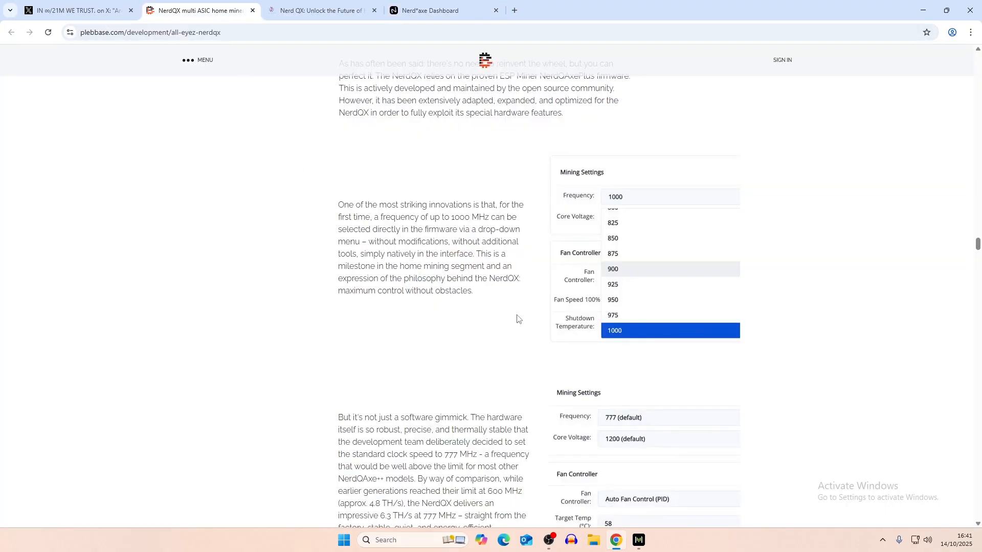
scroll("down", 3)
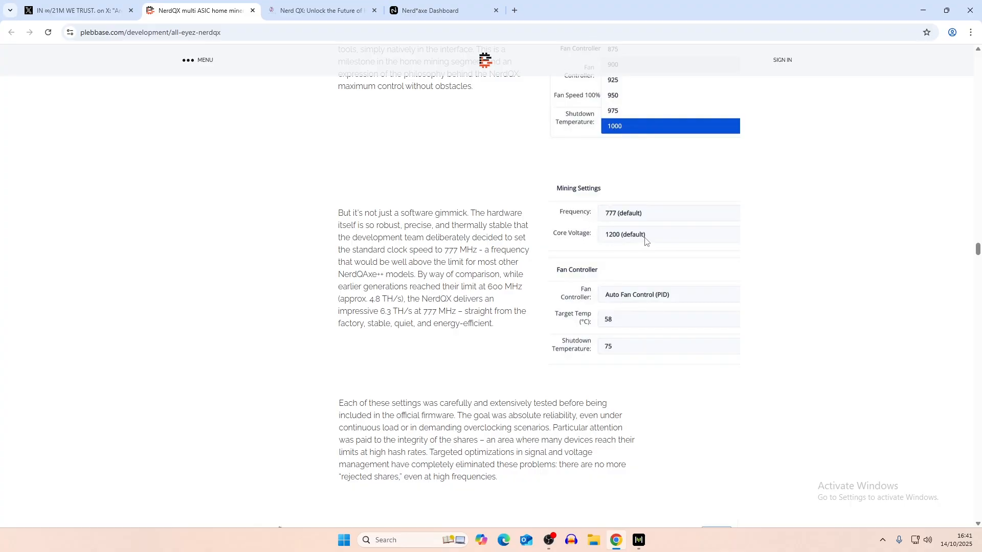
mouse_move(615, 312)
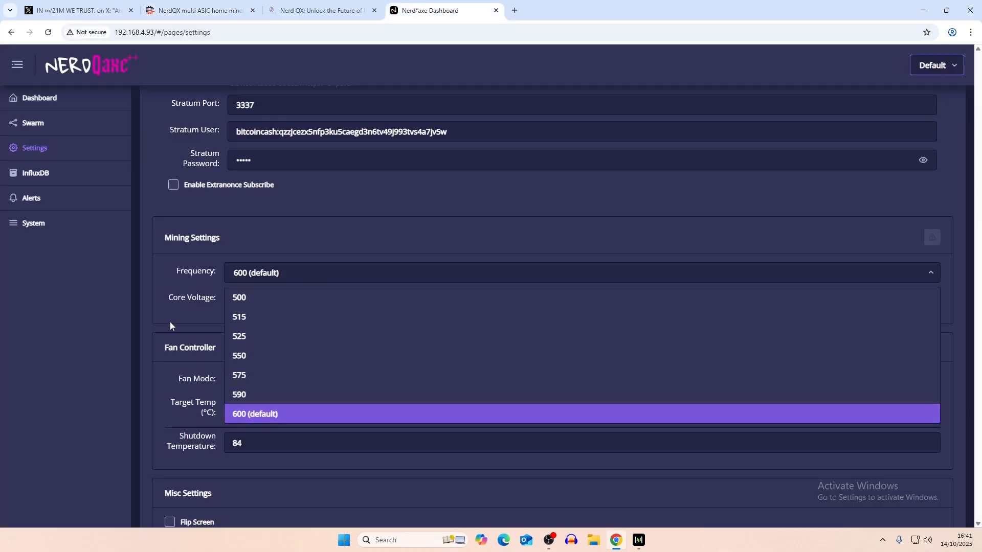
left_click(197, 10)
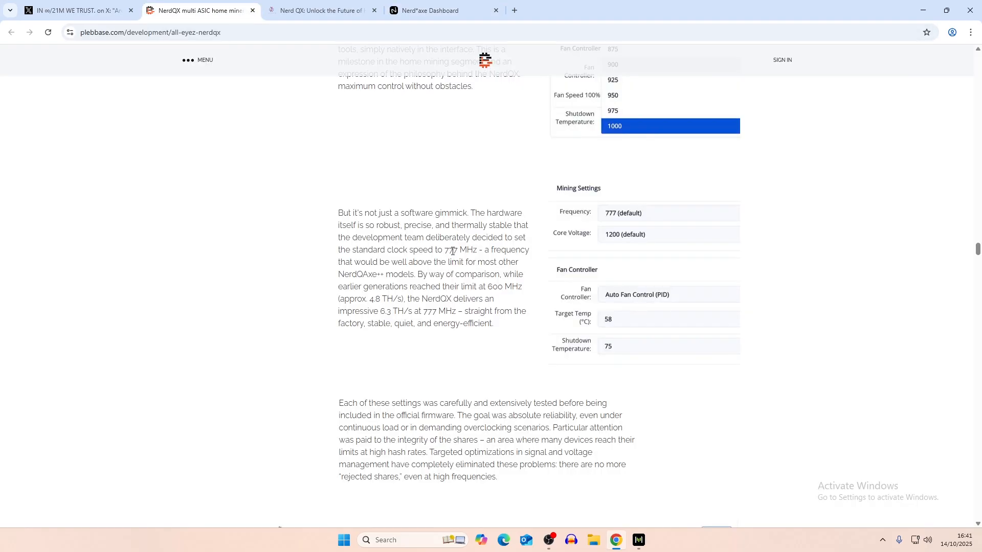
left_click(429, 10)
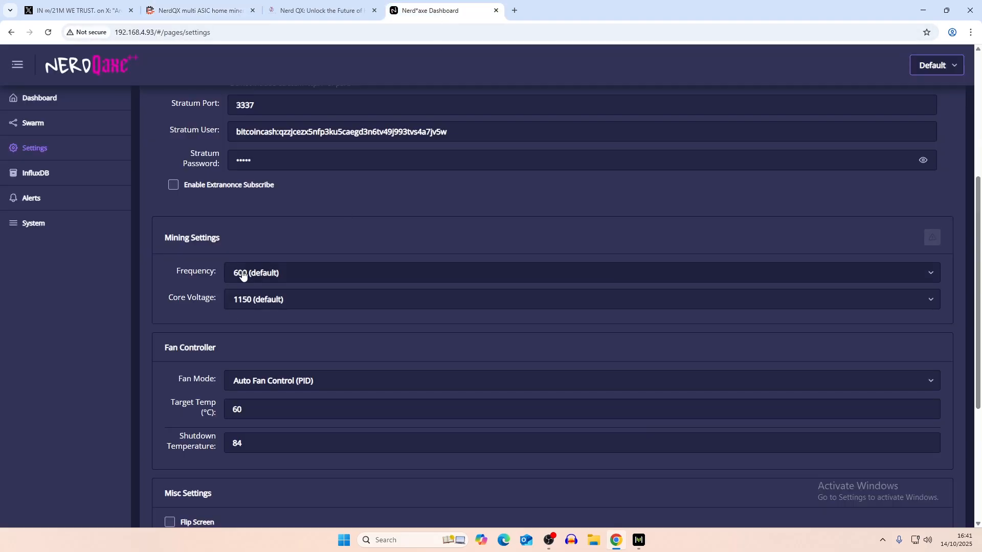
left_click(199, 10)
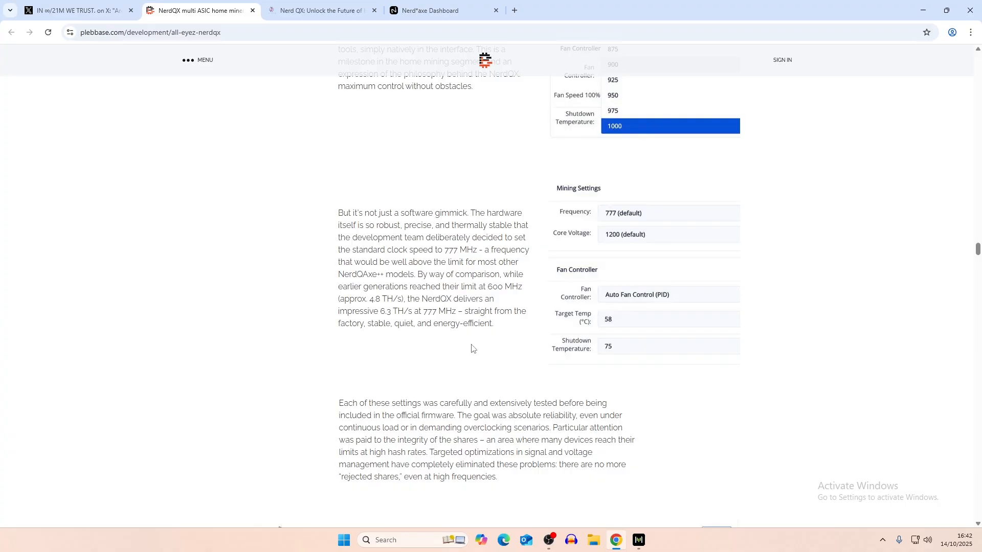
scroll("down", 3)
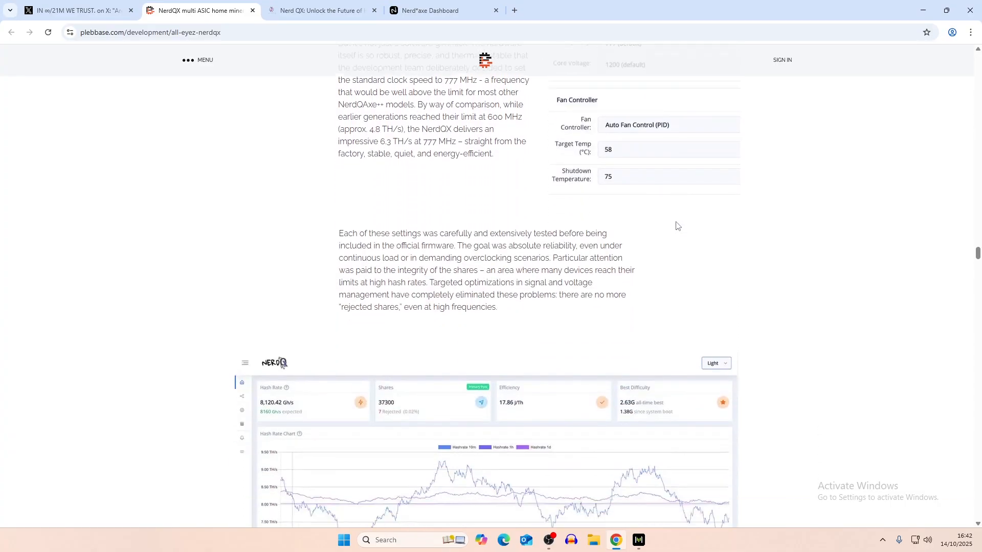
- Read down through the firmware hash-rate dashboard screenshot and the power supply section
scroll("down", 3)
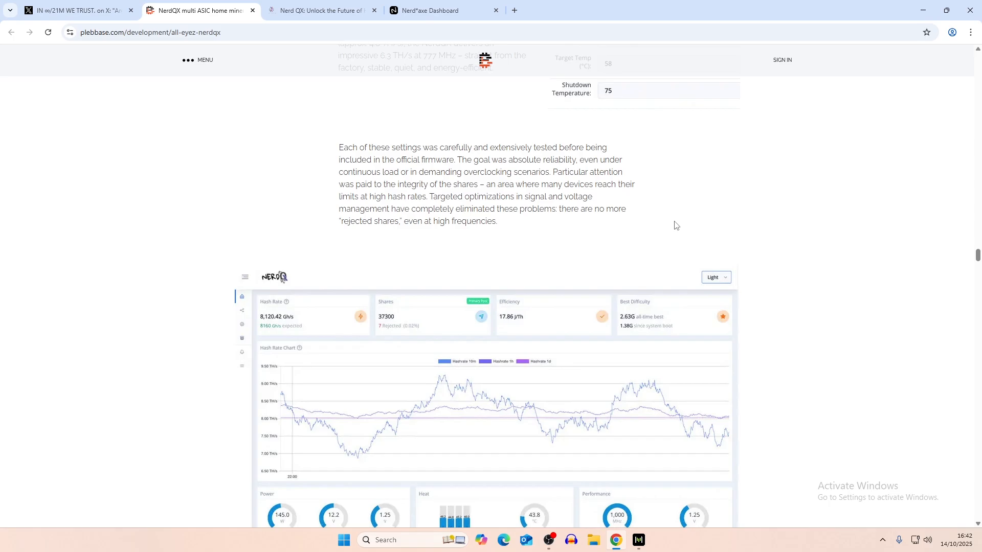
scroll("down", 3)
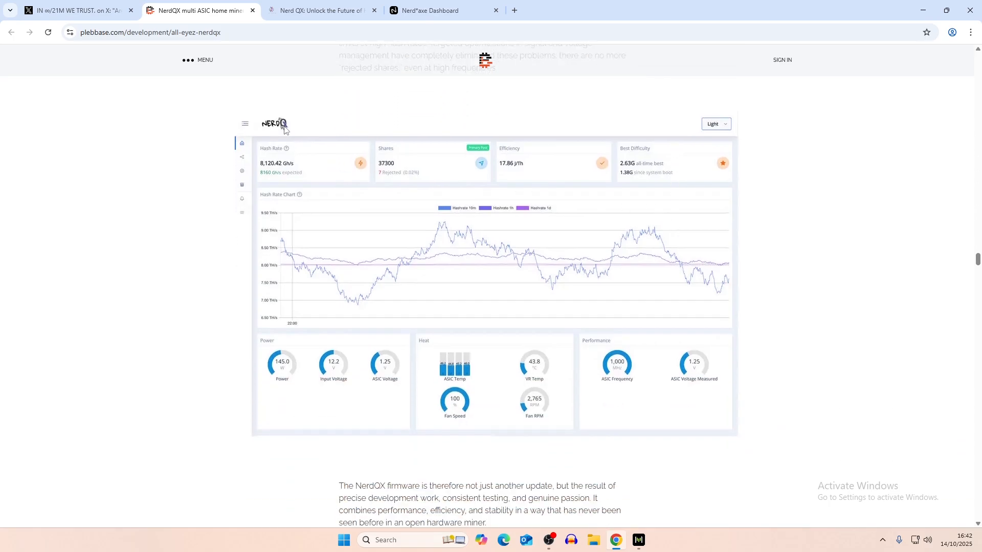
mouse_move(532, 287)
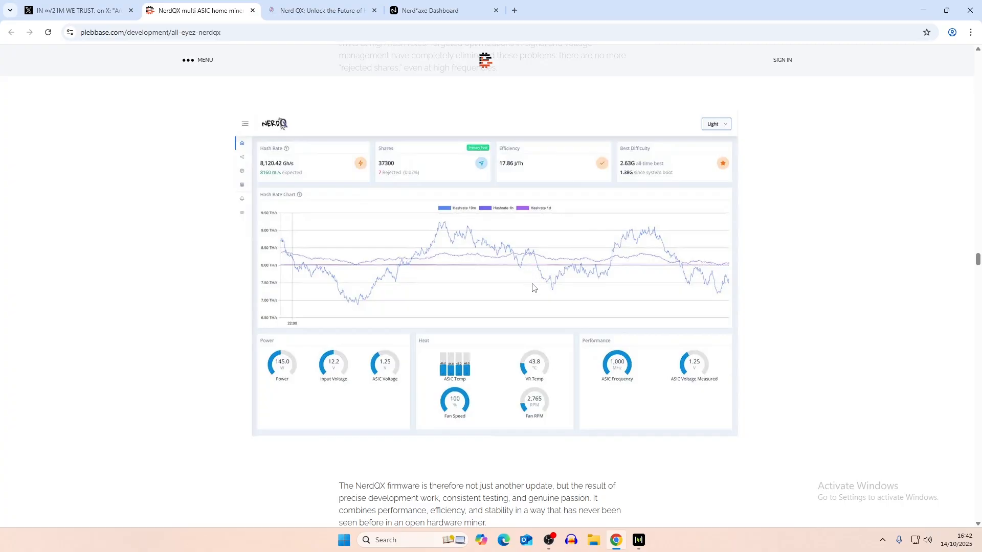
mouse_move(326, 364)
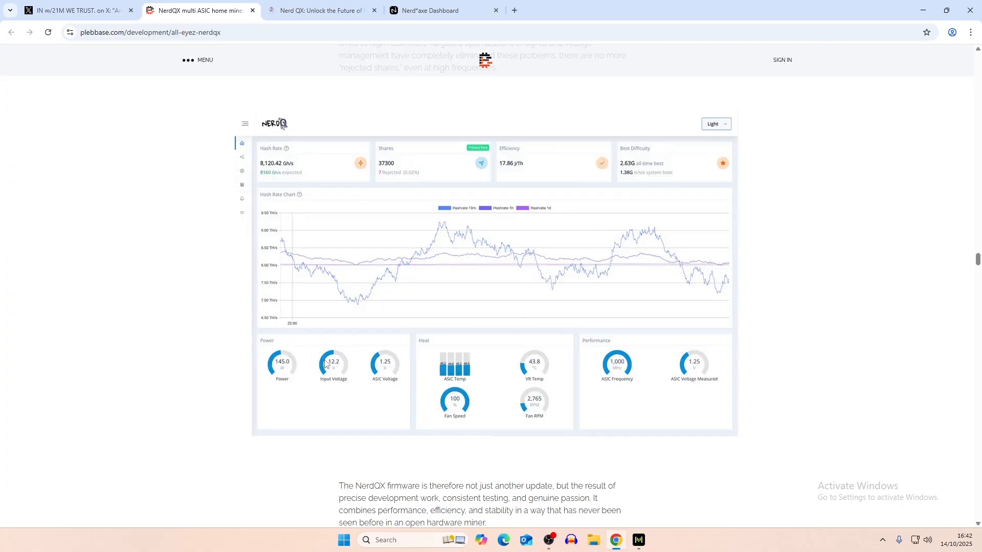
mouse_move(278, 368)
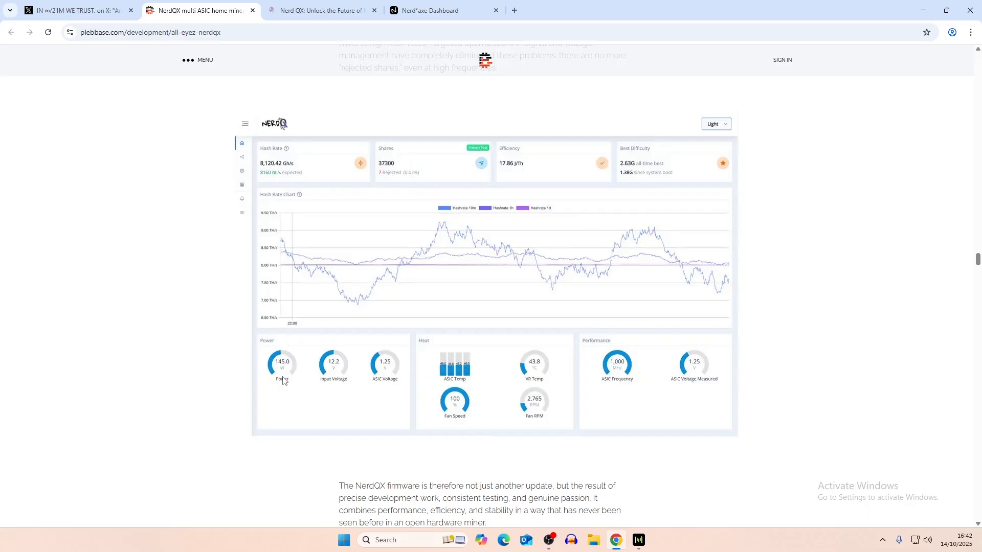
mouse_move(374, 382)
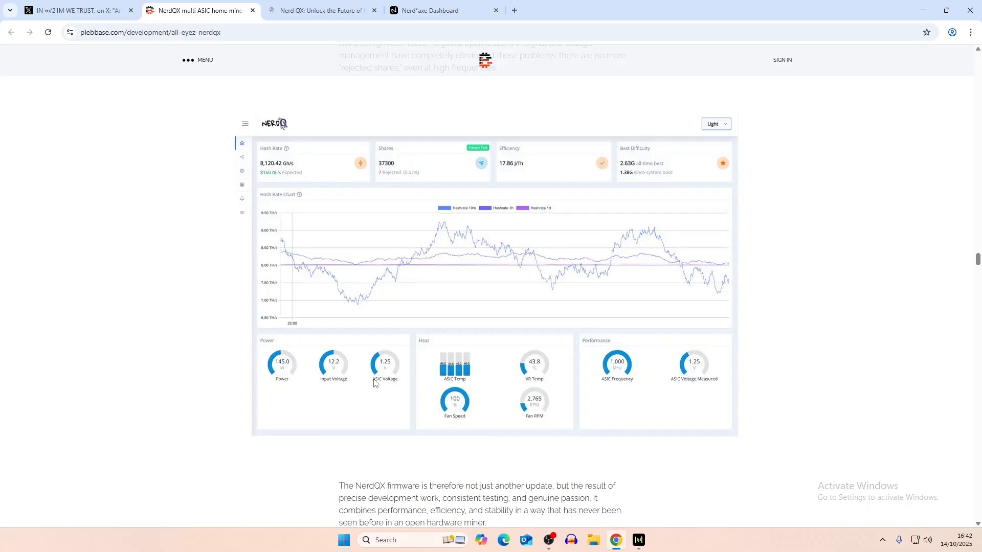
mouse_move(441, 377)
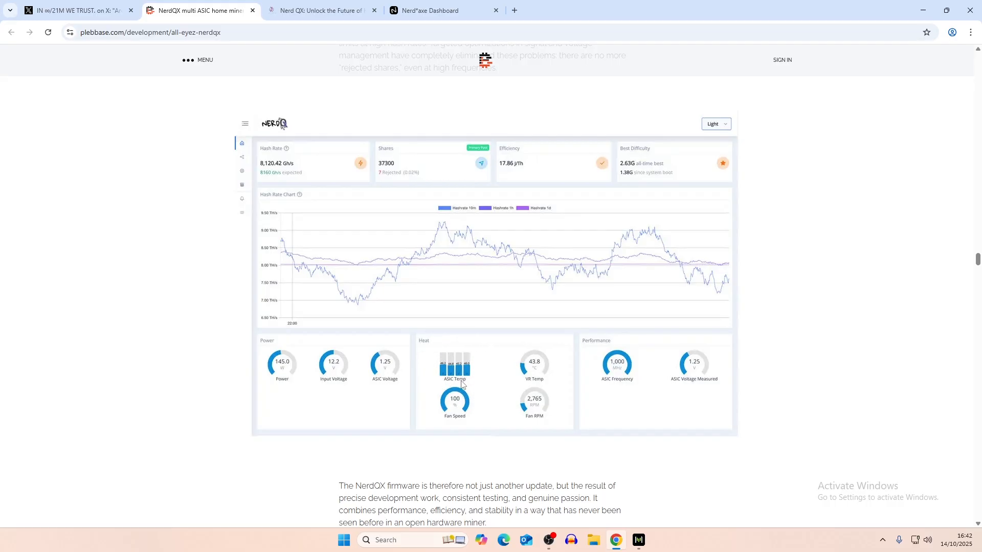
mouse_move(545, 365)
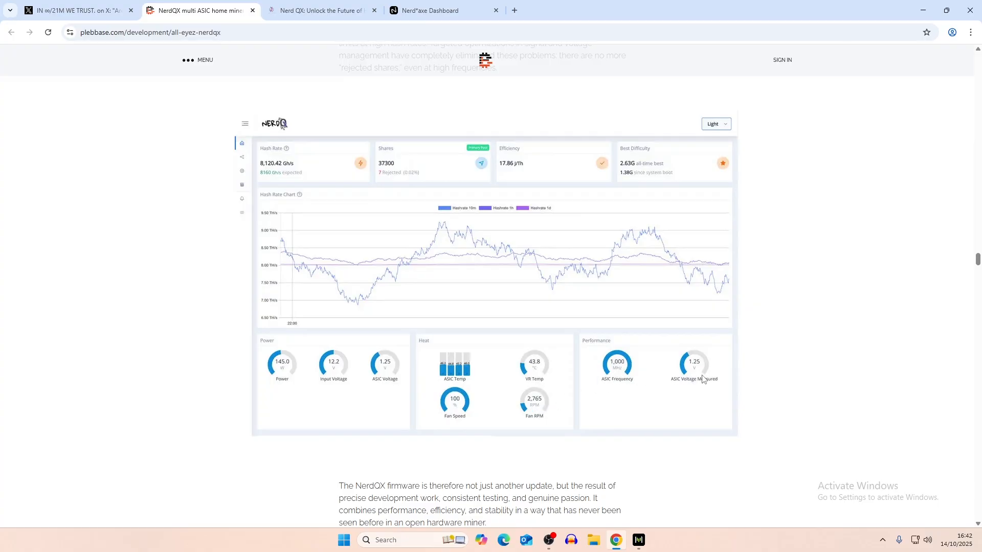
mouse_move(686, 380)
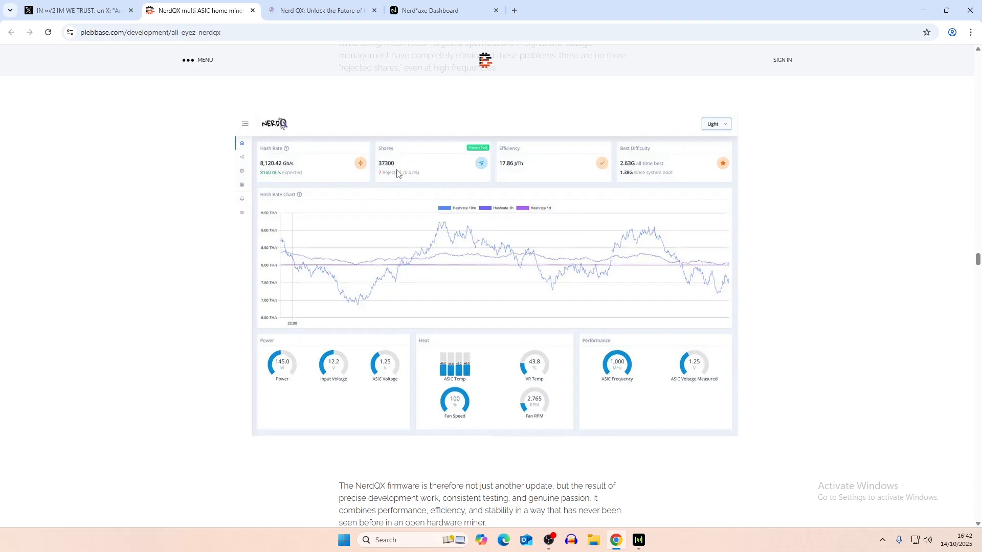
mouse_move(642, 173)
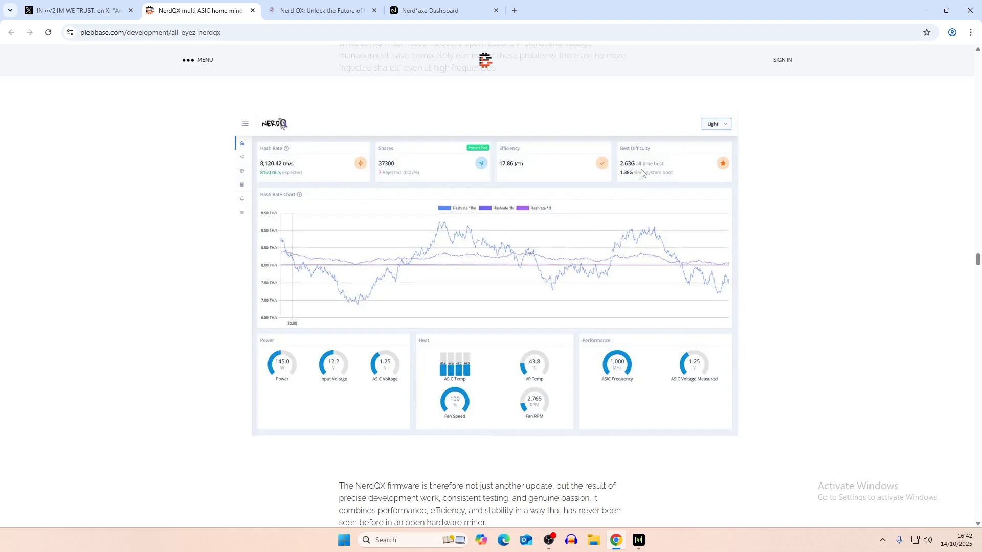
mouse_move(259, 161)
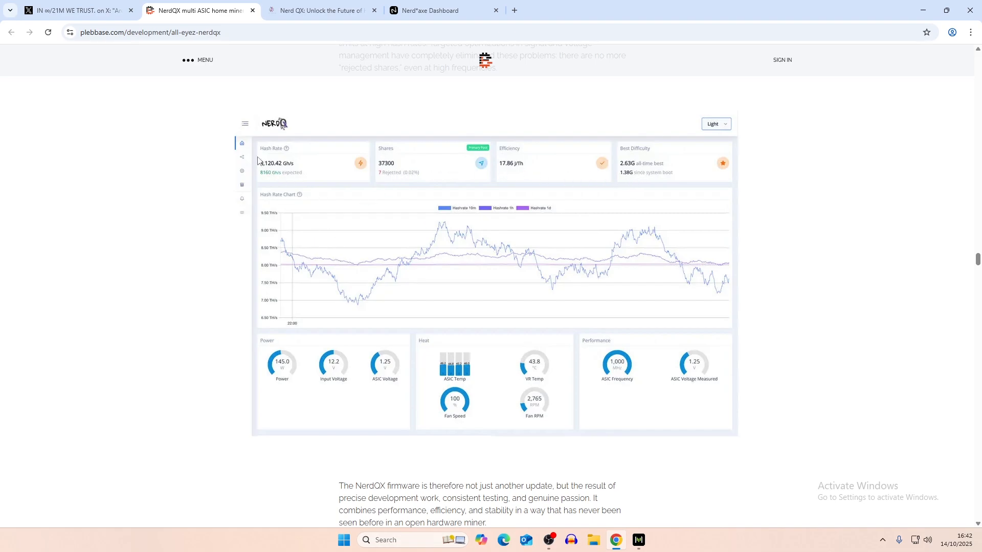
mouse_move(277, 175)
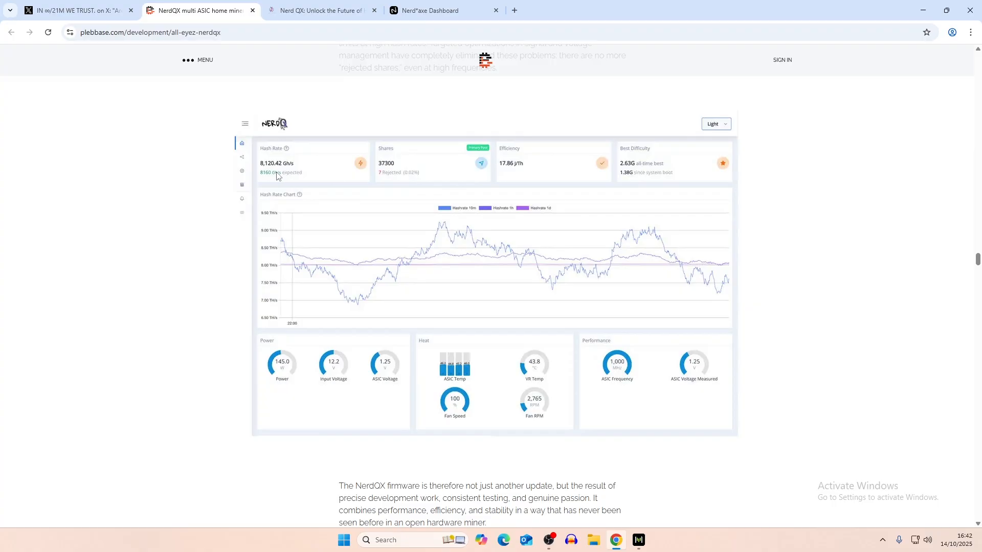
scroll("down", 3)
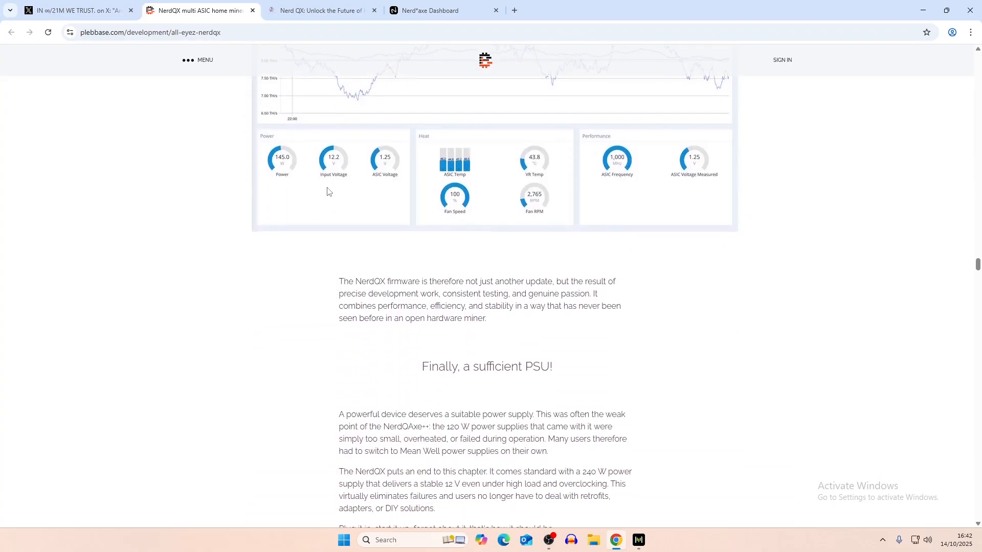
scroll("down", 3)
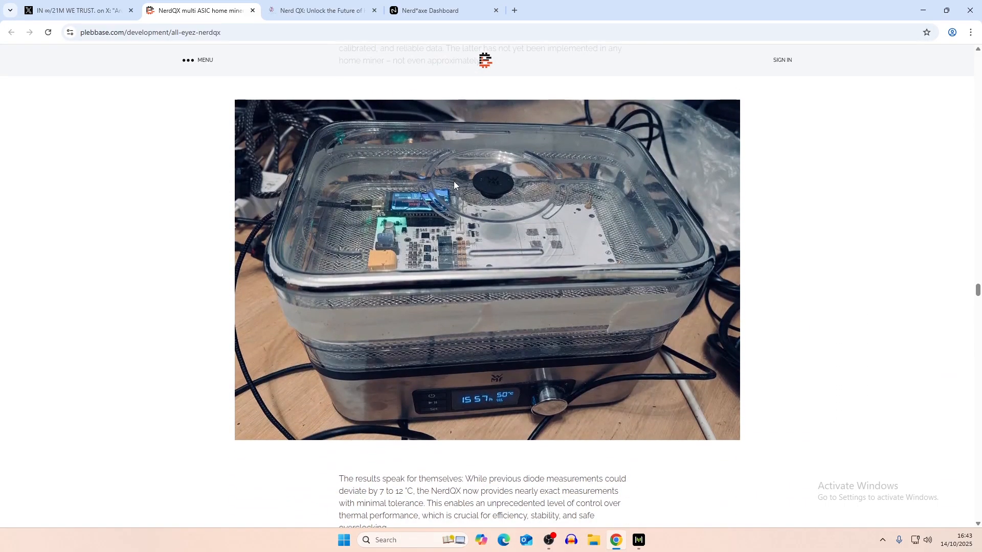
scroll("down", 3)
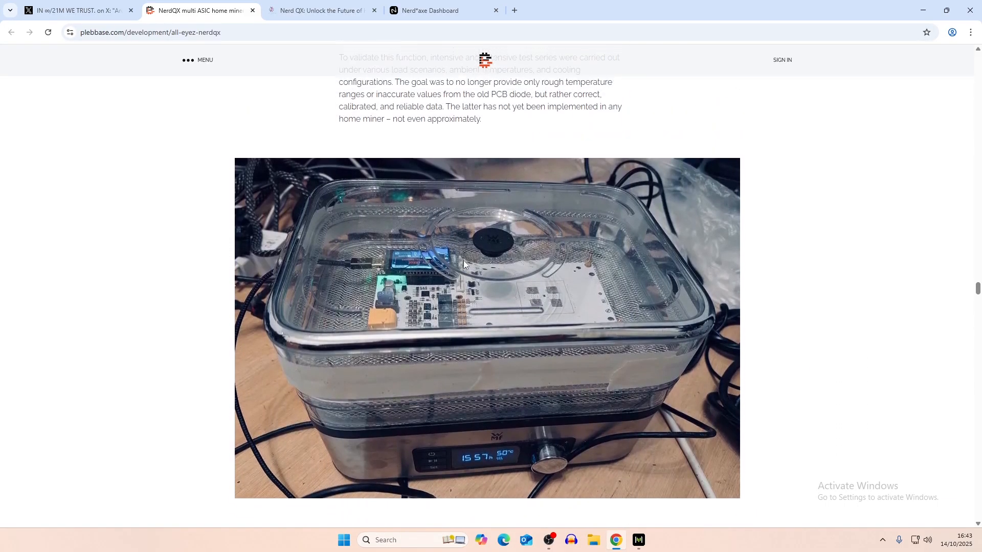
- Continue past the ASIC temperature section to the Test data and results table with ECO, default and OC measurements
scroll("down", 3)
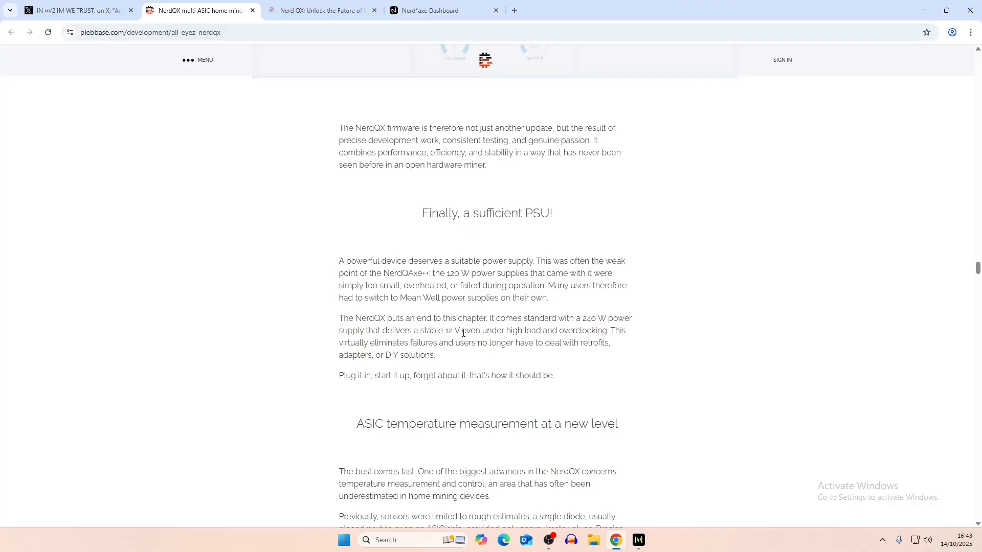
mouse_move(593, 334)
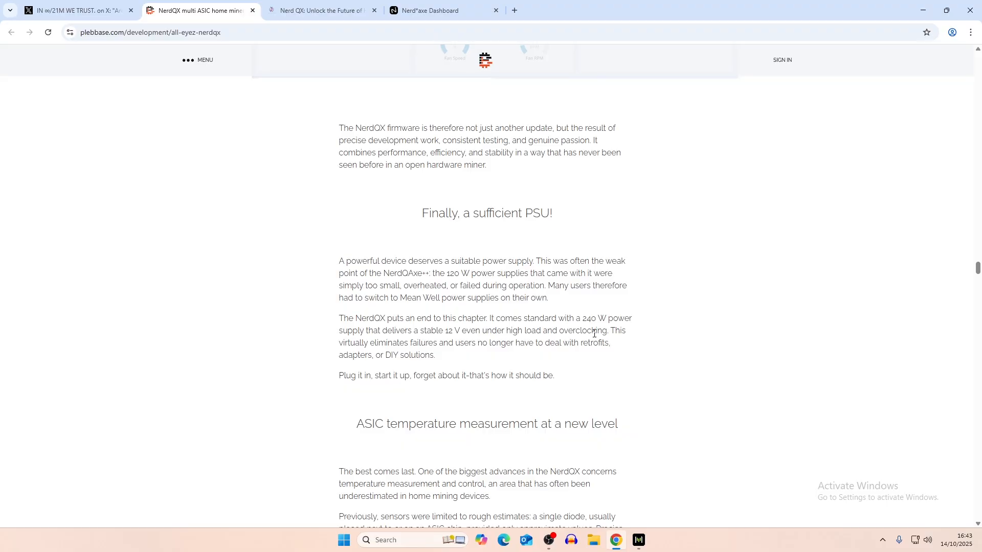
scroll("down", 3)
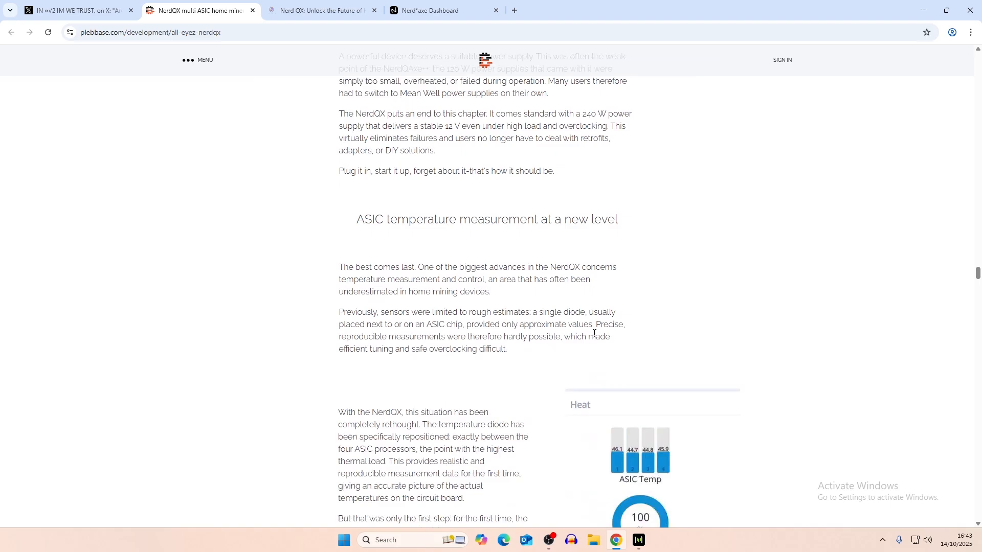
mouse_move(497, 140)
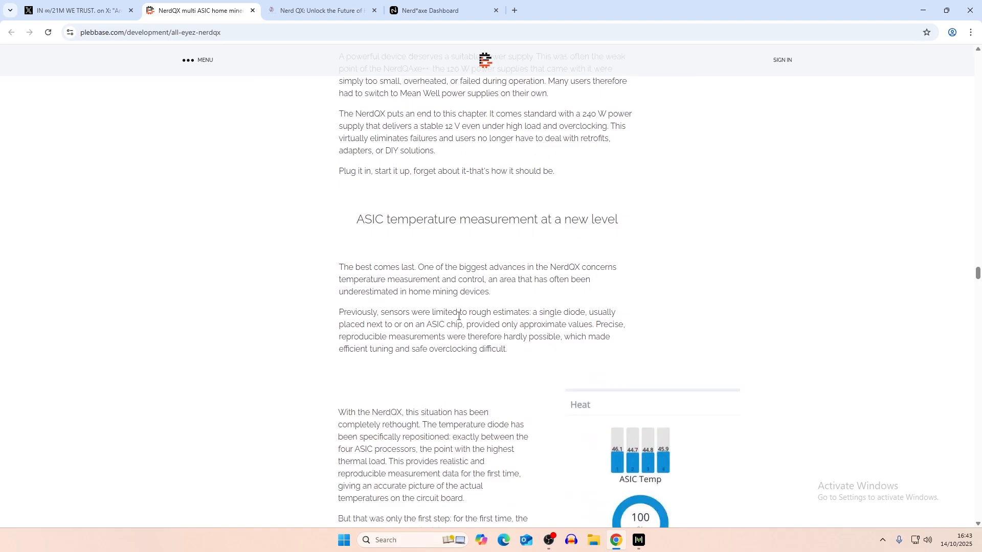
scroll("down", 3)
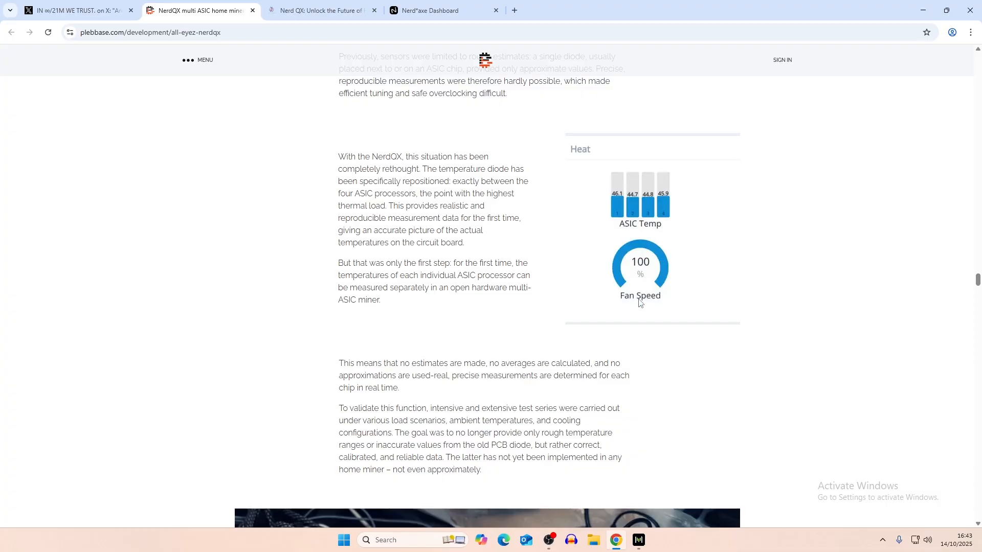
scroll("down", 3)
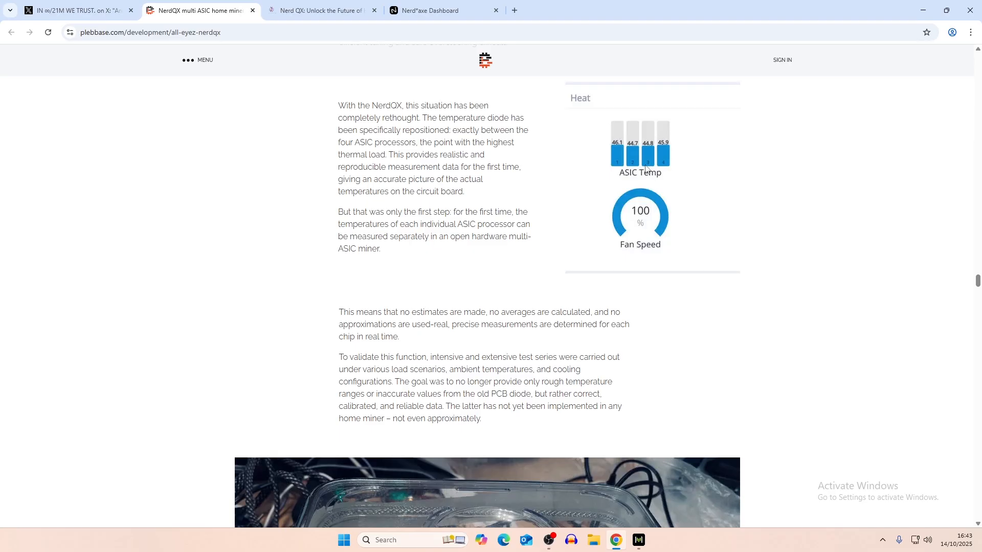
mouse_move(643, 171)
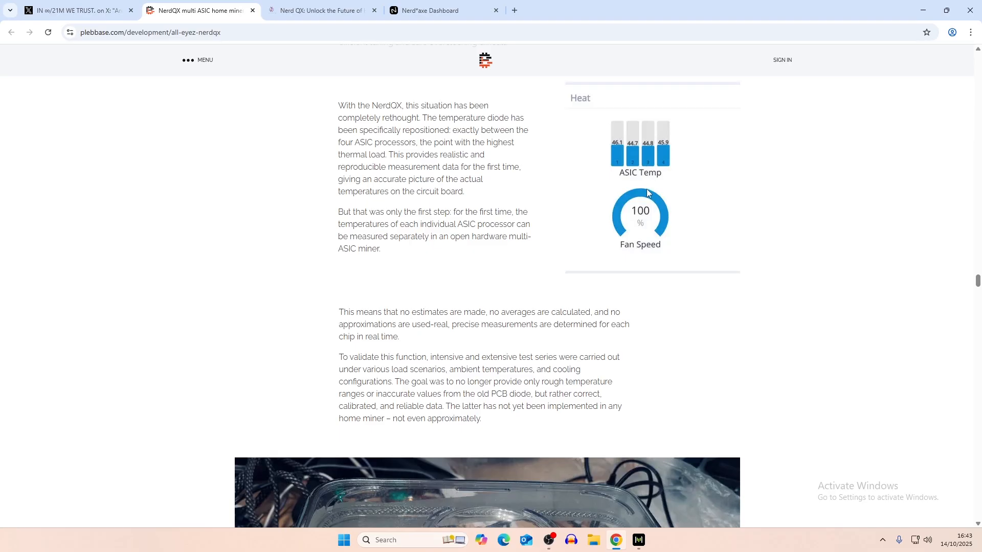
scroll("down", 3)
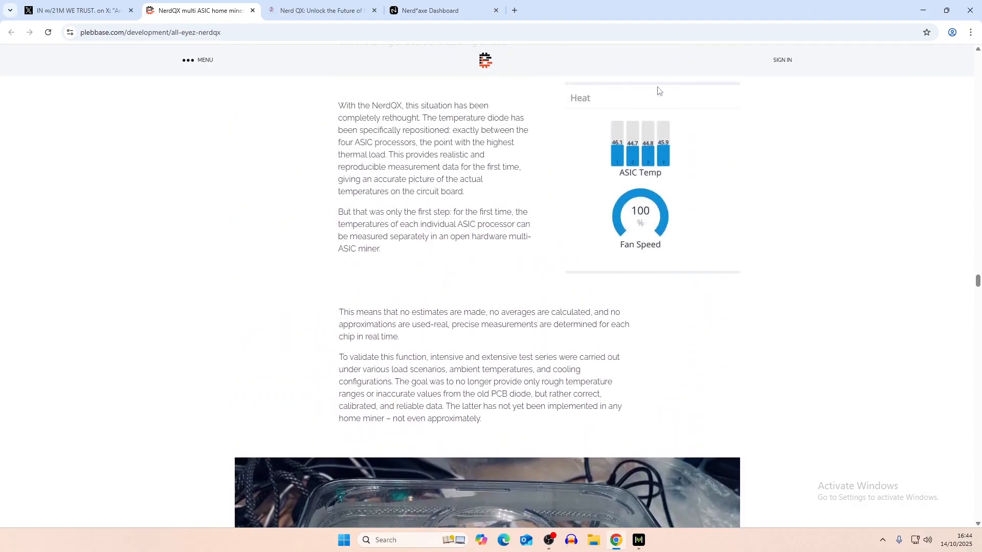
scroll("down", 3)
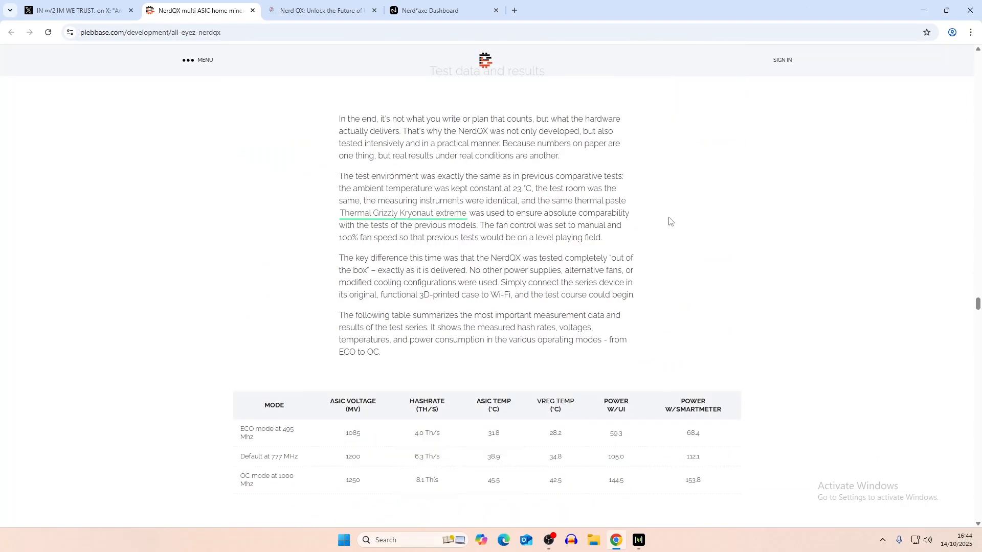
mouse_move(551, 191)
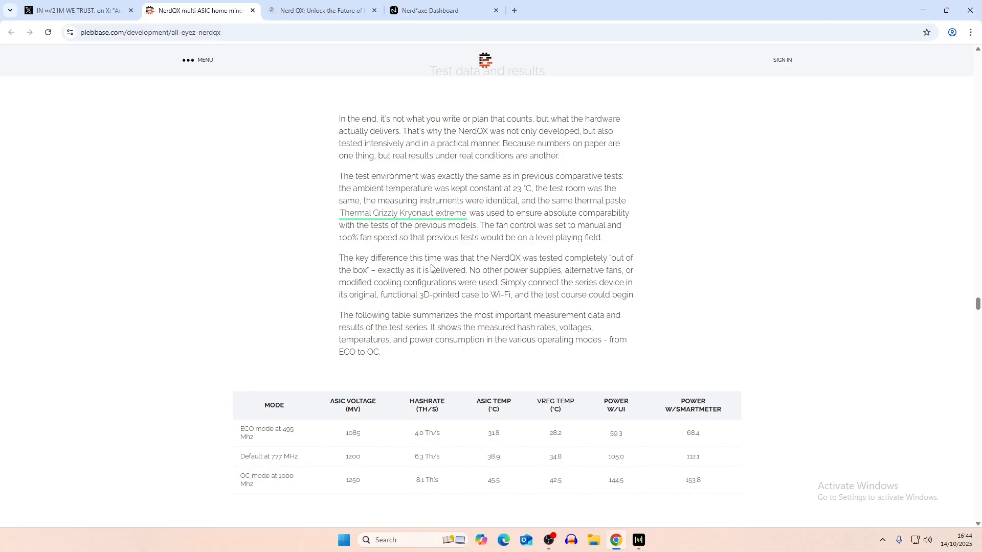
- Scroll to the 600 MHz NerdQX versus NerdQAxe++ comparison table
scroll("down", 3)
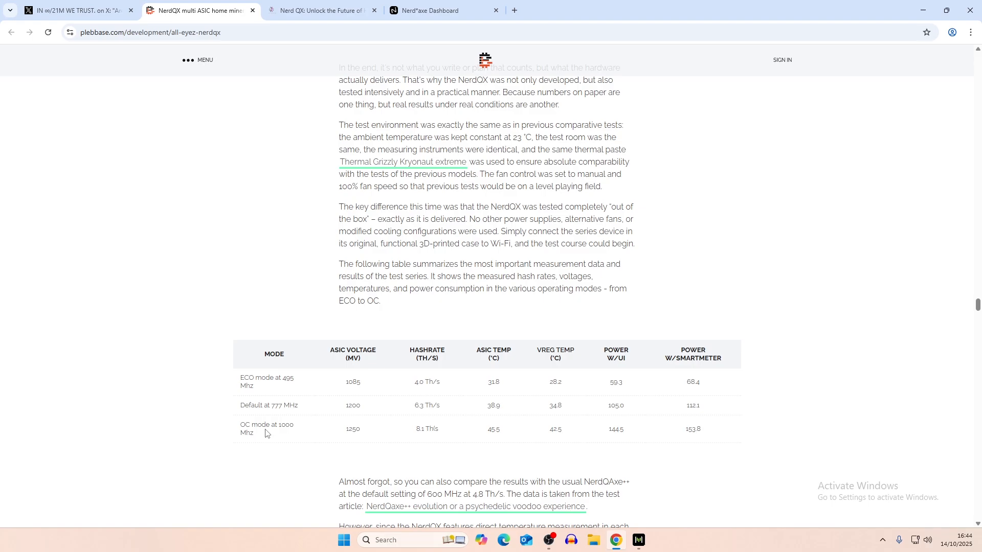
scroll("down", 3)
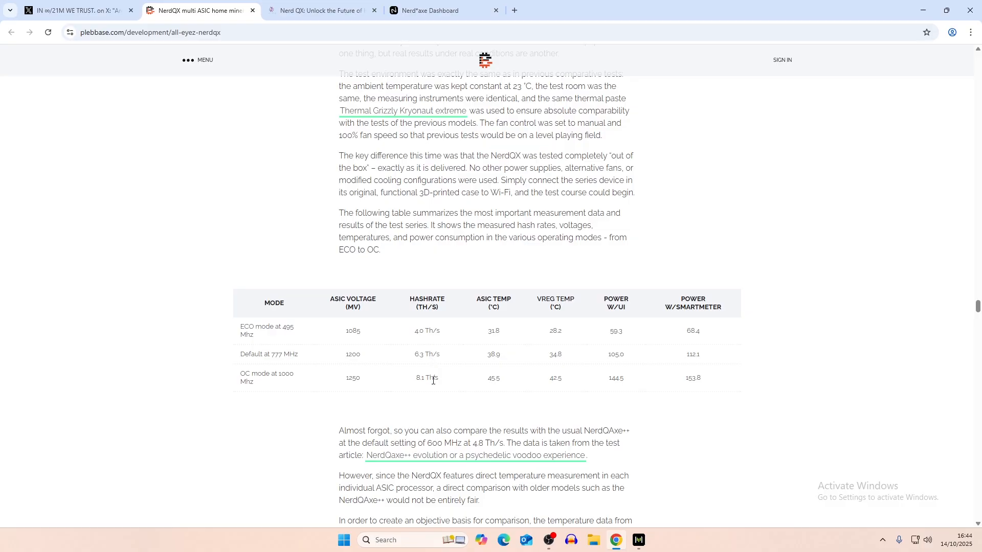
scroll("down", 3)
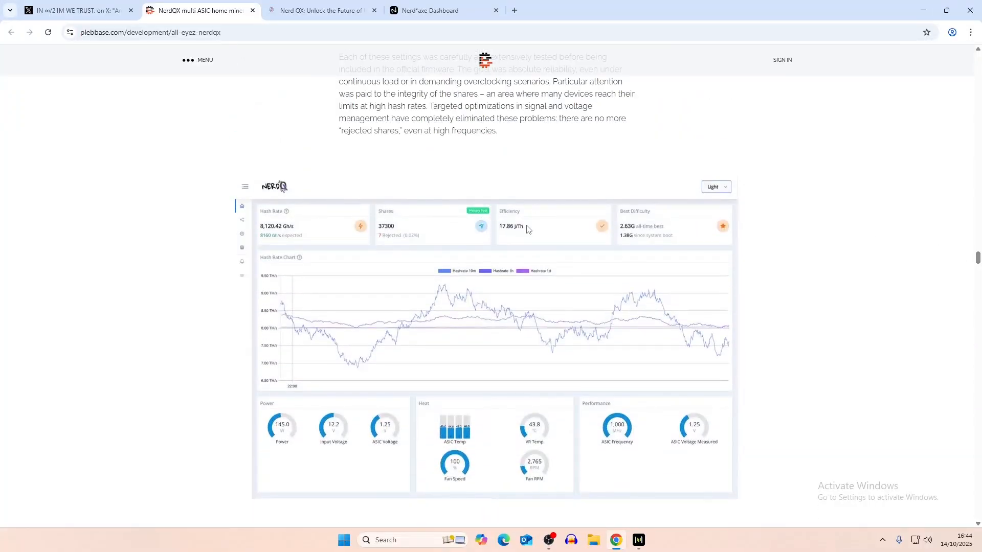
scroll("down", 3)
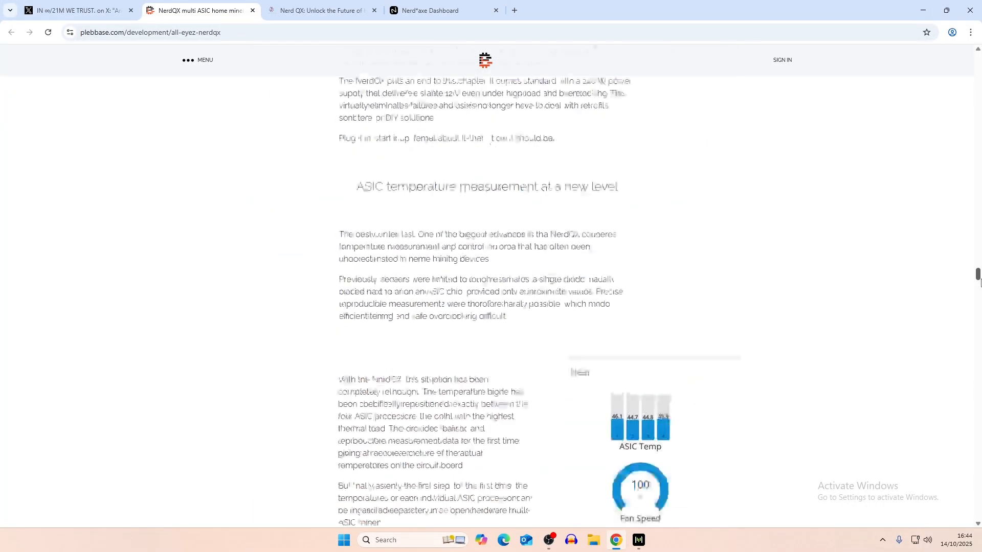
scroll("down", 3)
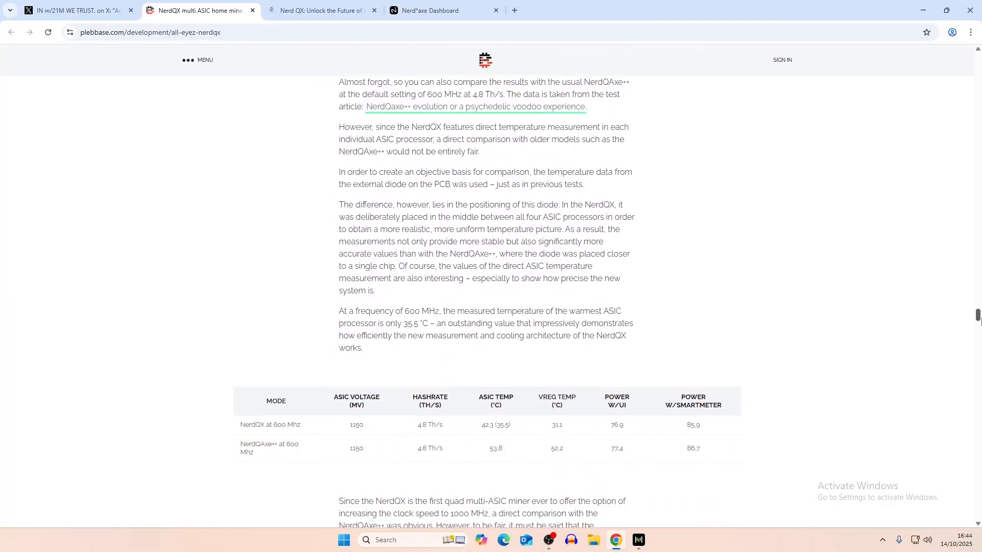
- Scroll to the 1000 MHz comparison table with NerdQX's 144.5 W and 153.8 W power figures
scroll("down", 3)
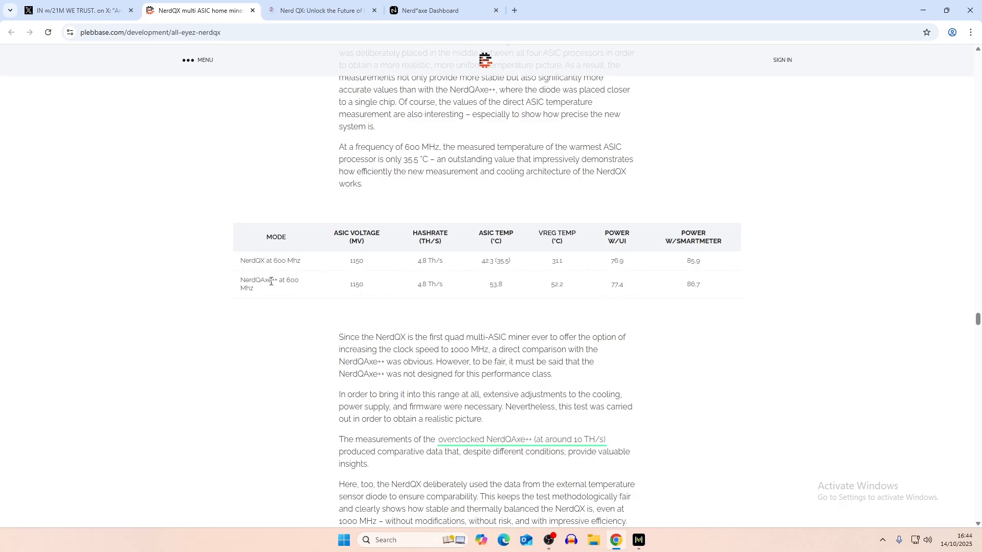
mouse_move(364, 280)
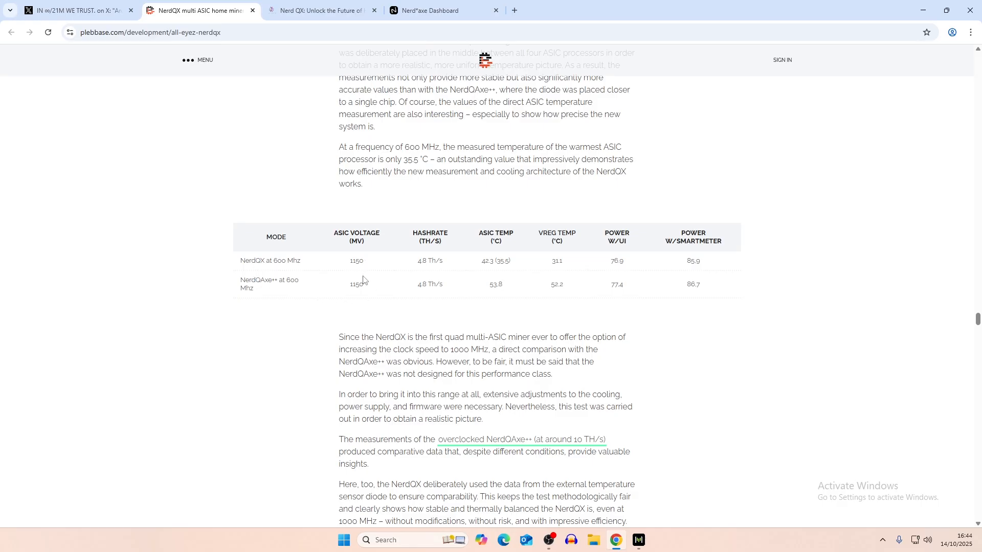
mouse_move(450, 278)
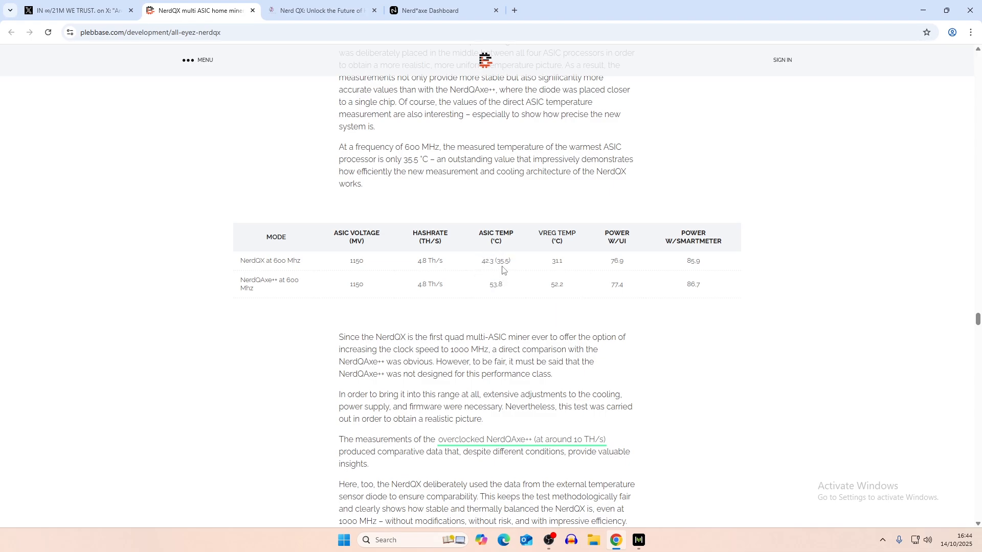
mouse_move(562, 269)
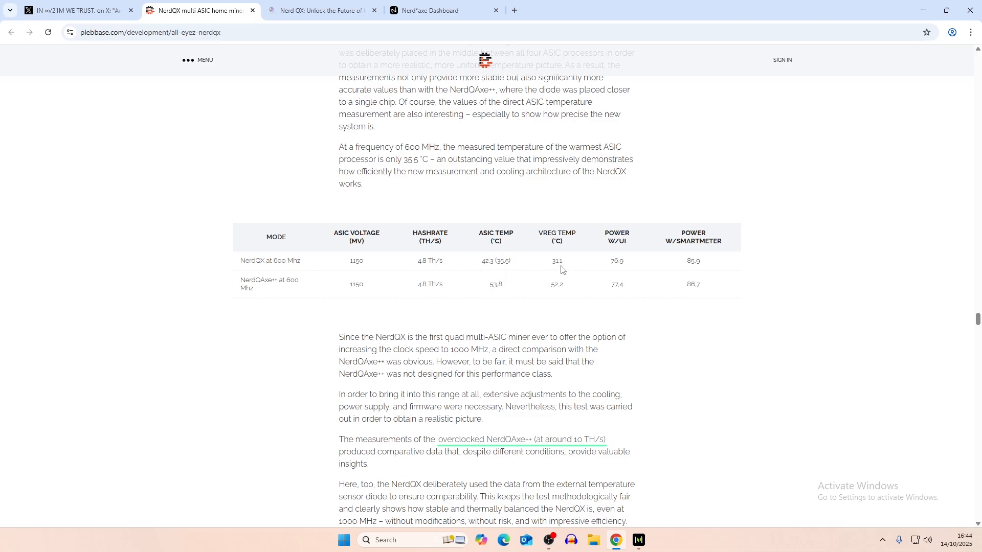
mouse_move(625, 251)
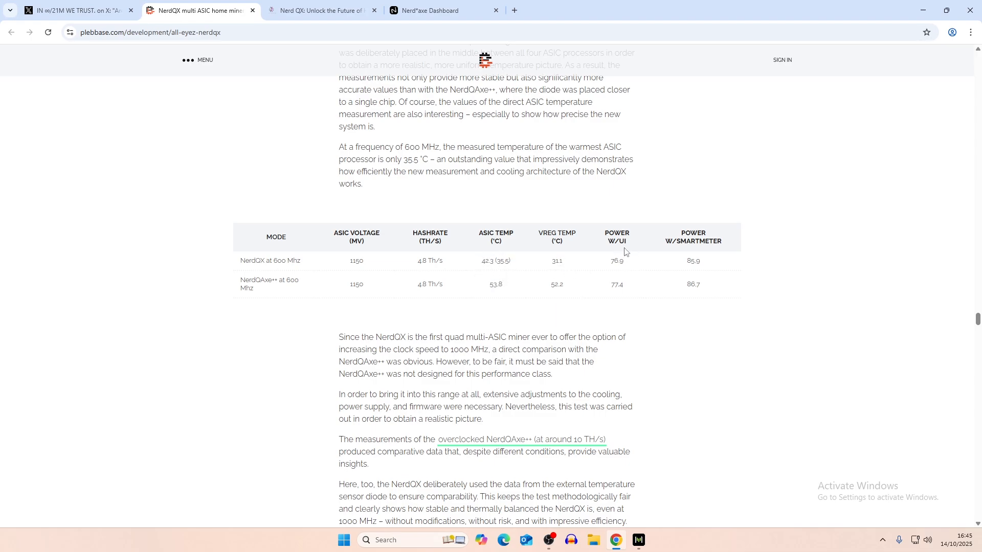
mouse_move(692, 257)
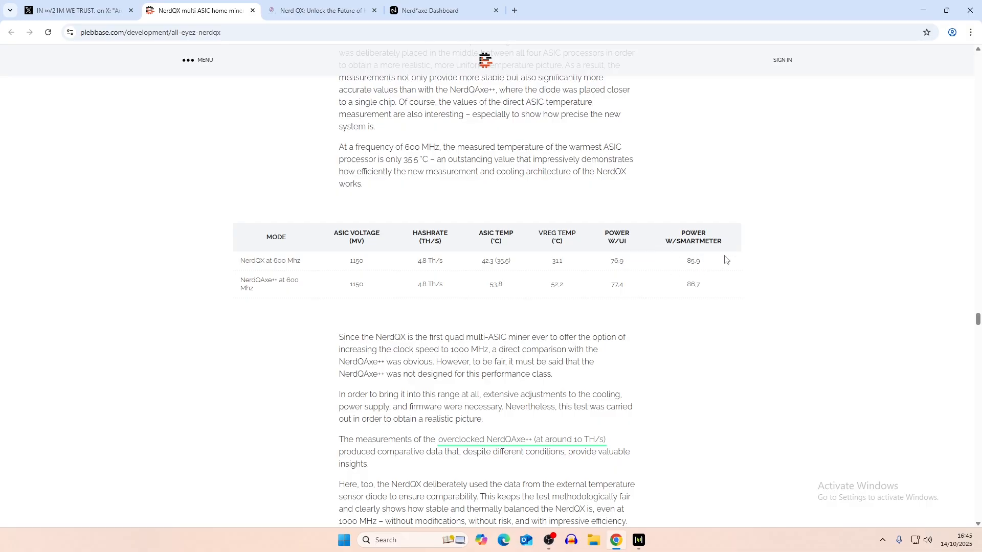
scroll("down", 3)
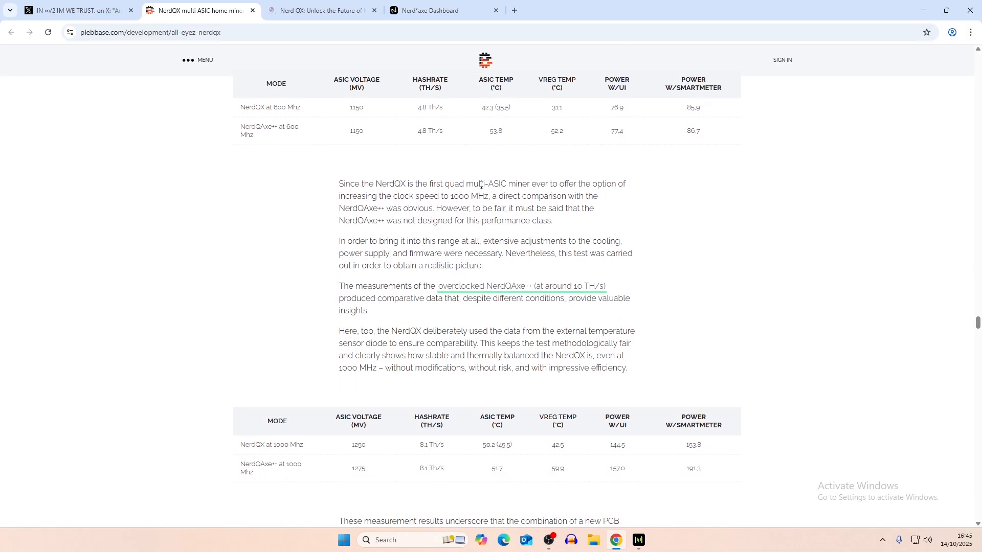
scroll("down", 3)
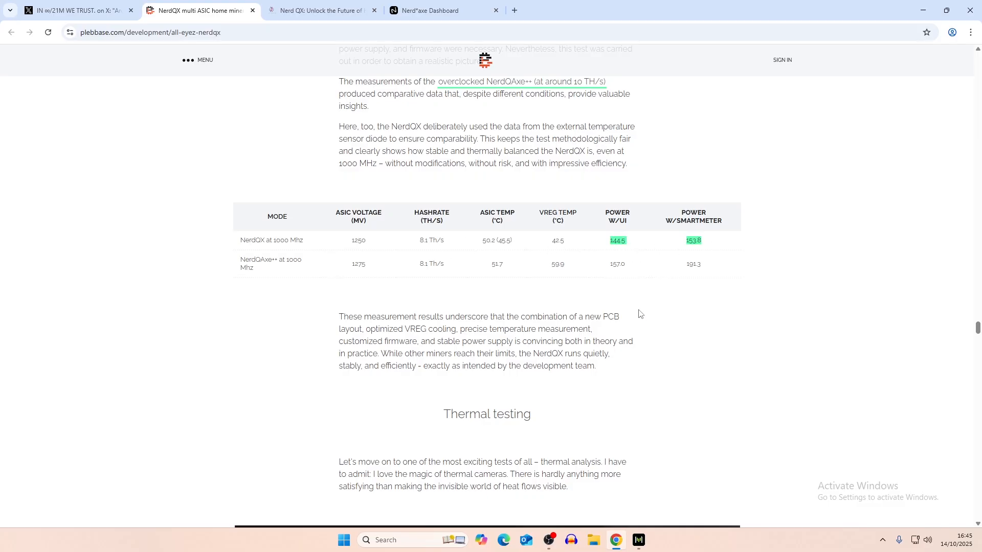
- Scroll through the design photos and closing remarks to the Availability section naming Ix Tech as exclusive seller
scroll("down", 3)
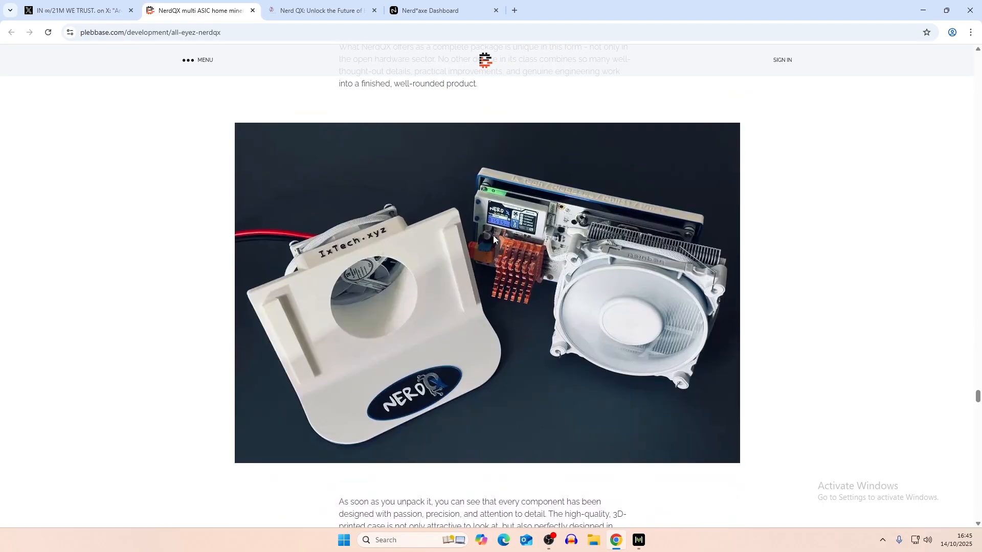
mouse_move(359, 296)
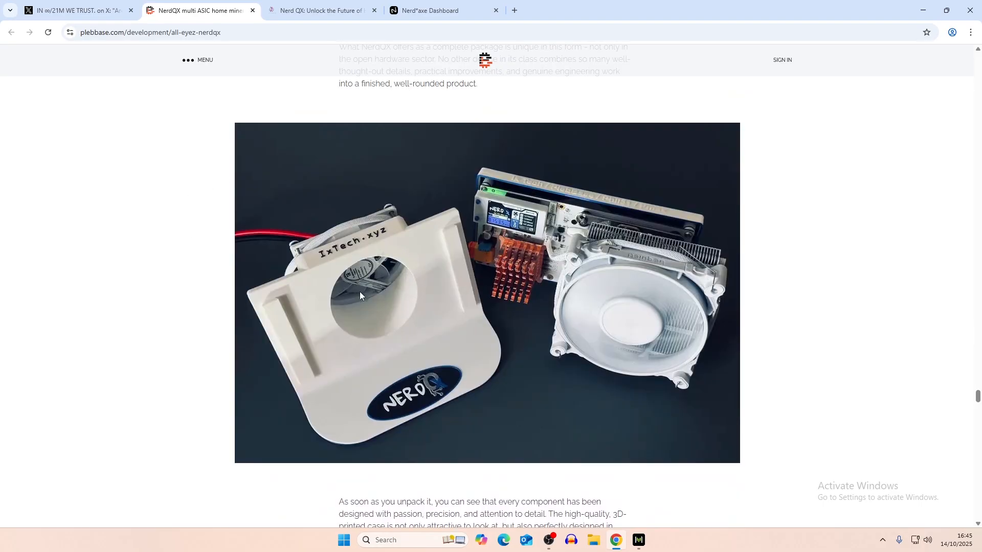
mouse_move(401, 332)
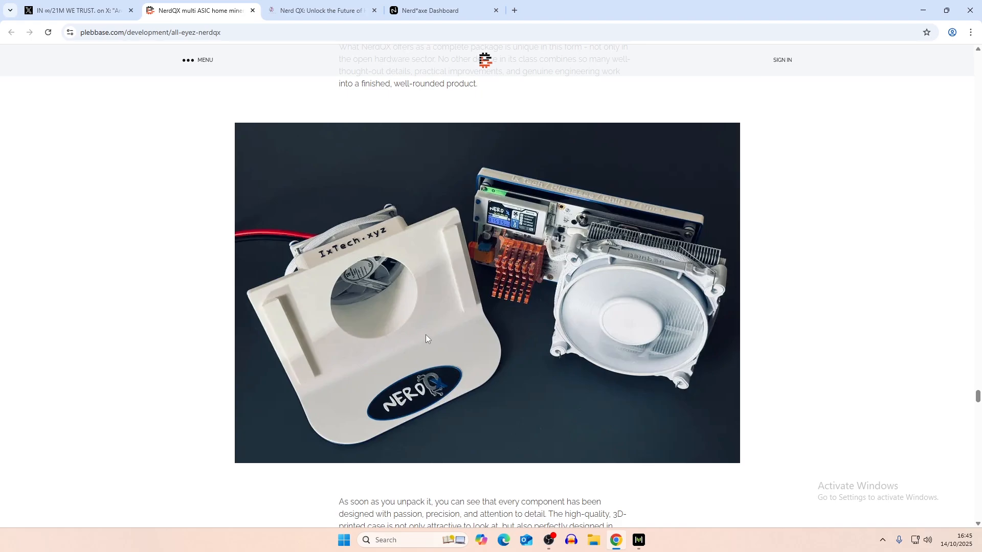
mouse_move(412, 304)
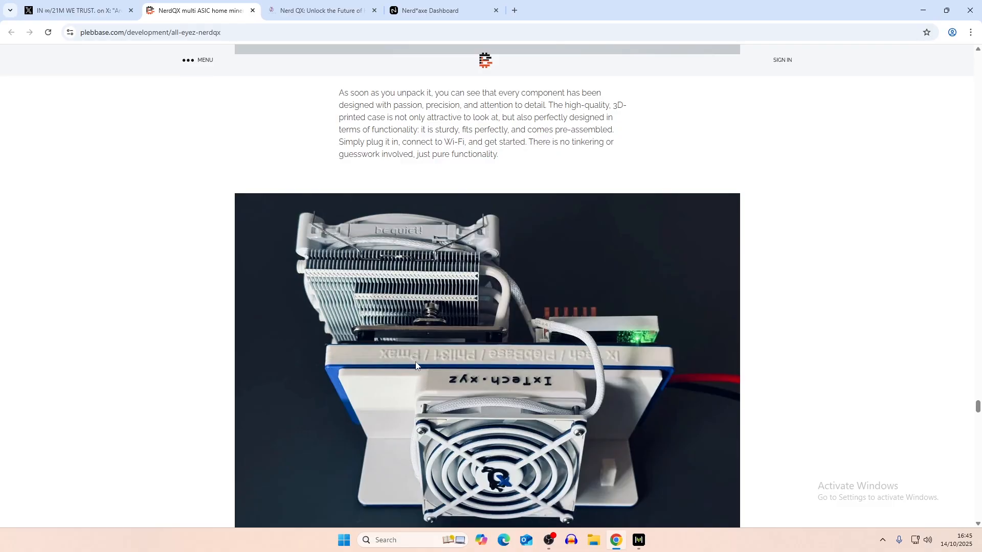
mouse_move(608, 382)
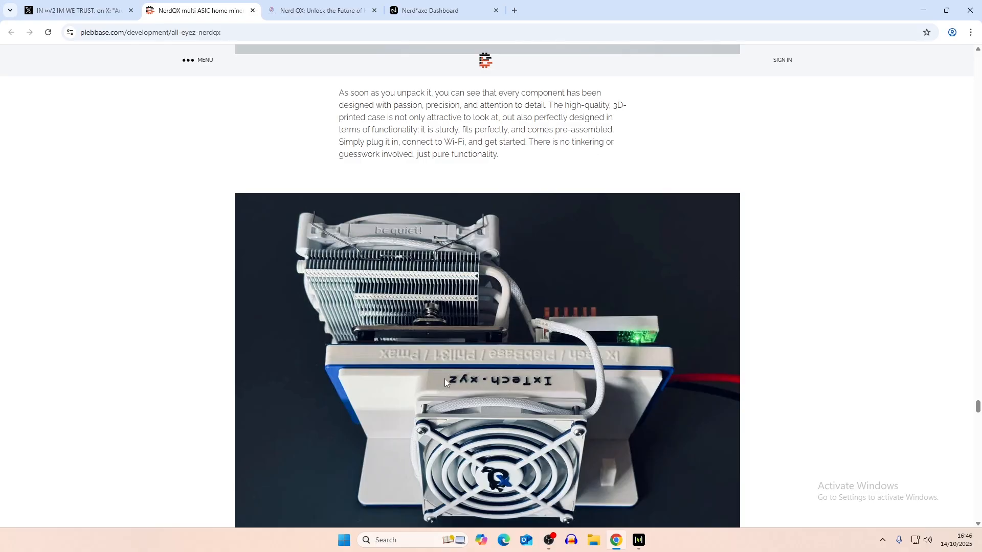
scroll("down", 3)
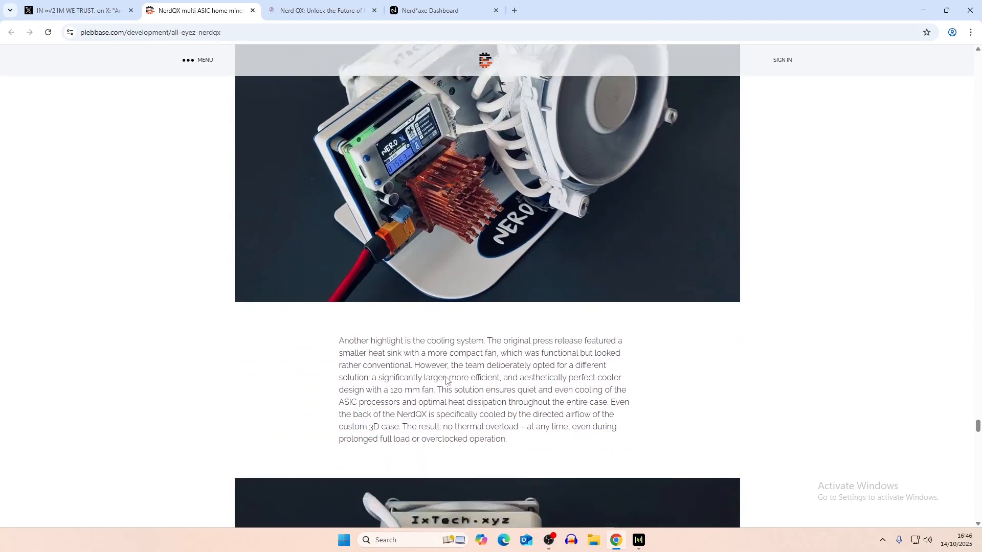
scroll("down", 3)
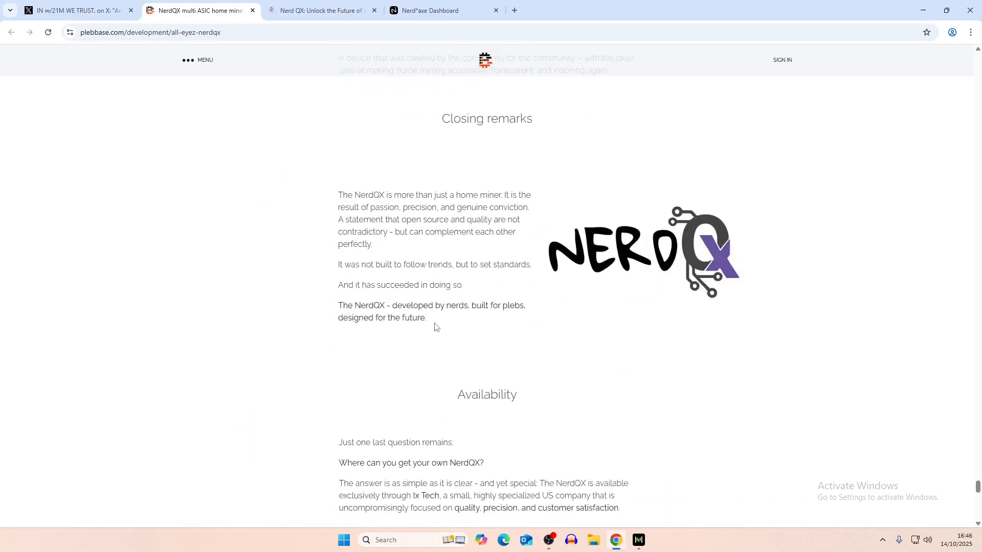
scroll("down", 3)
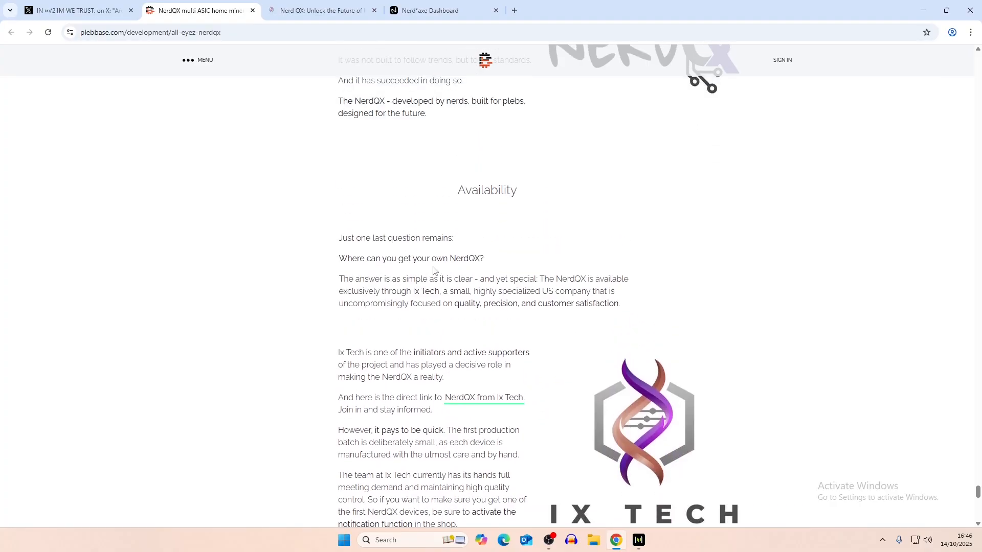
left_click(321, 10)
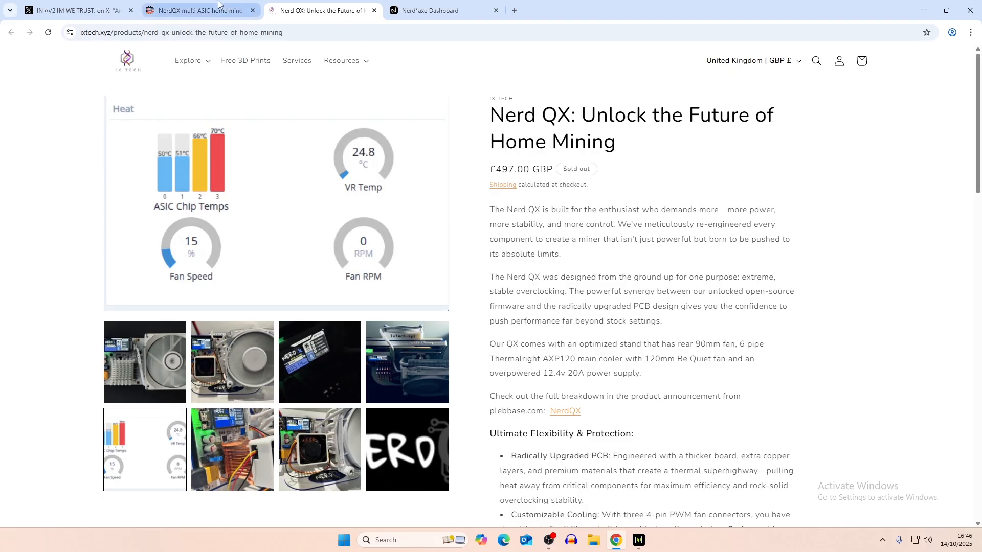
left_click(197, 10)
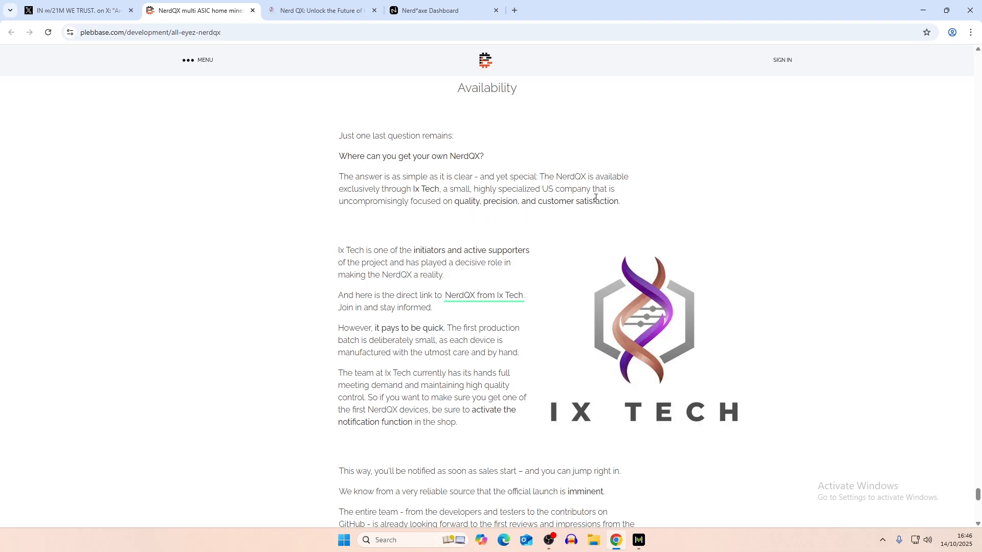
mouse_move(627, 335)
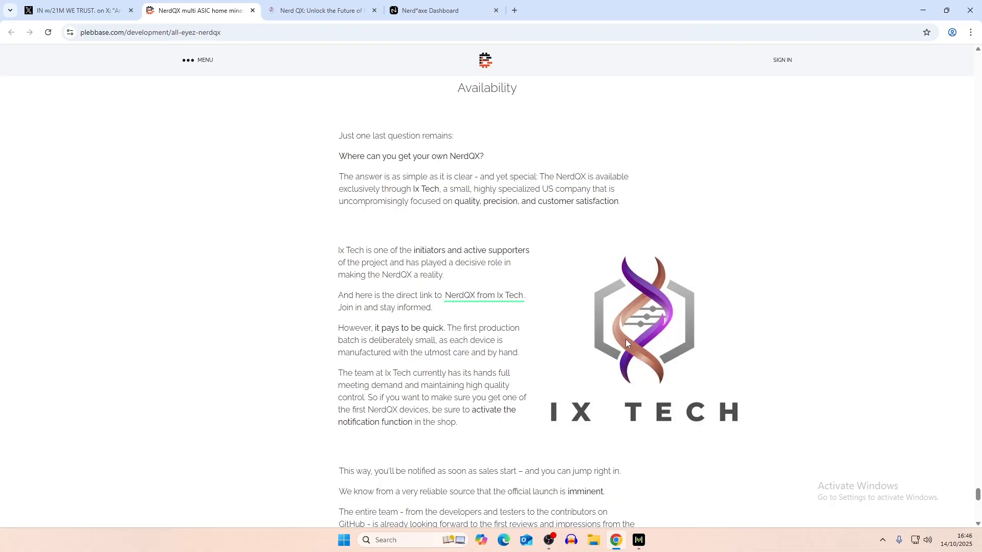
scroll("down", 3)
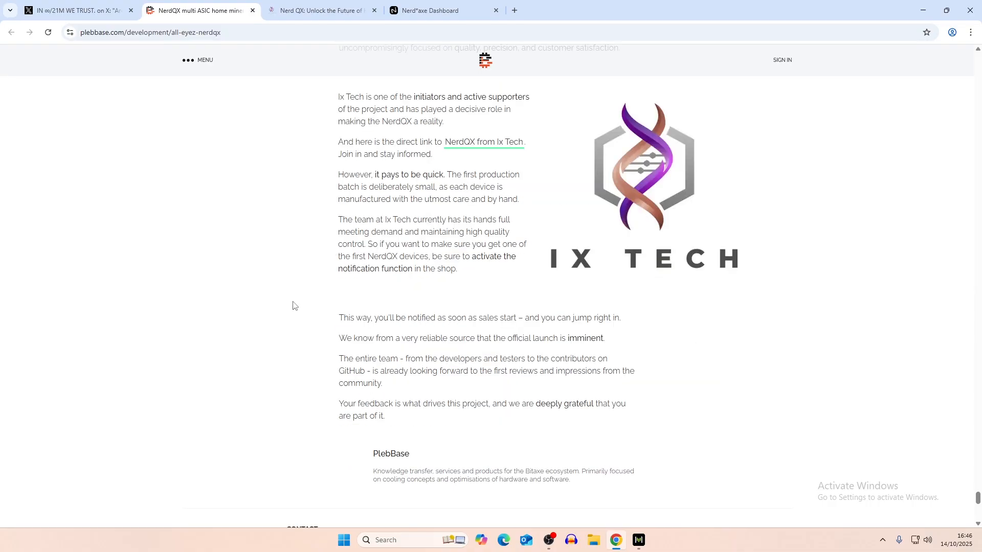
- Switch to the Ix Tech 'Nerd QX: Unlock the Future of Home Mining' sold-out product page
left_click(319, 11)
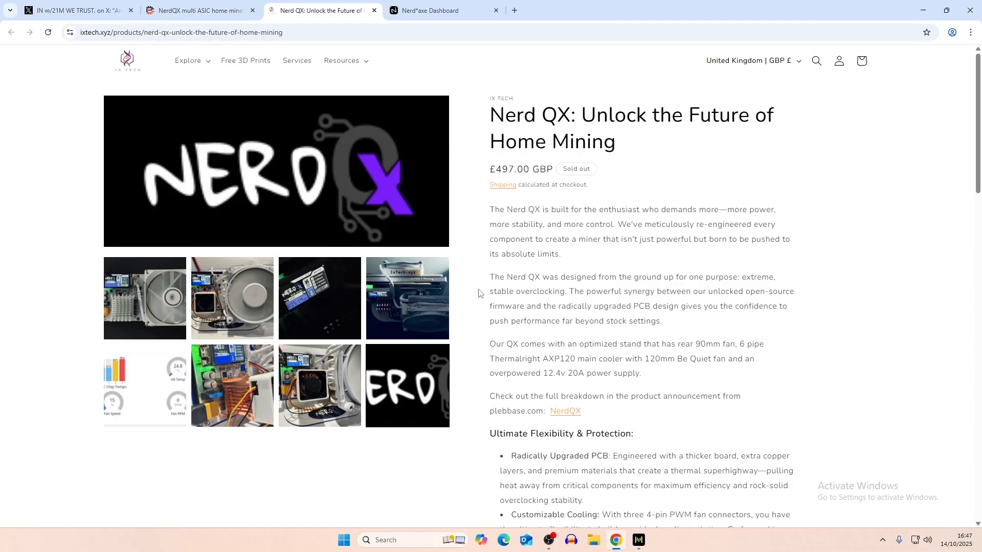
mouse_move(467, 293)
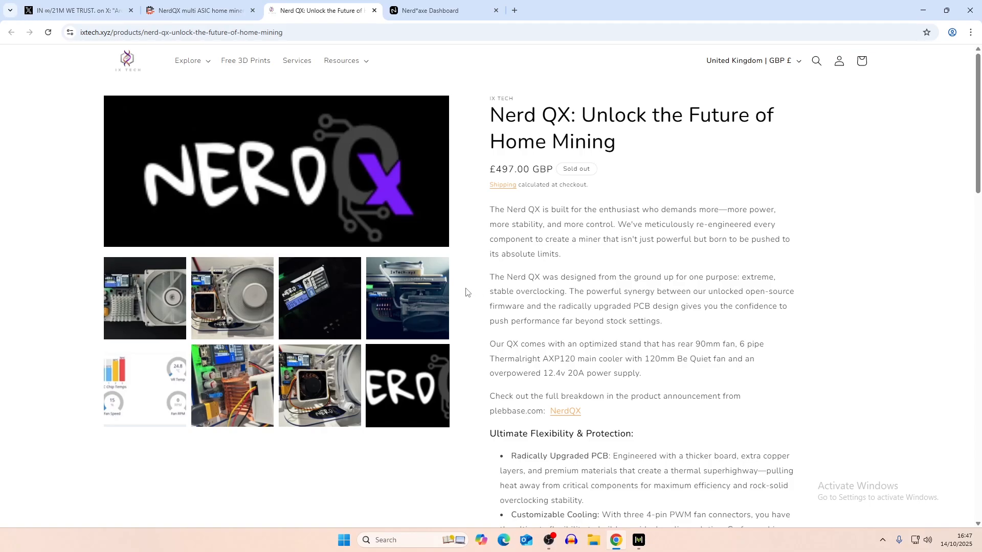